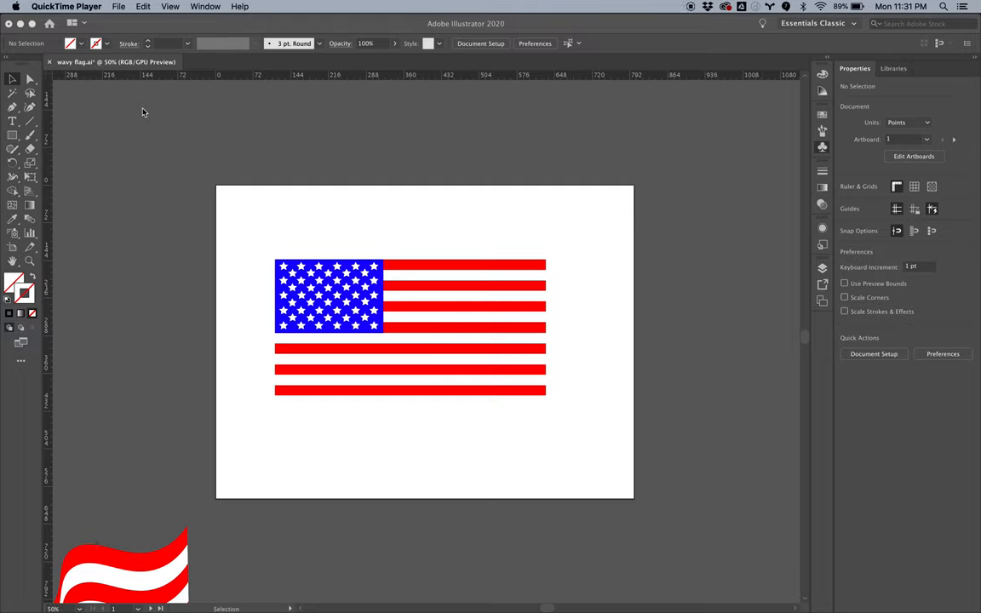
mouse_move(103, 127)
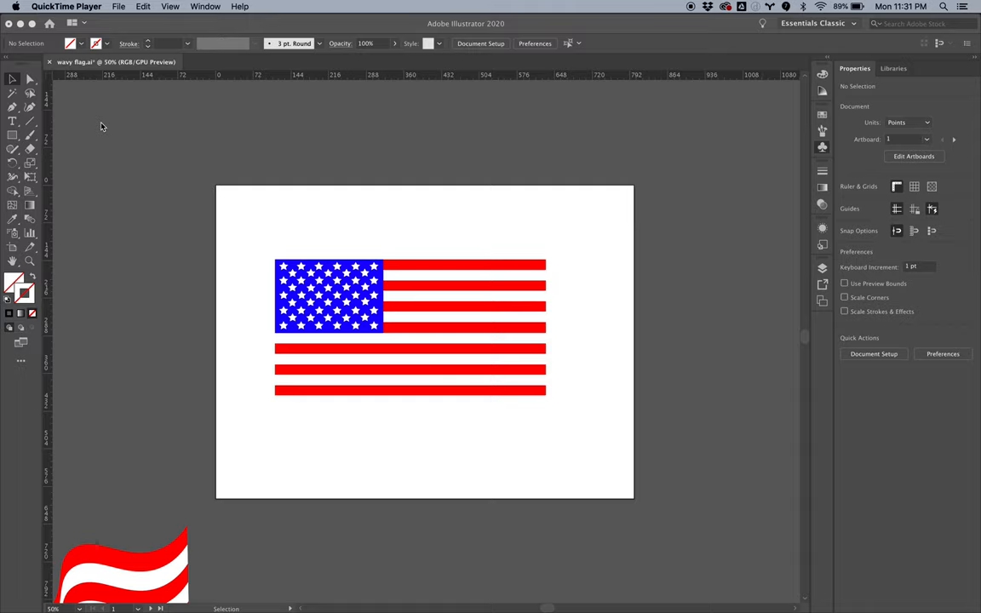
mouse_move(181, 186)
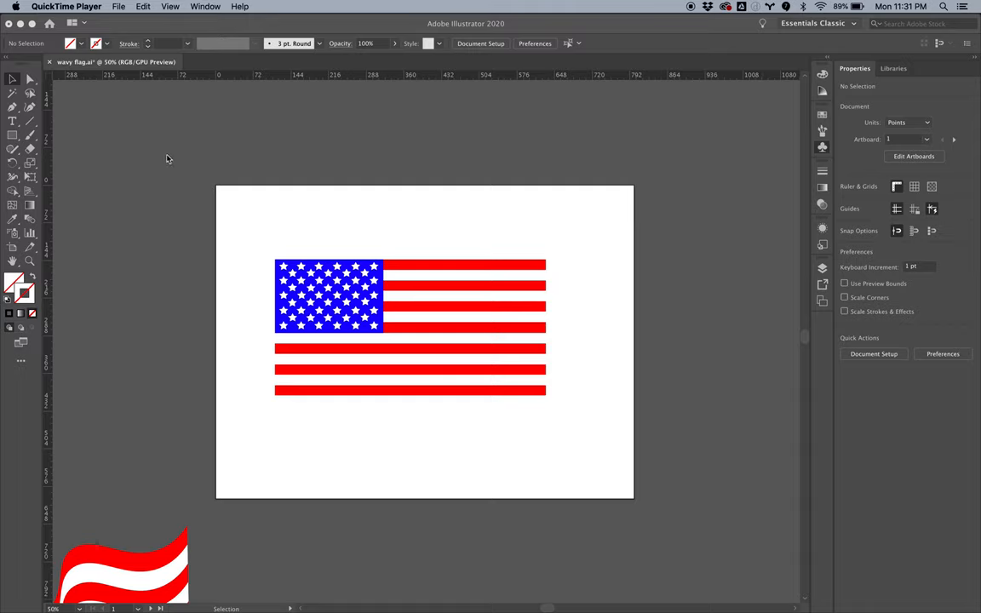
mouse_move(354, 169)
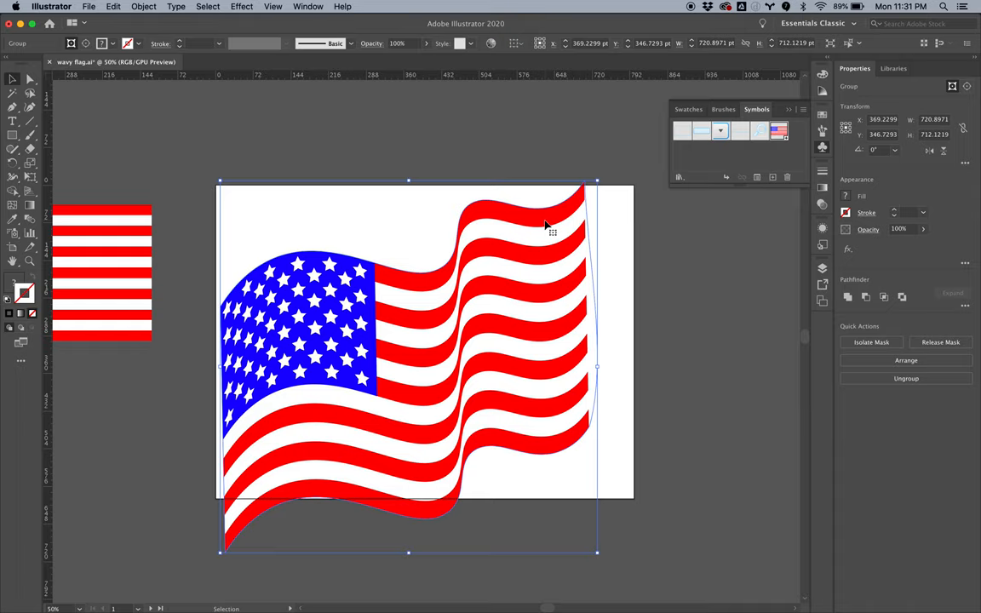
mouse_move(575, 211)
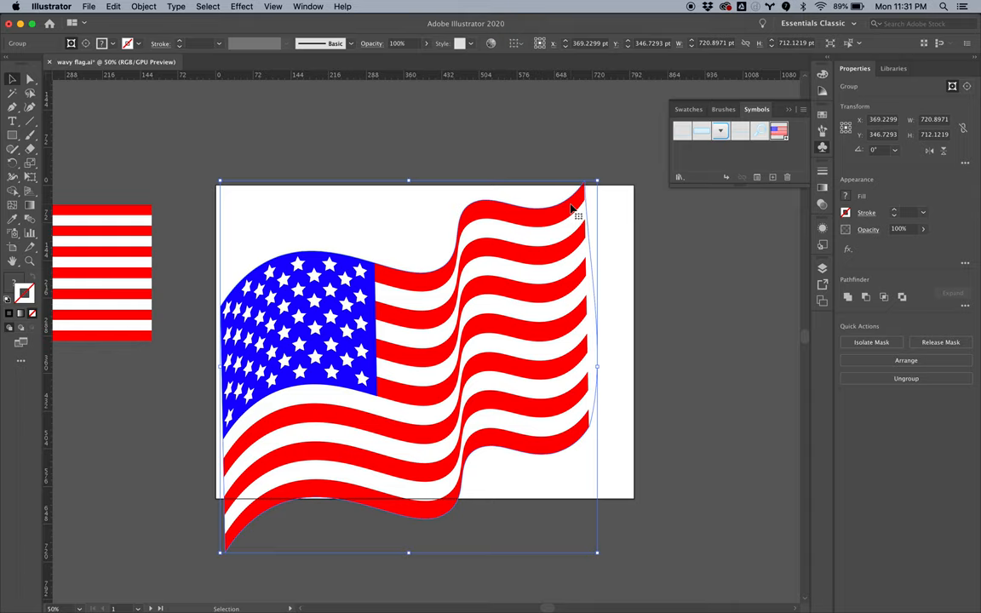
mouse_move(463, 379)
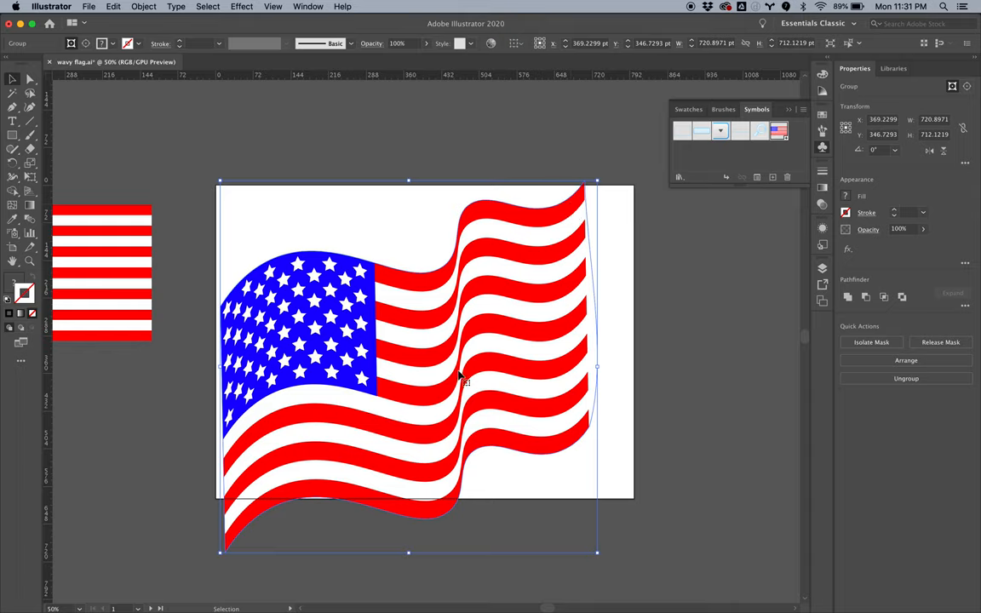
mouse_move(497, 368)
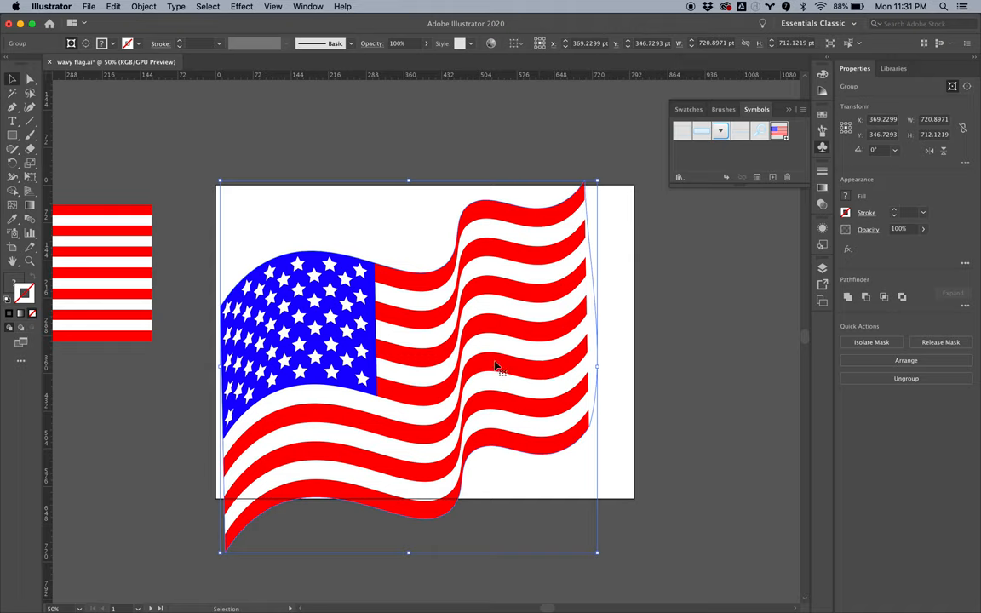
mouse_move(579, 212)
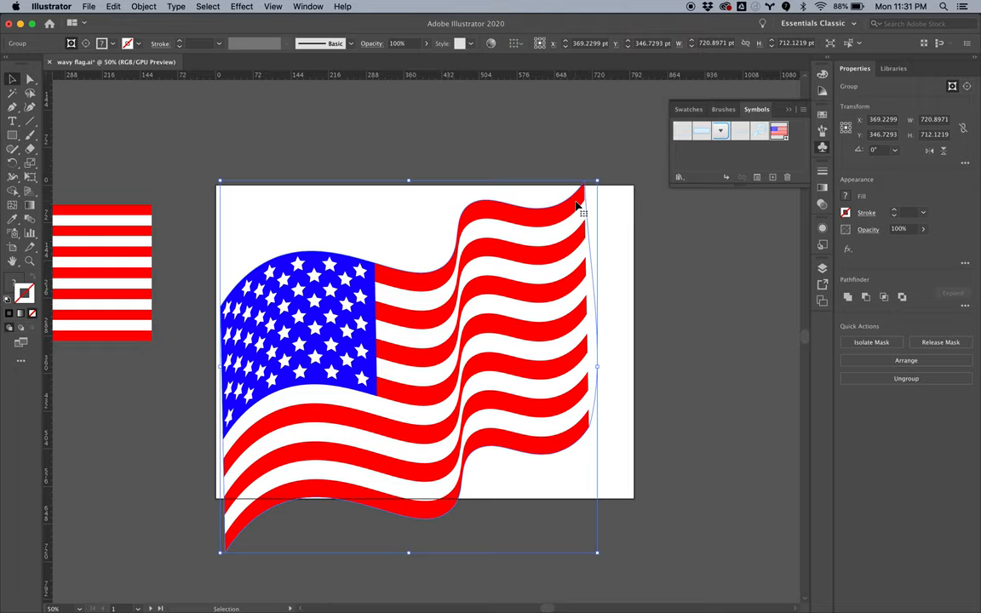
mouse_move(581, 204)
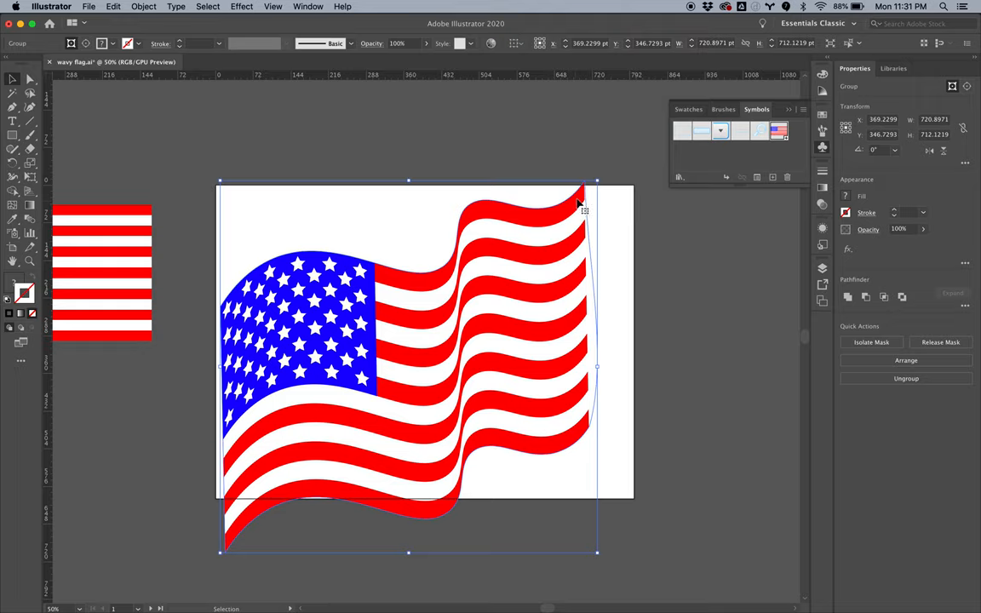
- Move the waving flag group down toward the bottom of the artboard
left_click_drag(585, 205, 597, 375)
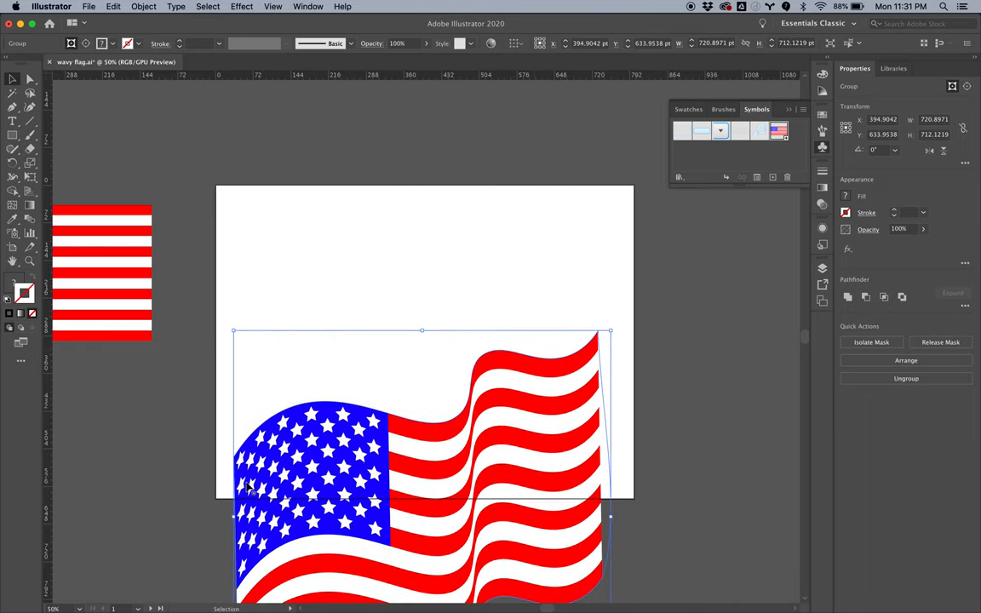
mouse_move(143, 387)
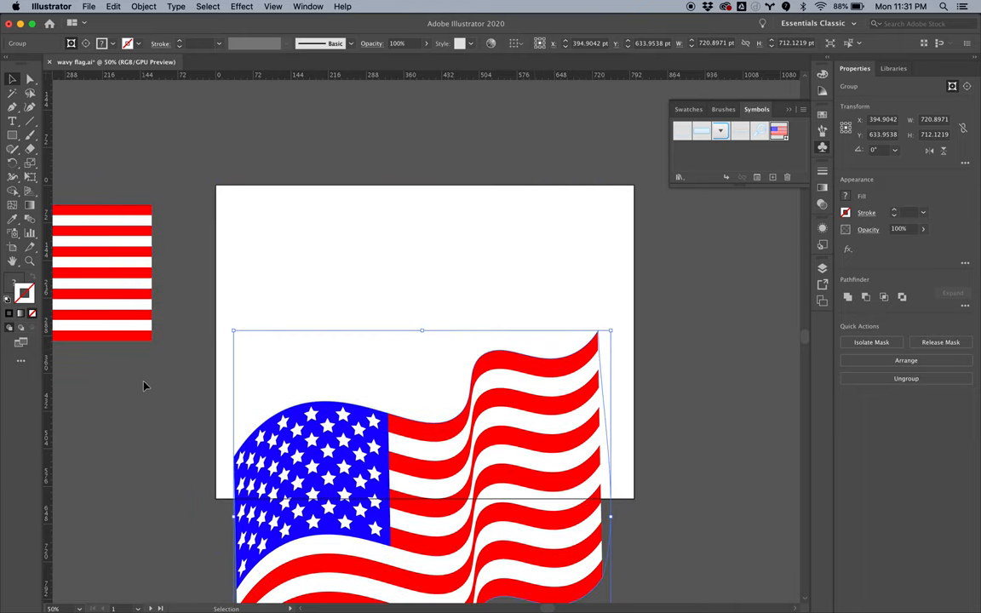
- Deselect, then start a Pen curve along the flag's top edge toward its upper right
left_click(128, 455)
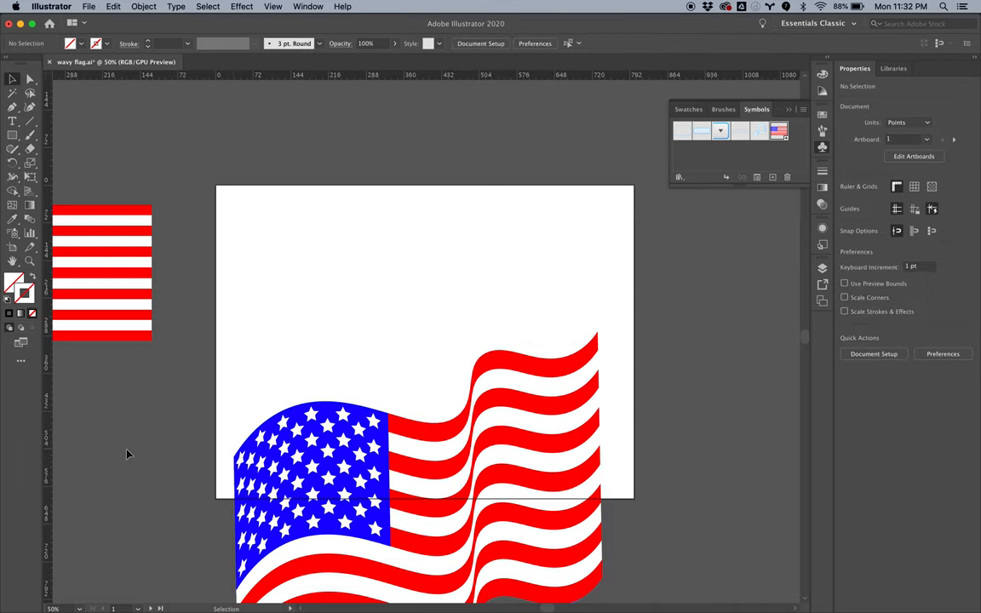
left_click(11, 113)
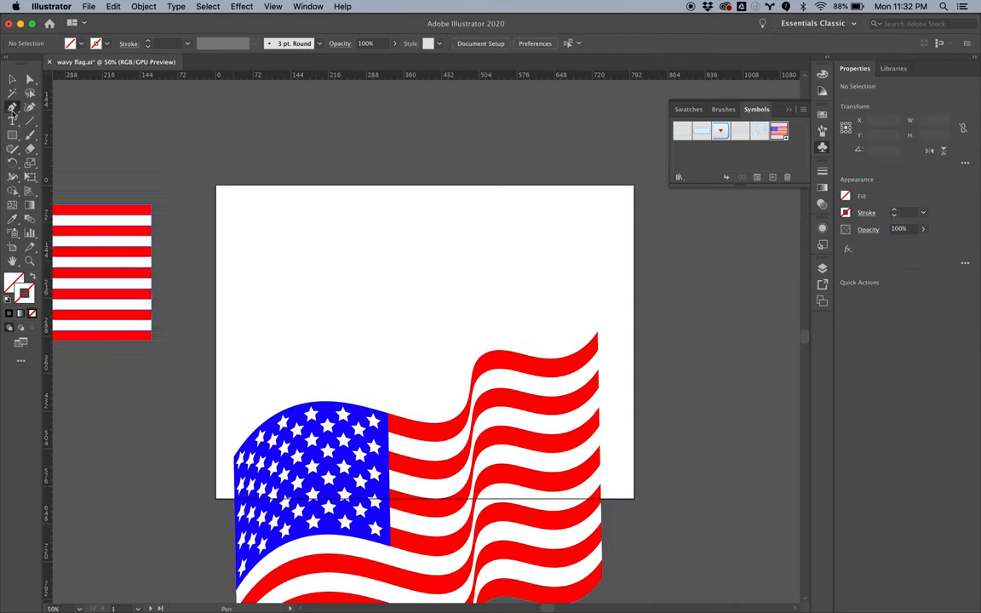
left_click_drag(238, 410, 310, 371)
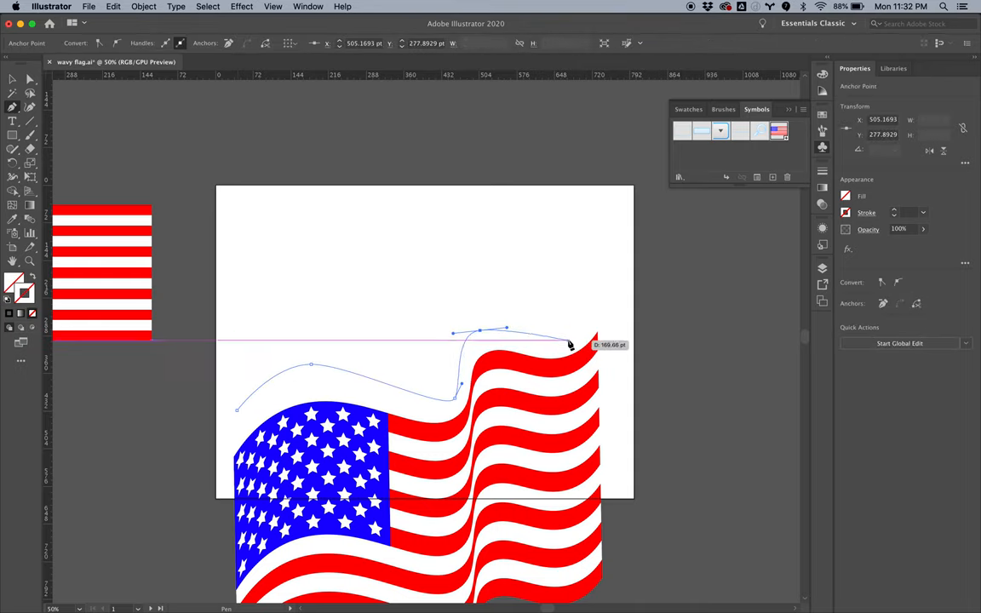
left_click_drag(571, 344, 595, 237)
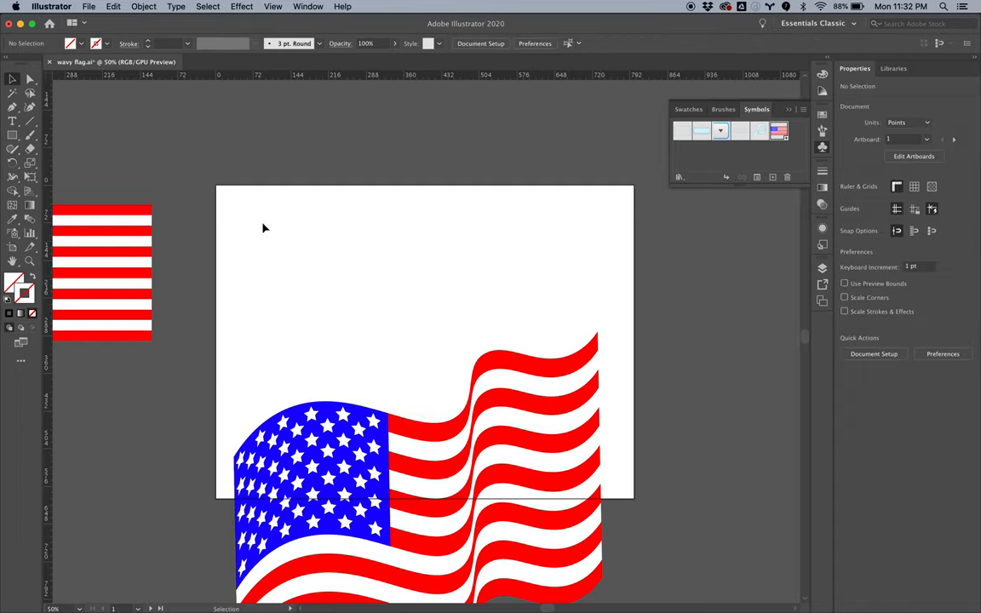
mouse_move(24, 105)
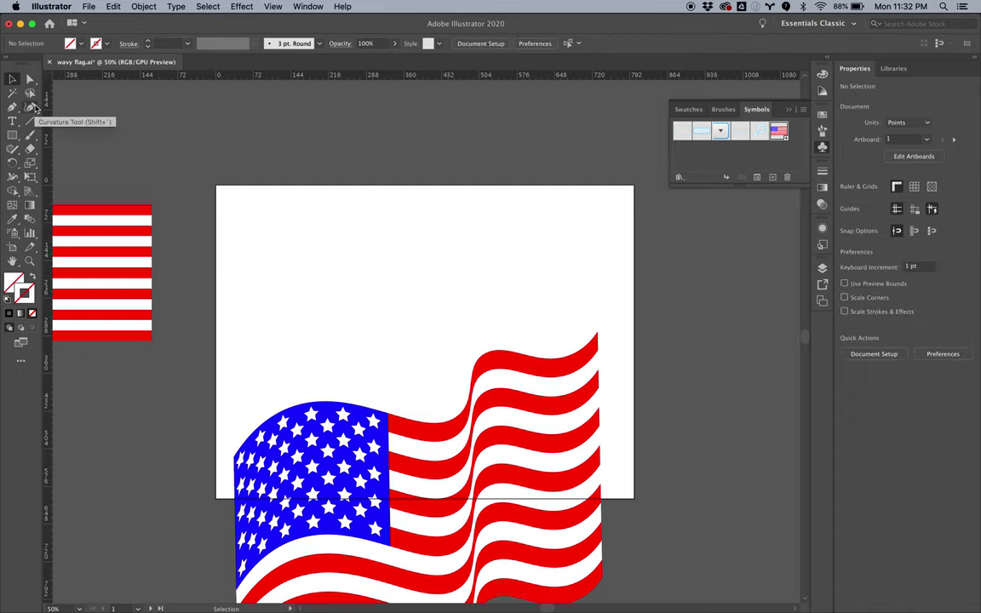
- With the Curvature Tool, trace a smooth wavy path along the flag's top edge left to right
left_click(10, 109)
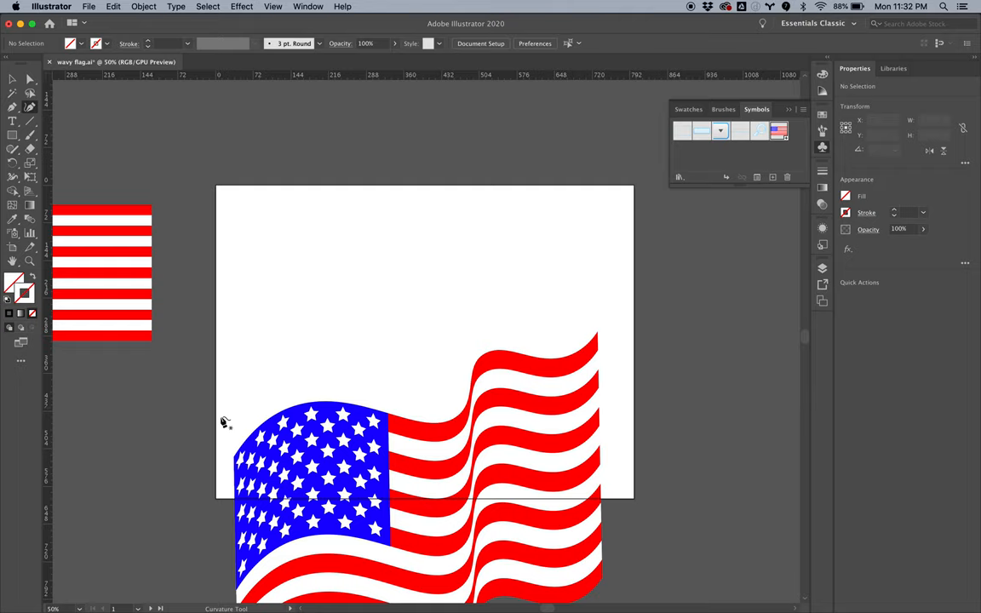
left_click(230, 436)
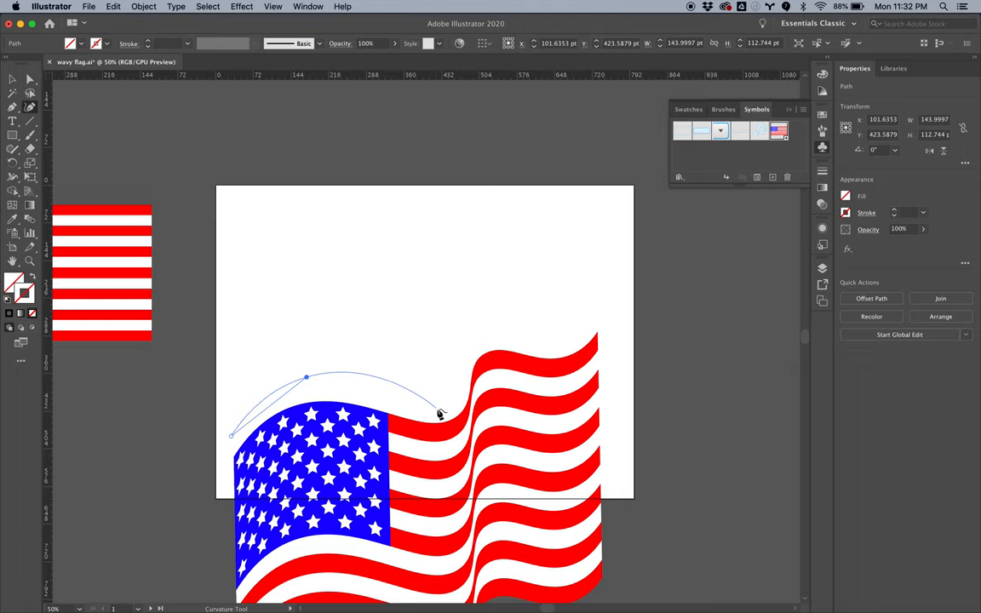
mouse_move(436, 415)
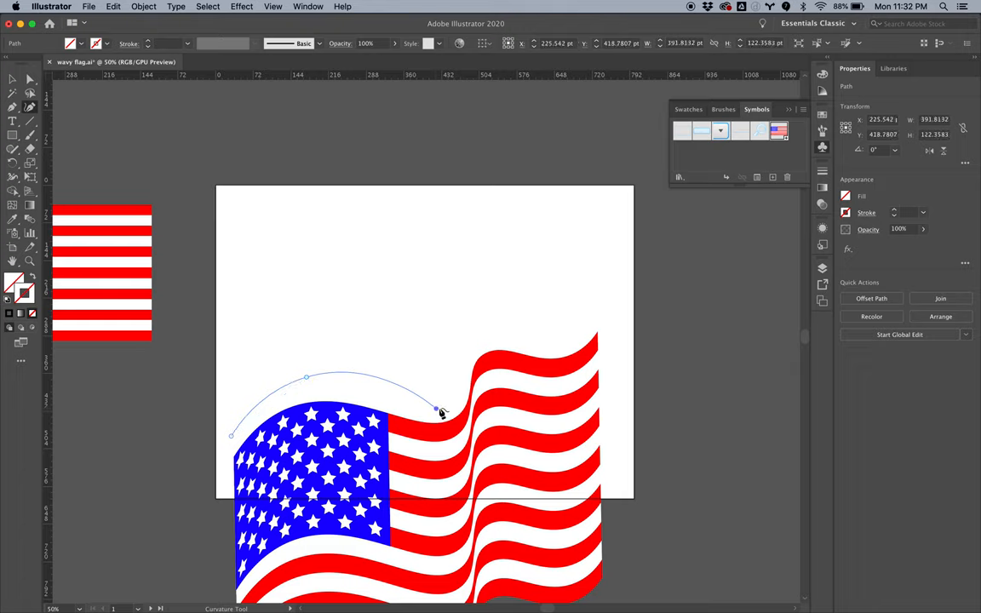
left_click_drag(436, 409, 484, 334)
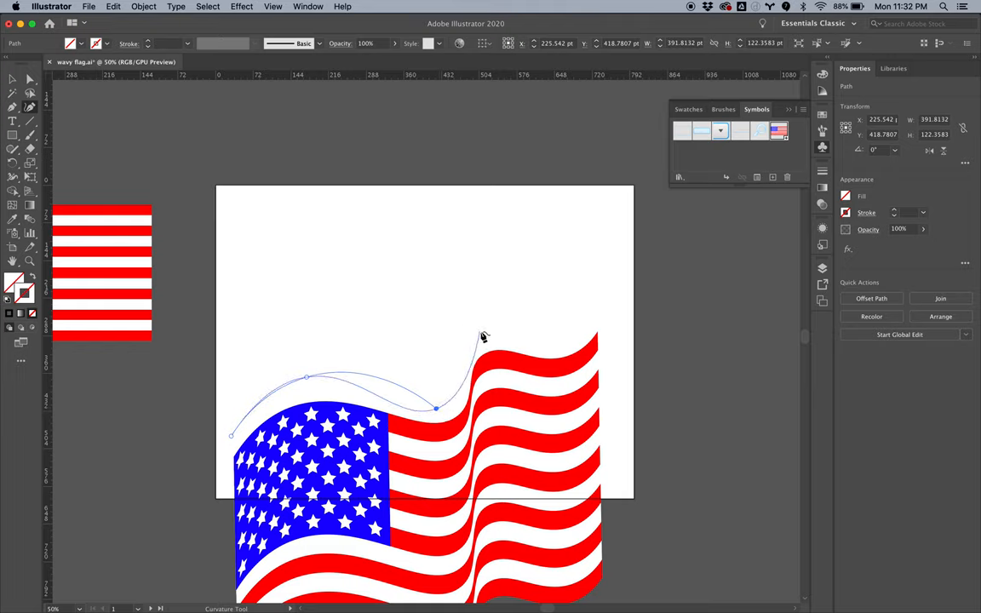
left_click_drag(484, 334, 482, 330)
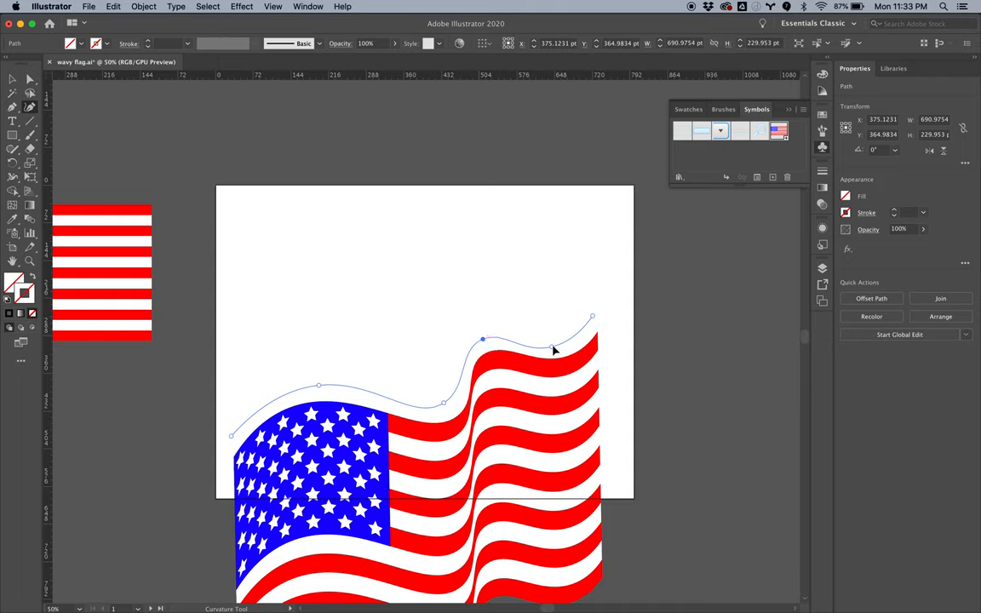
mouse_move(558, 353)
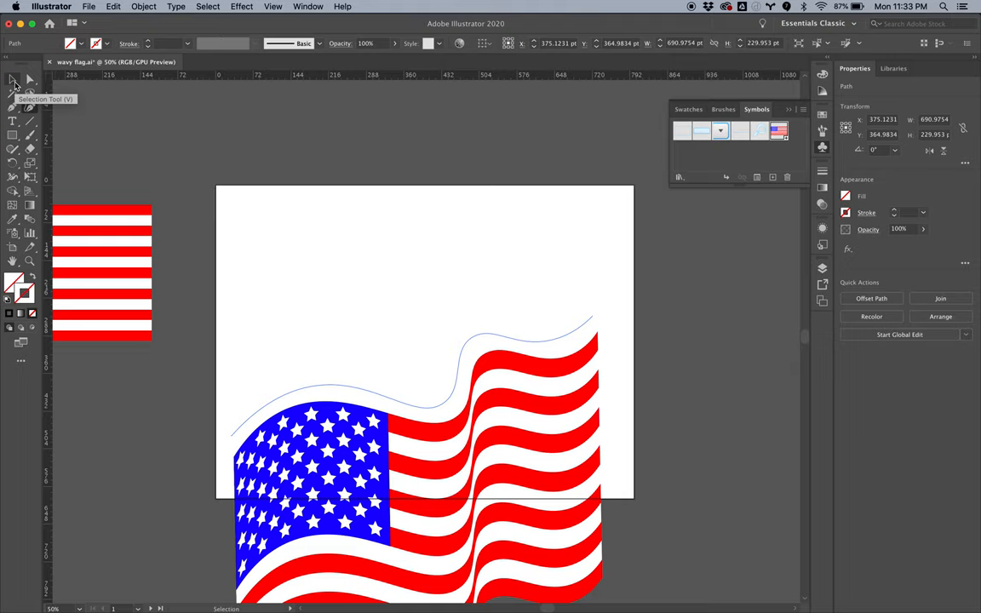
mouse_move(48, 95)
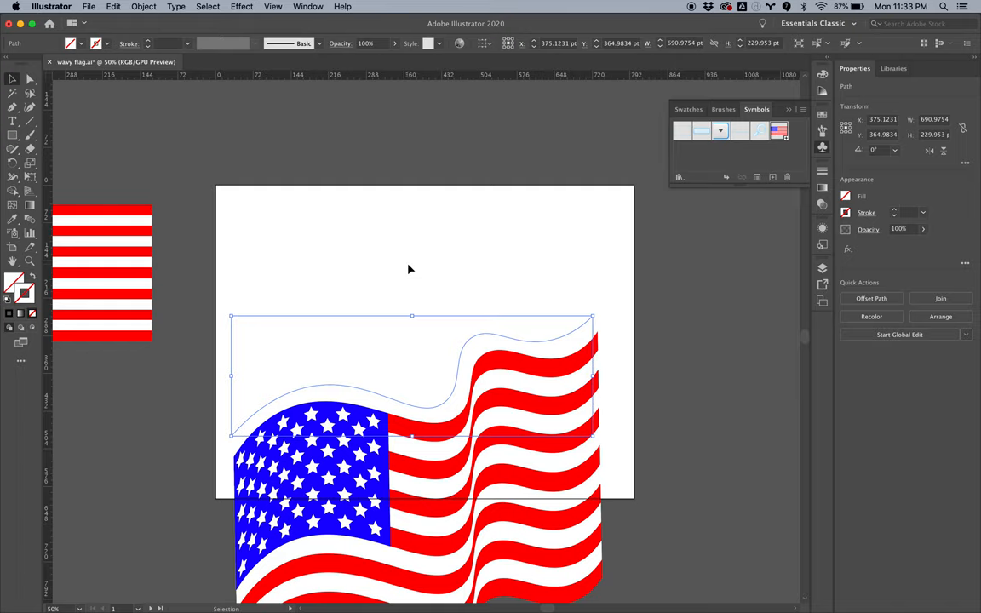
mouse_move(347, 269)
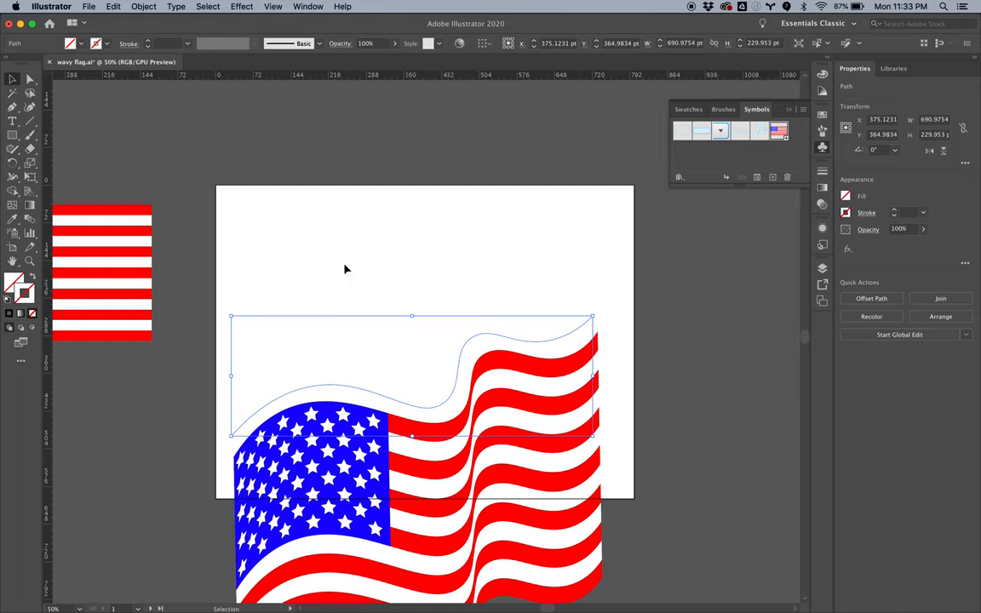
mouse_move(13, 282)
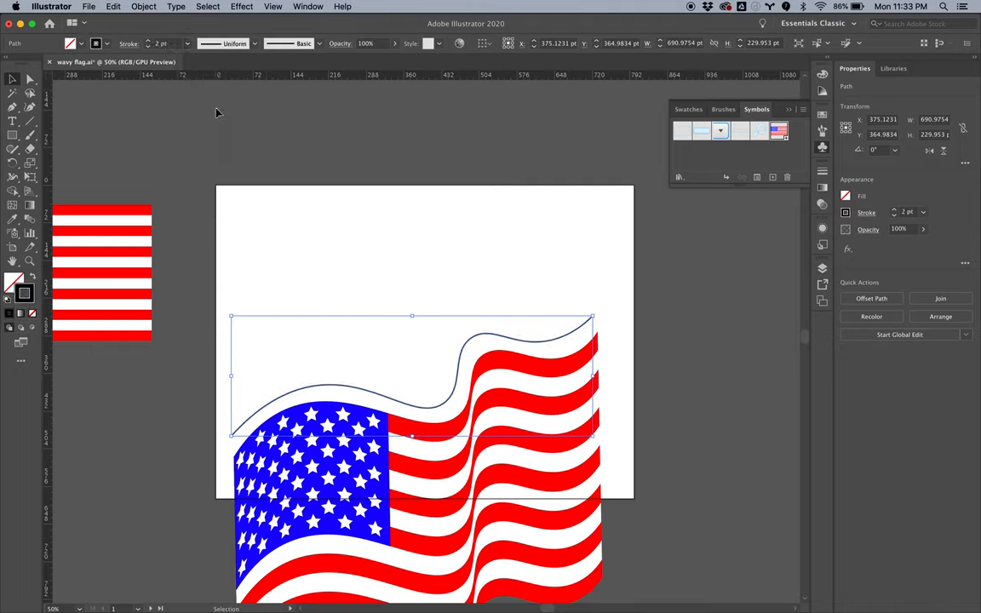
mouse_move(660, 378)
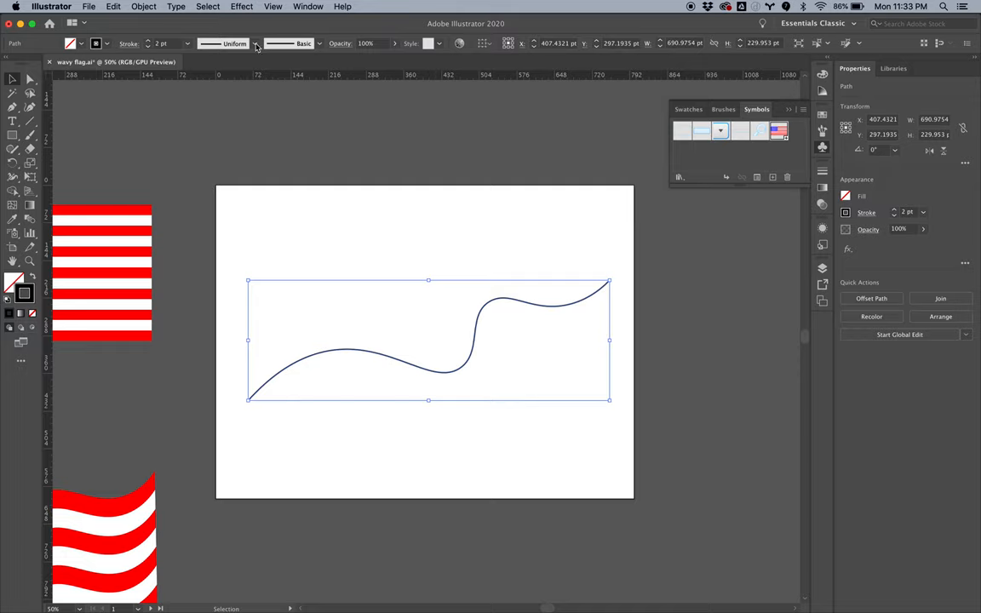
mouse_move(620, 89)
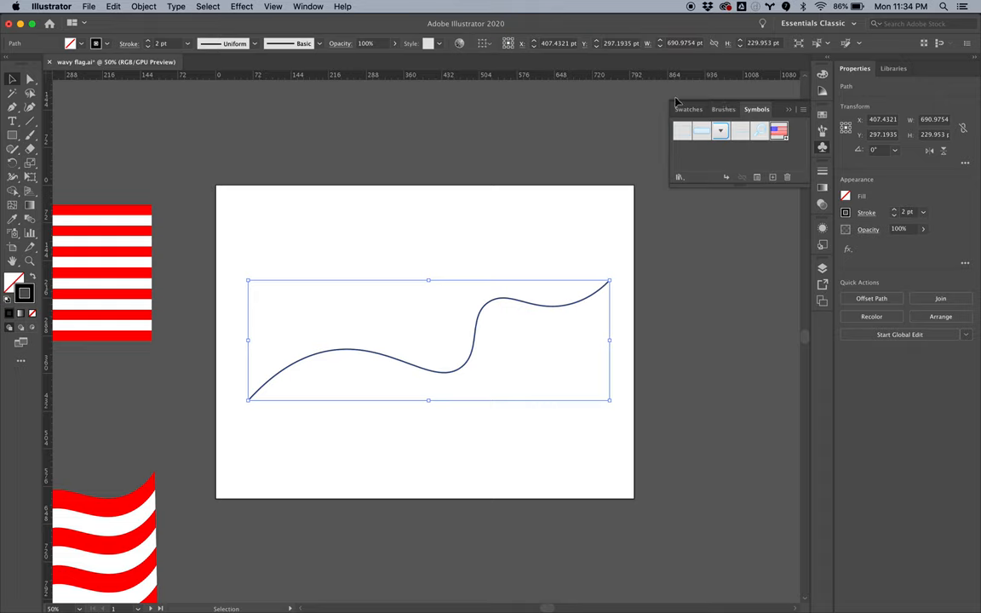
mouse_move(787, 158)
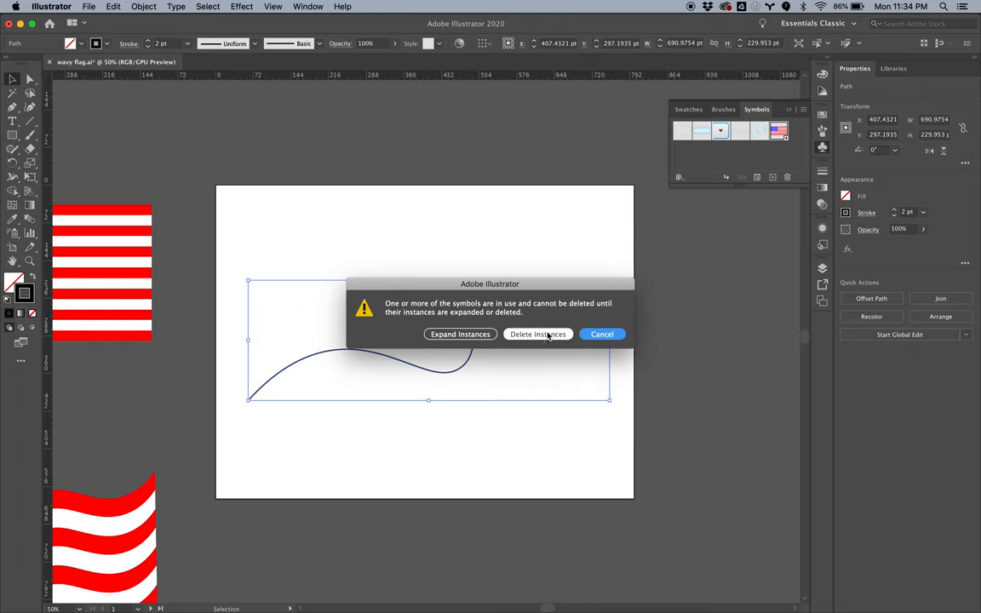
left_click(539, 334)
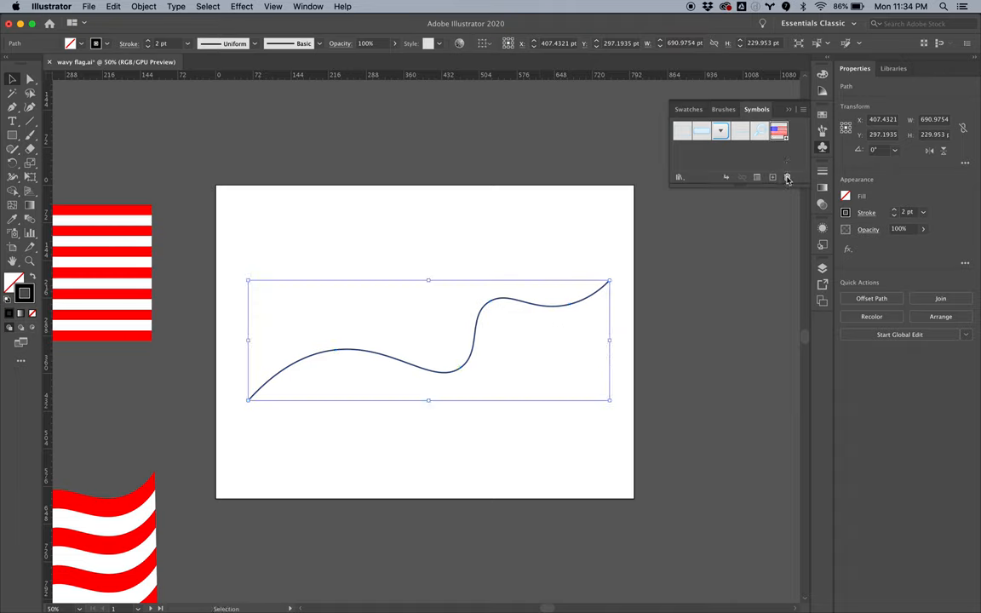
left_click(787, 177)
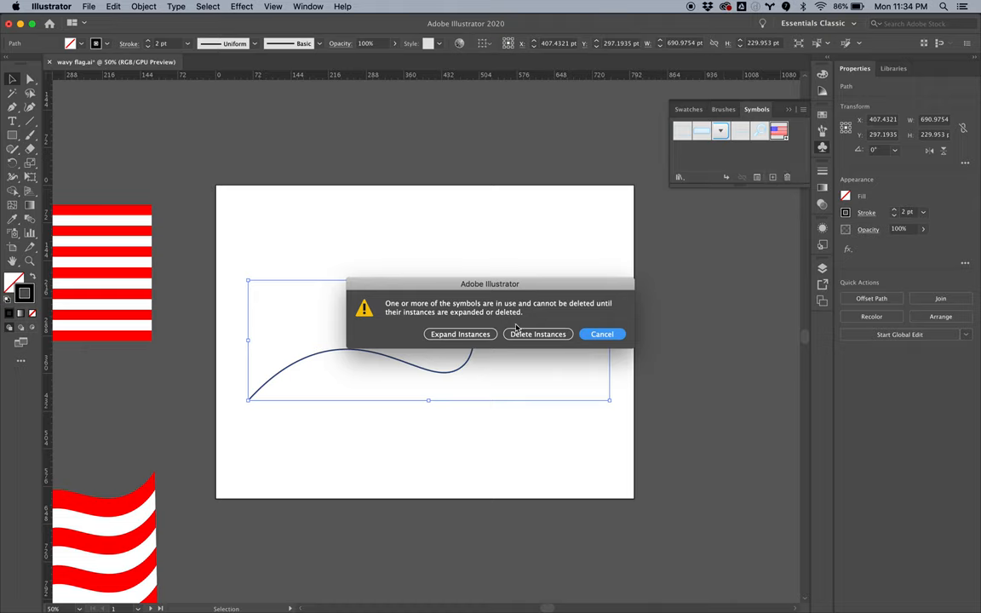
left_click(601, 334)
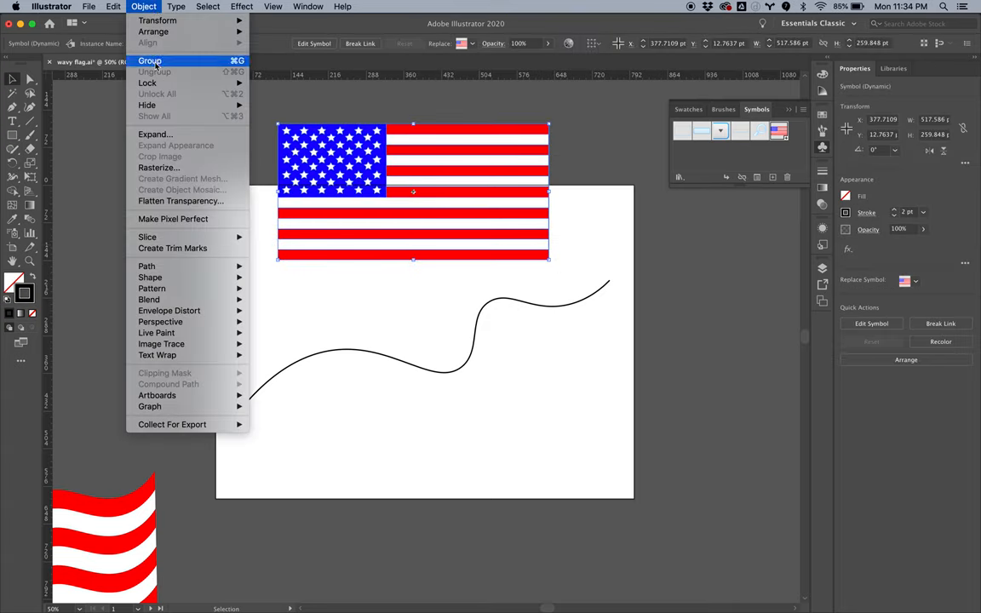
left_click(153, 62)
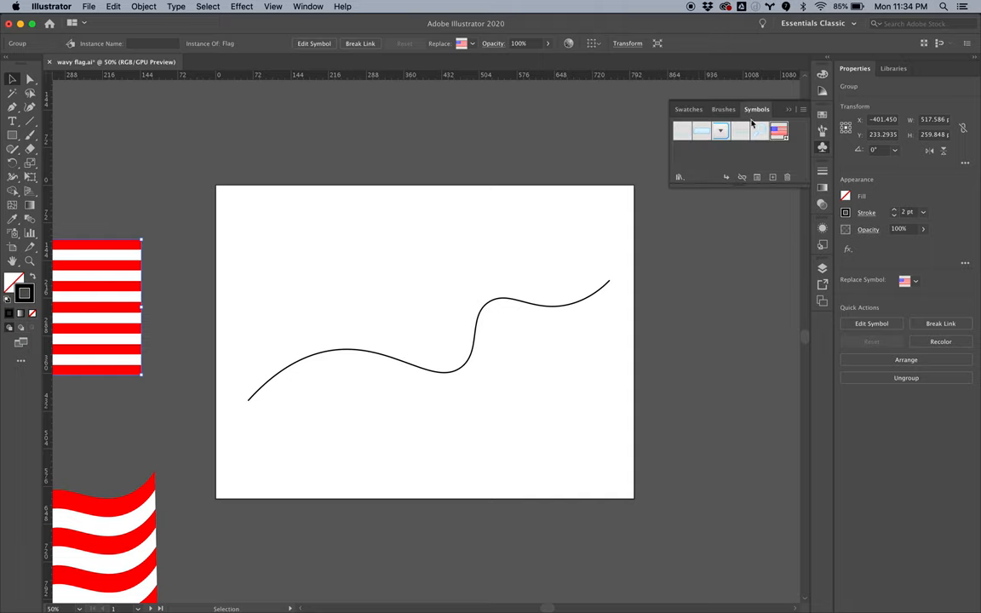
- Start a new symbol from the Symbols panel named Flag2 with Graphic export type
left_click(307, 7)
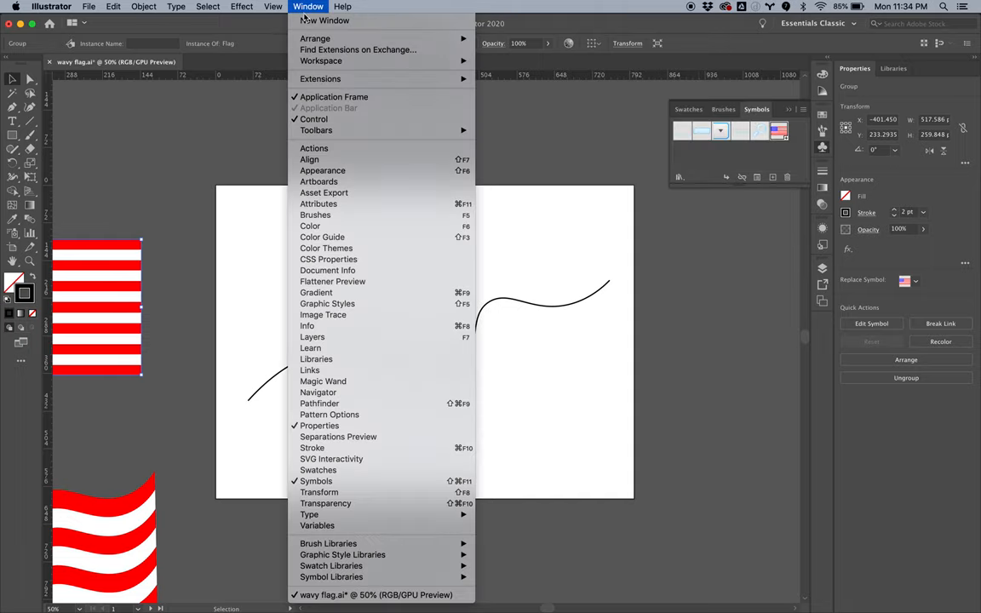
mouse_move(316, 470)
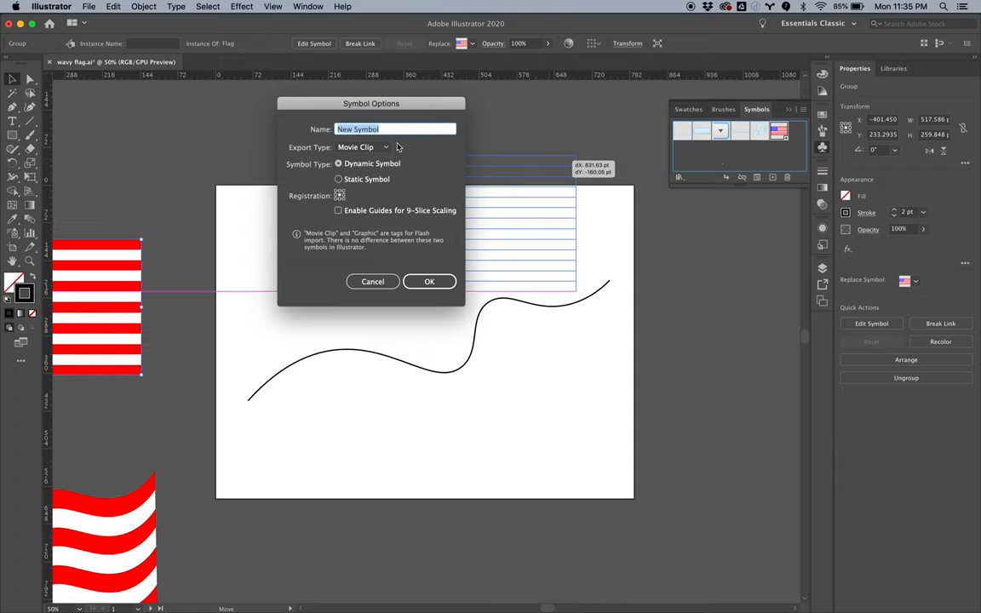
type("Flag2")
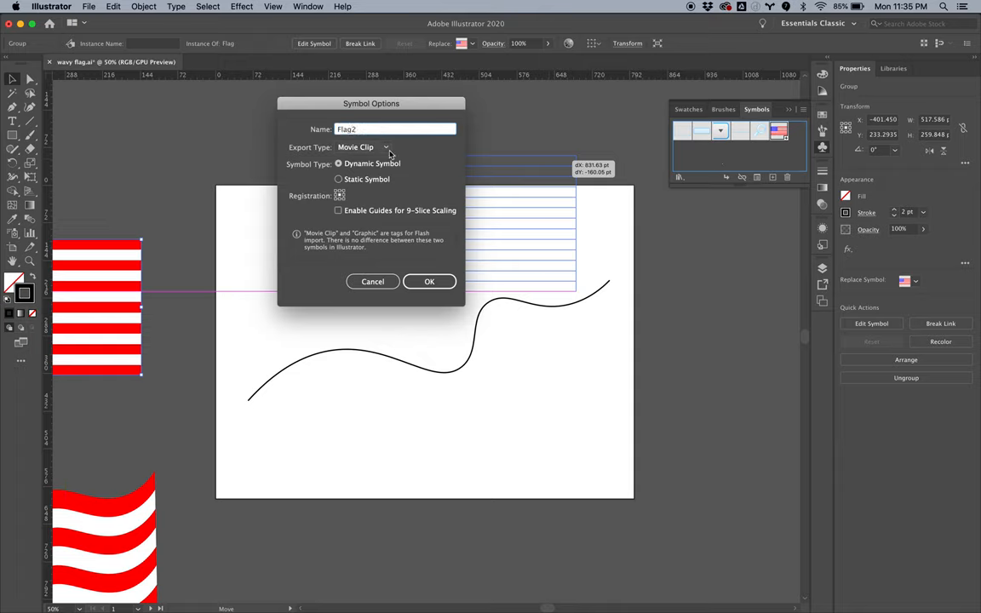
left_click(385, 146)
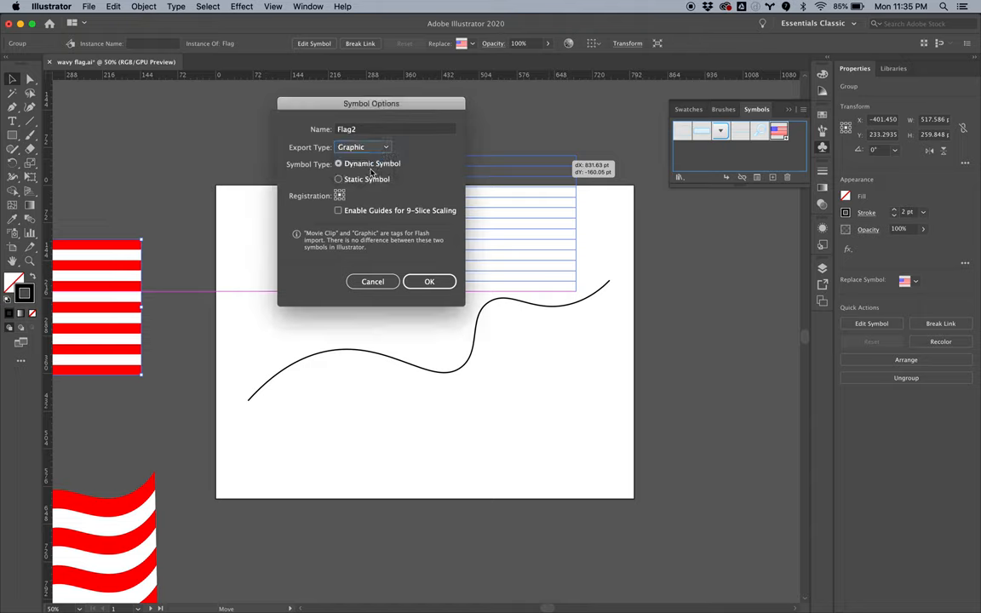
mouse_move(402, 109)
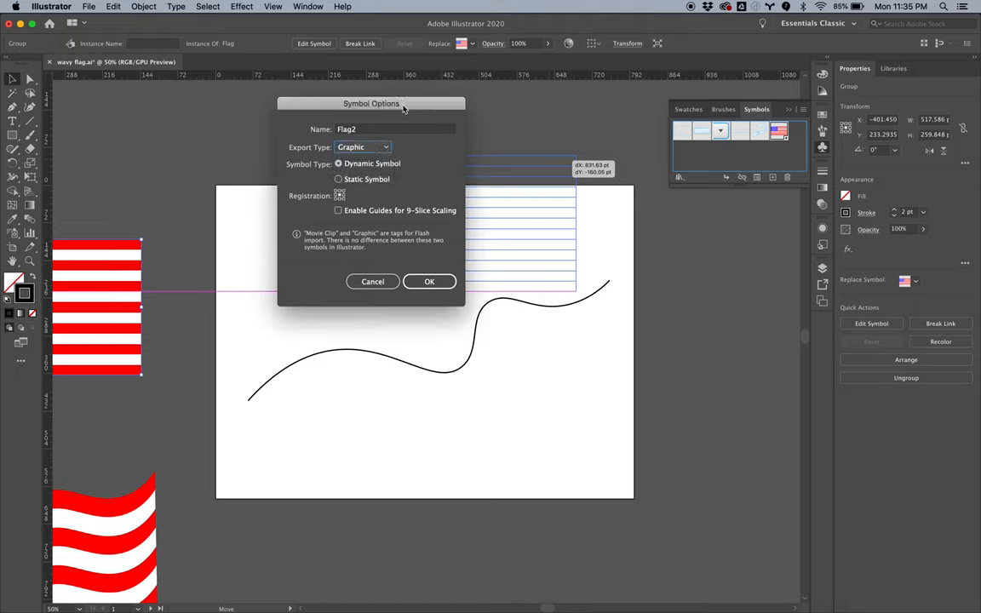
left_click_drag(371, 104, 361, 126)
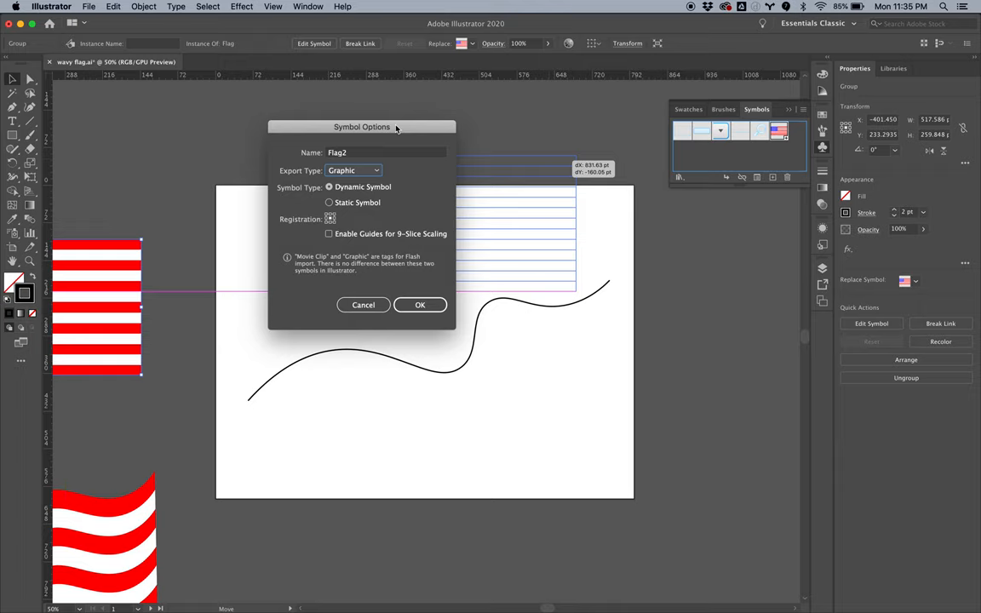
mouse_move(399, 129)
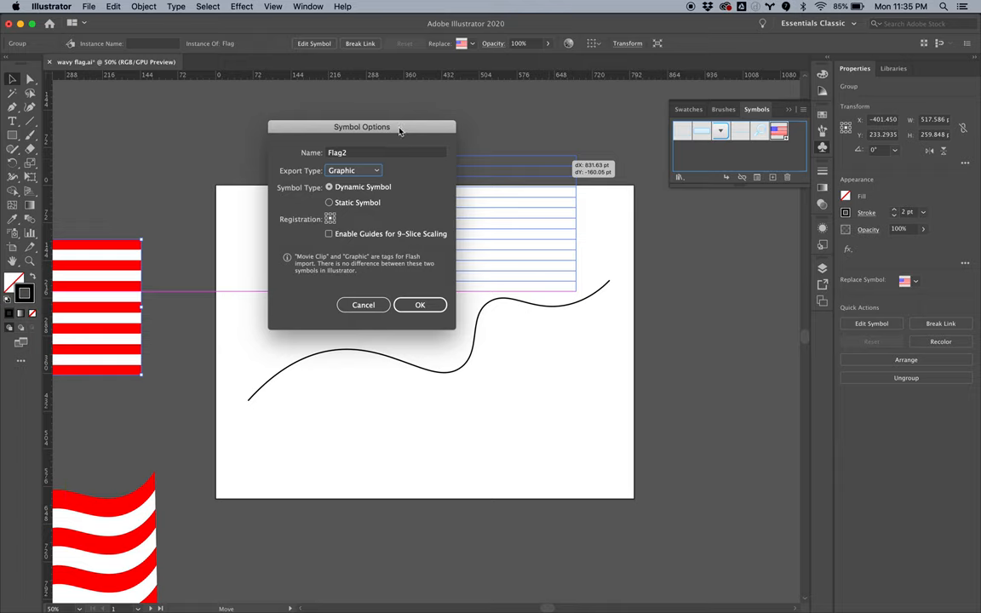
mouse_move(385, 126)
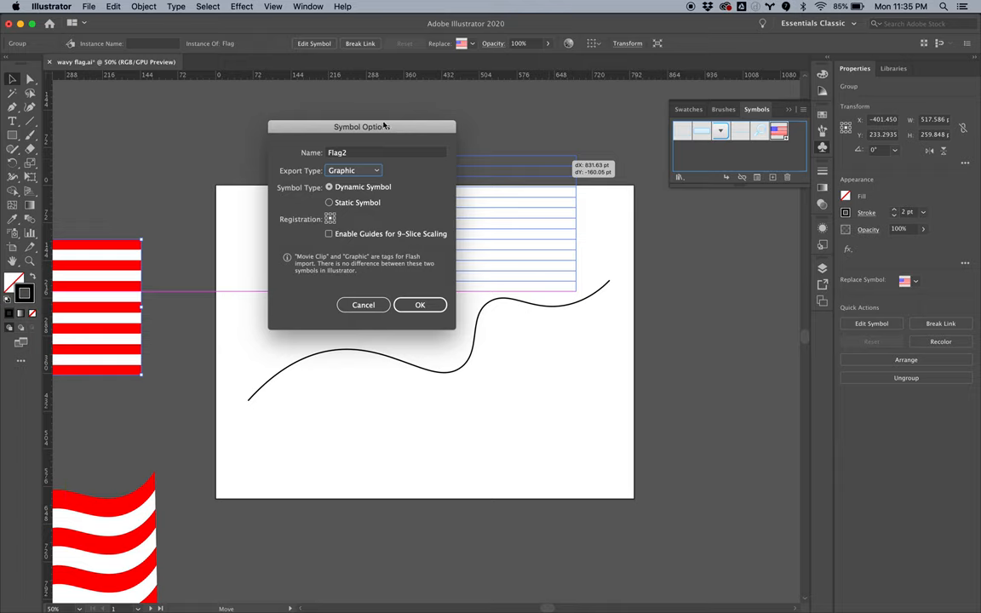
mouse_move(423, 128)
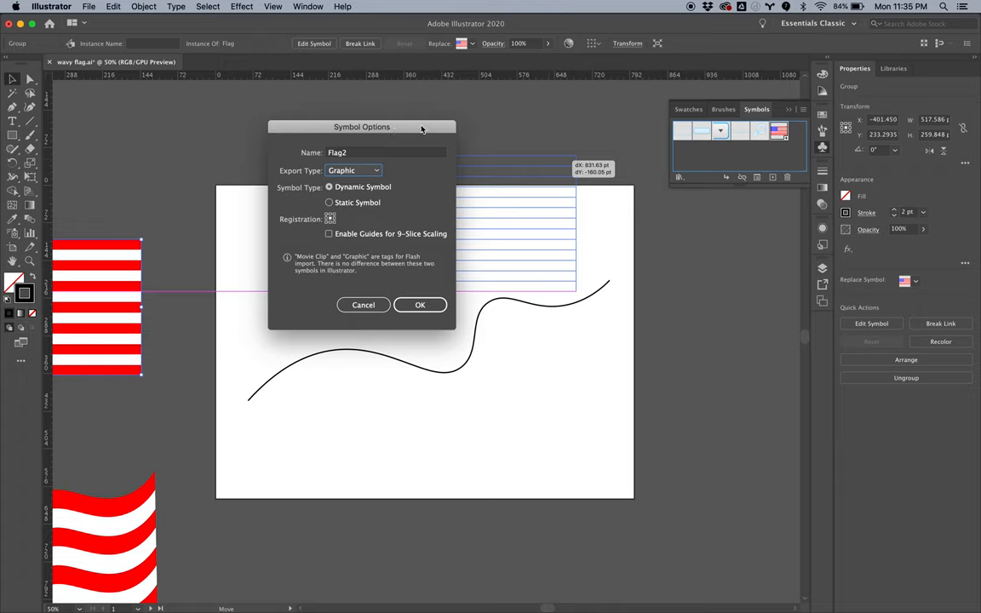
mouse_move(516, 147)
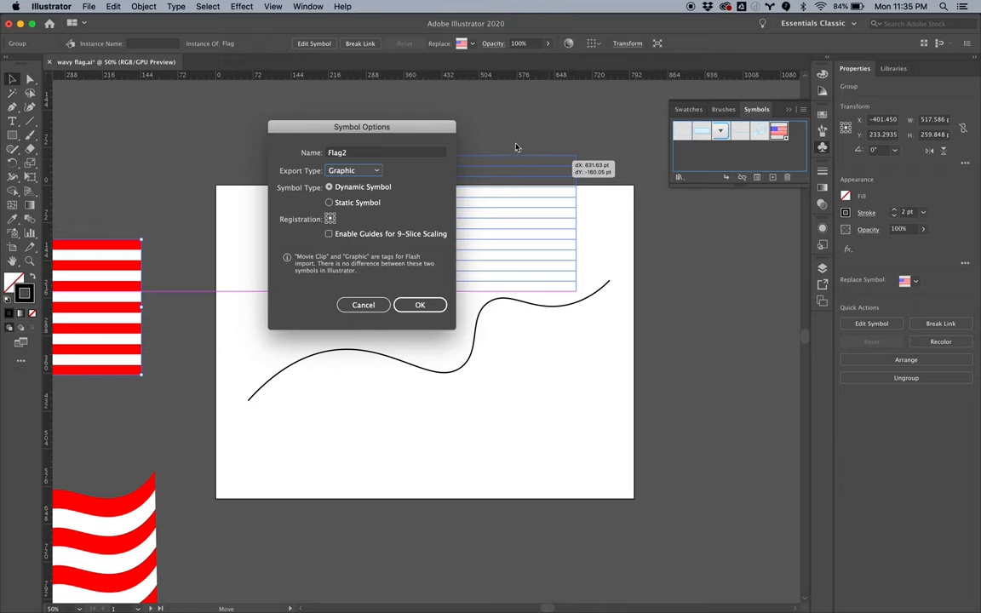
mouse_move(465, 117)
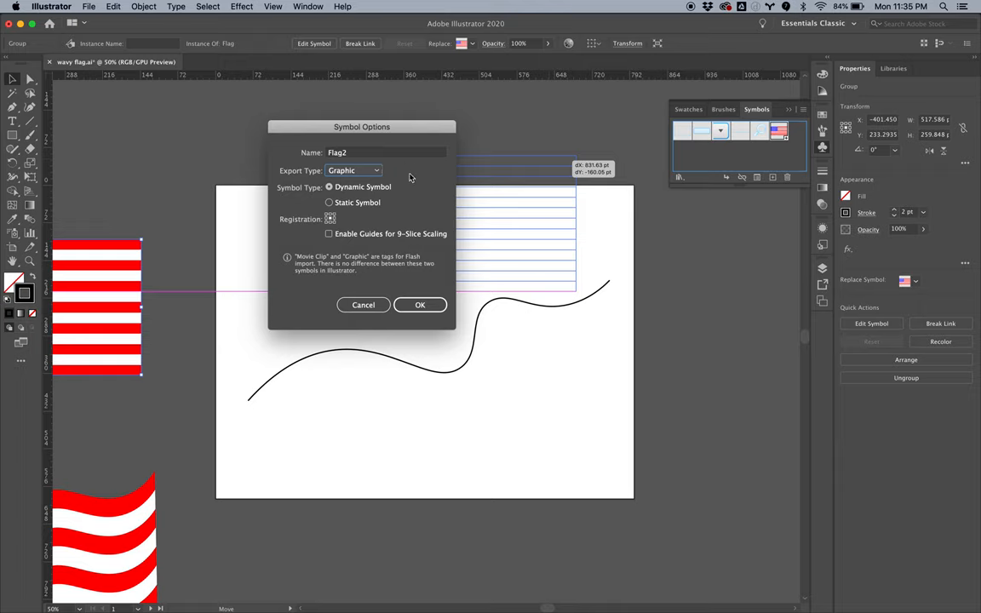
- Keep Graphic as the export type and confirm creating the Flag2 symbol
left_click(354, 171)
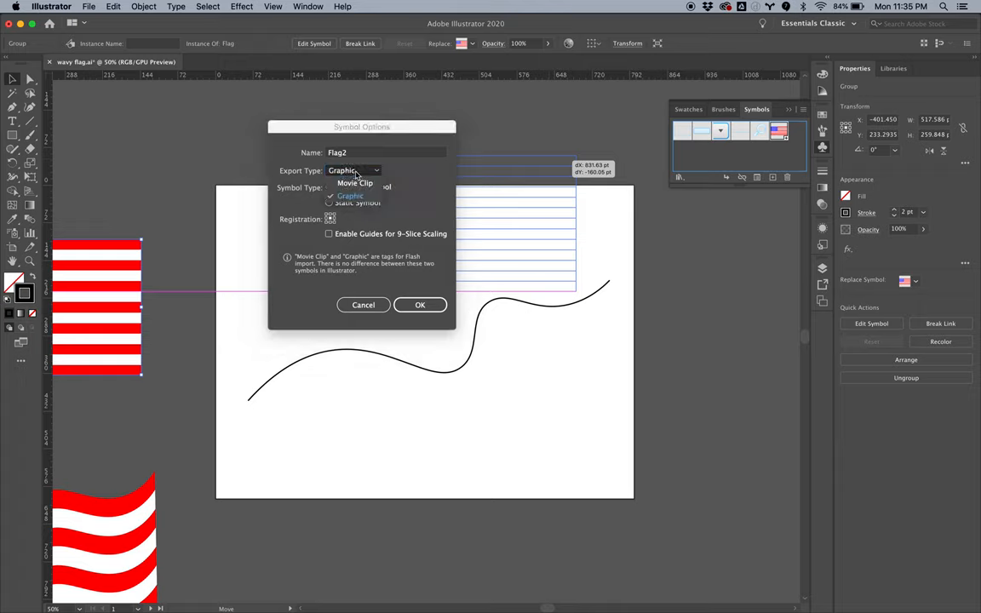
left_click(351, 196)
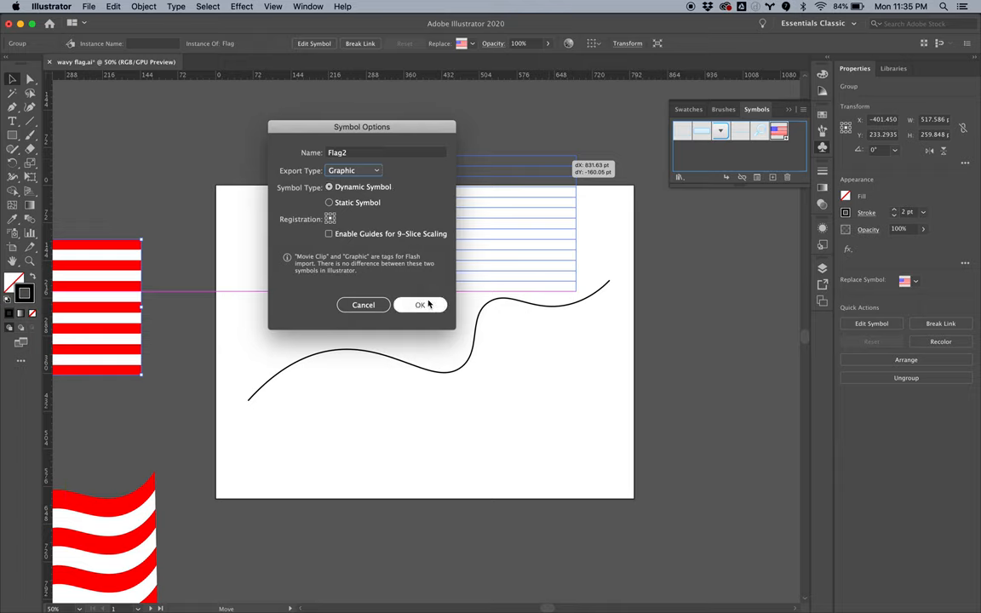
left_click(419, 305)
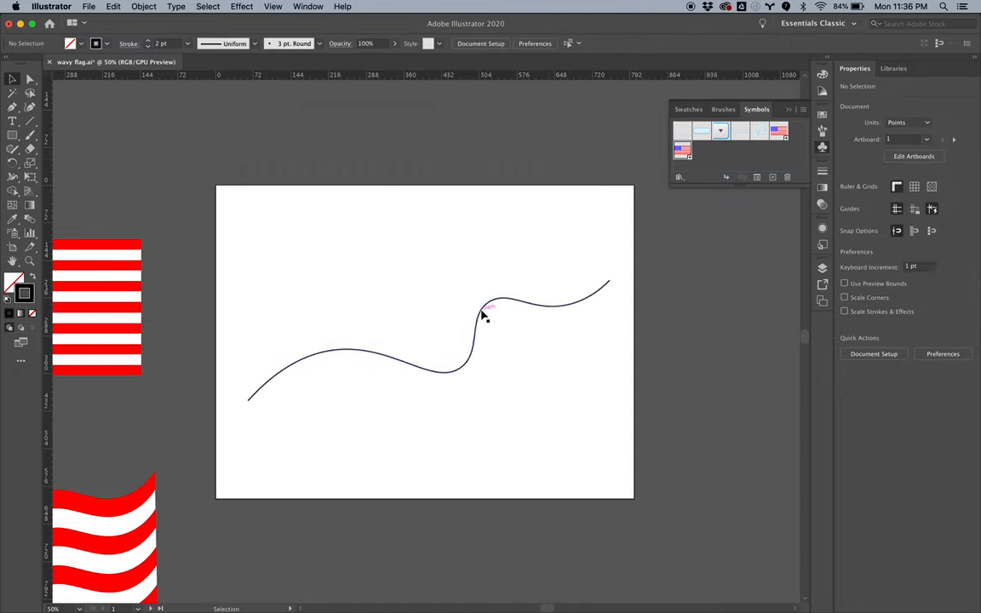
- Apply Effect > 3D > Extrude & Bevel to the wavy curve and rotate it to a custom angle
left_click(480, 315)
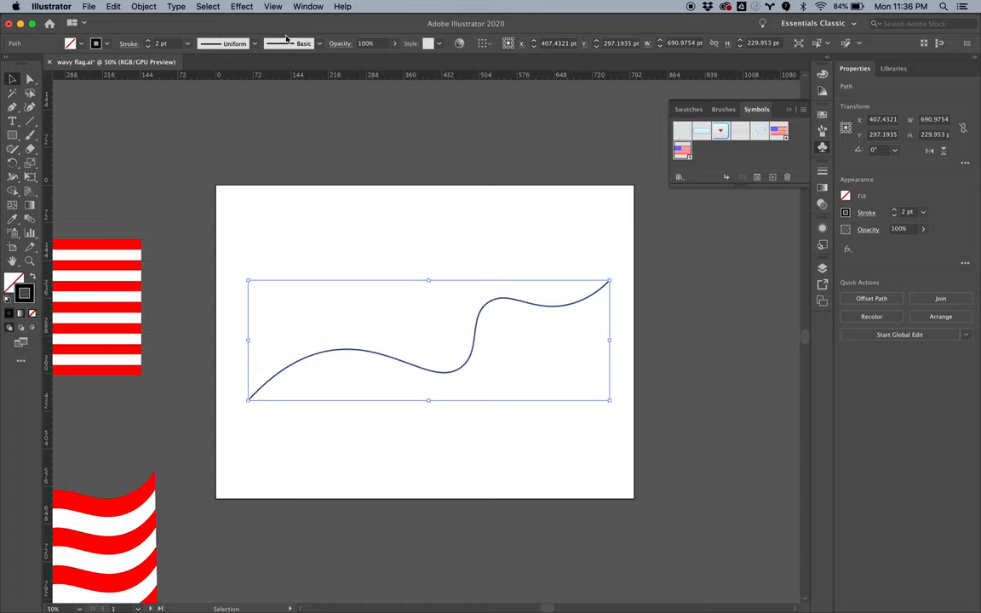
left_click(242, 7)
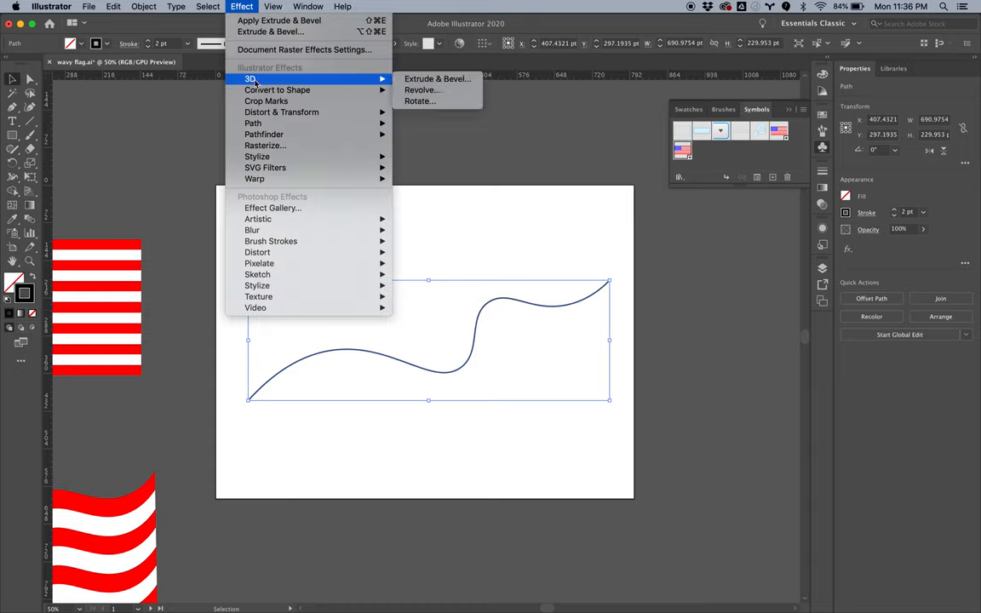
mouse_move(436, 78)
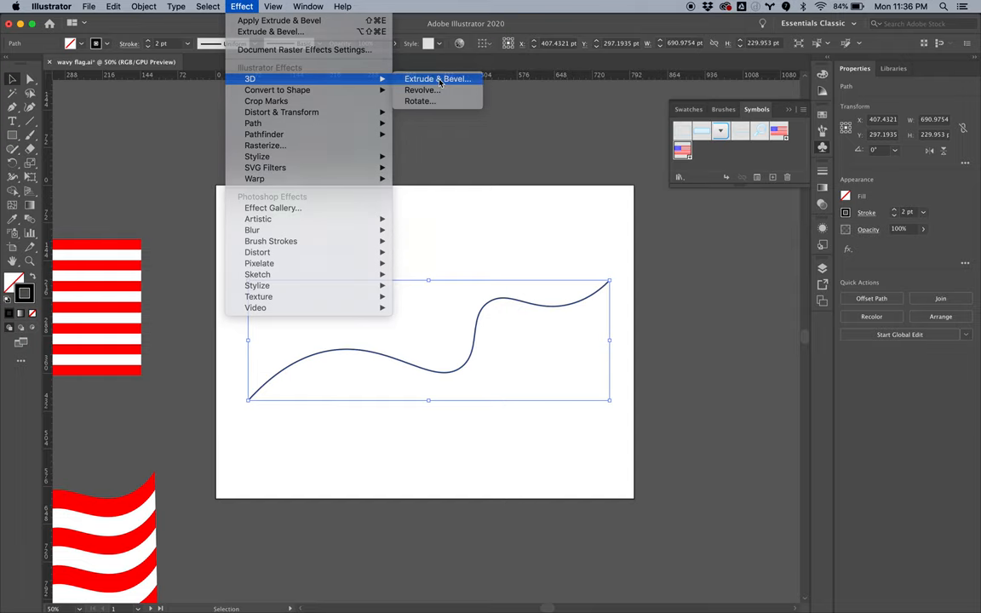
left_click(436, 79)
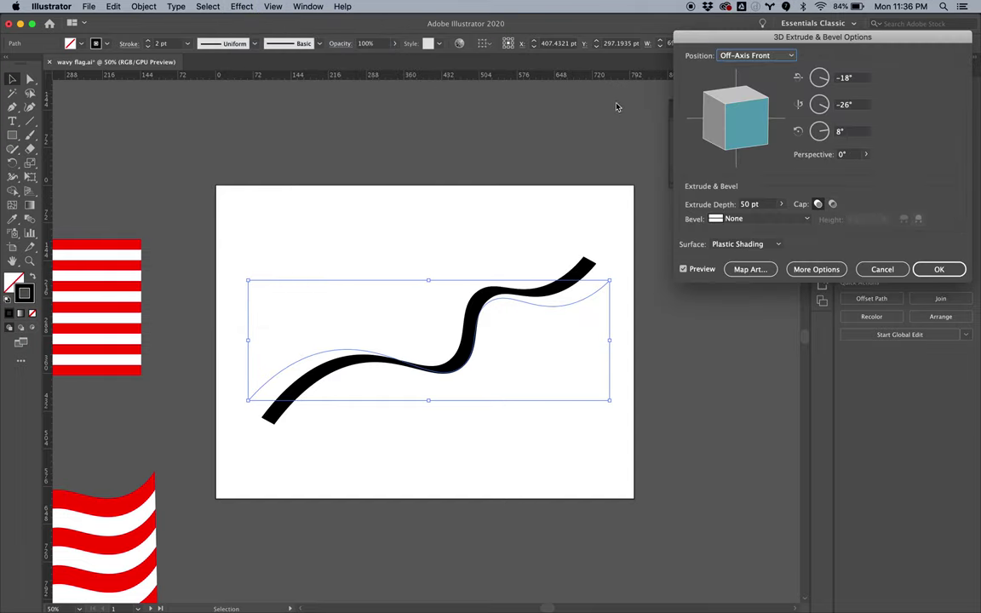
left_click_drag(736, 123, 742, 130)
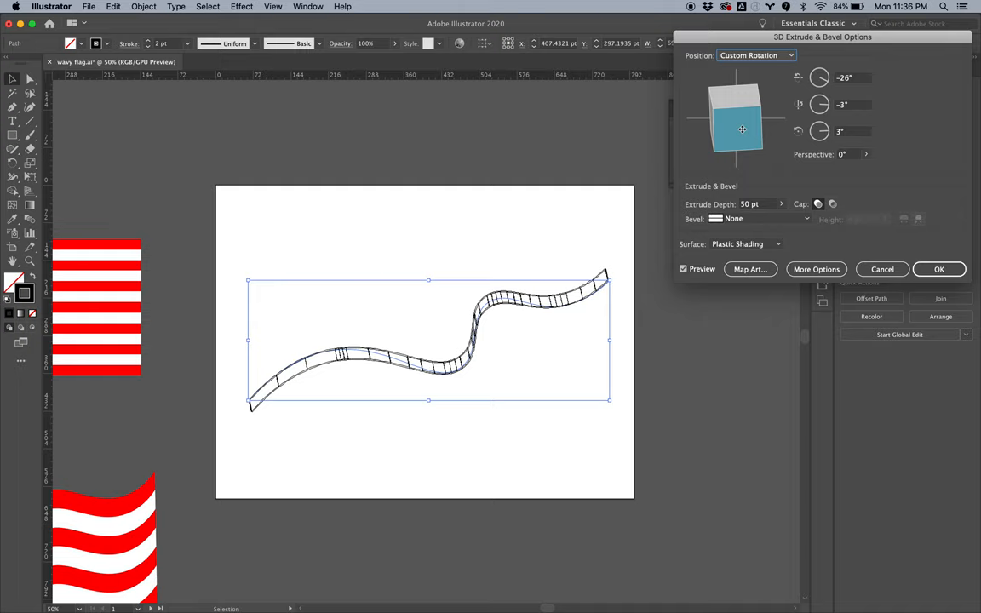
left_click_drag(742, 129, 740, 126)
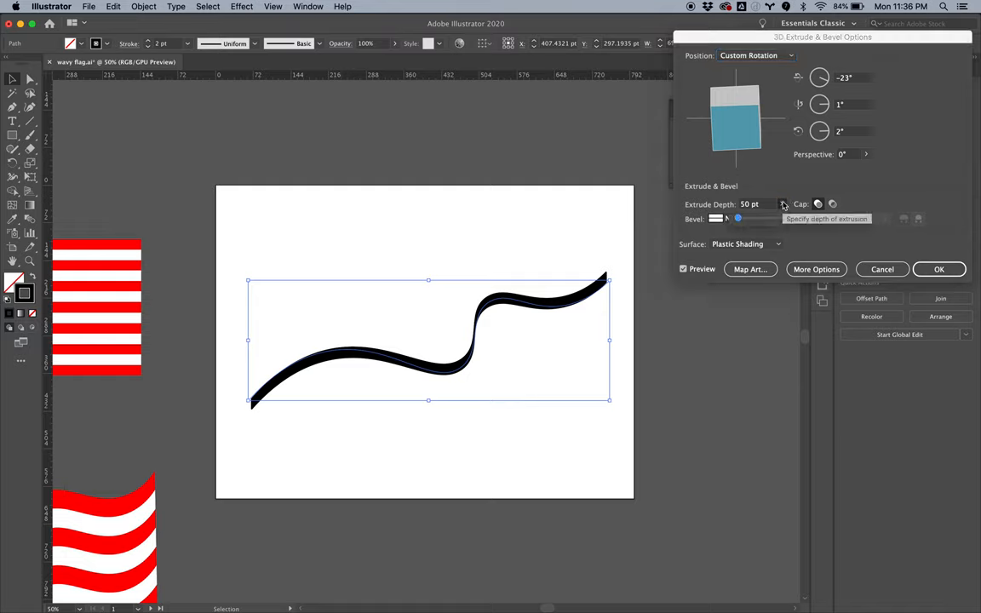
left_click(758, 205)
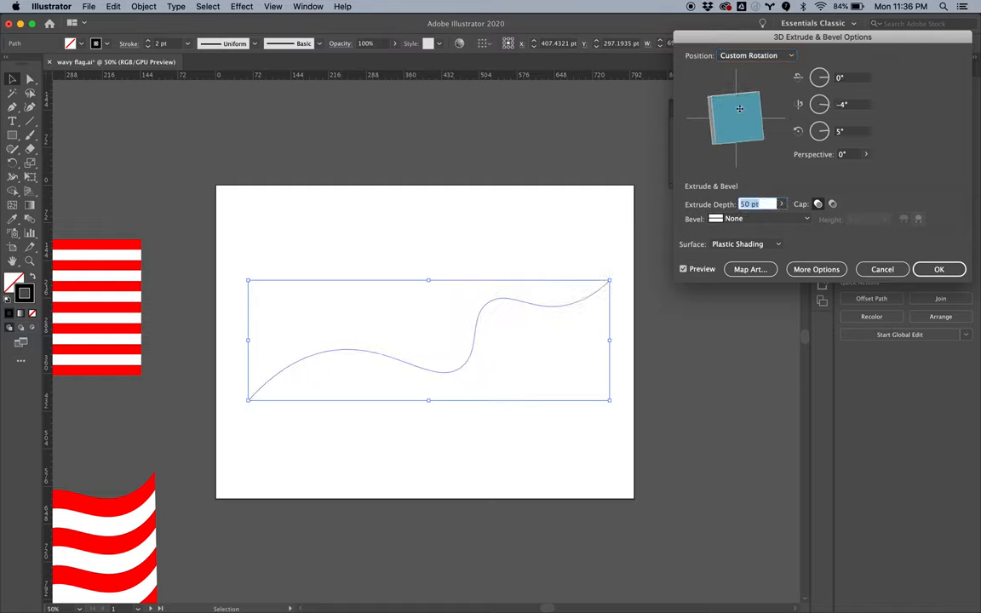
- Tune the extrude depth into a tall ribbon, settling around 955 pt
left_click_drag(739, 109, 739, 117)
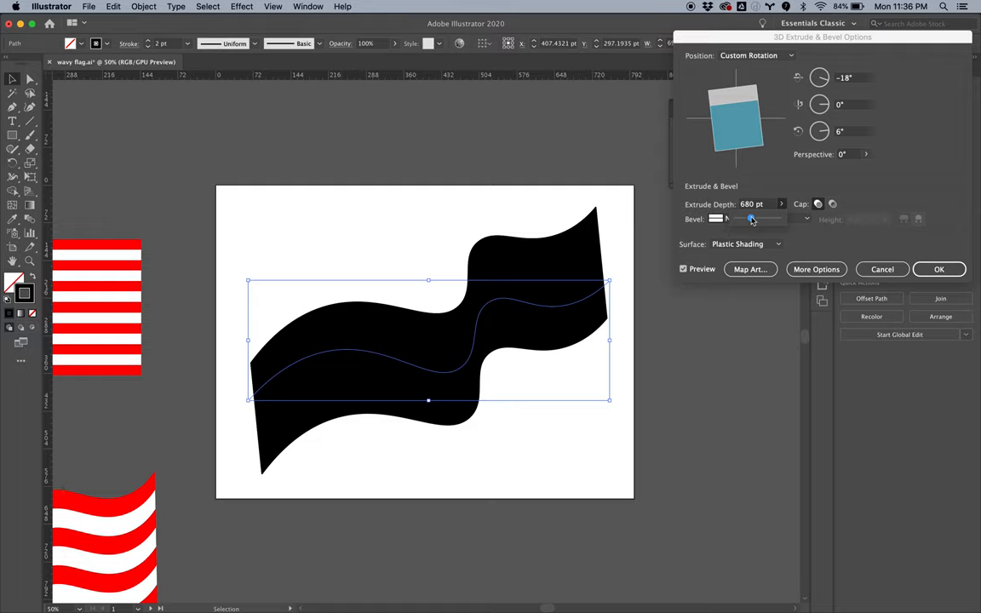
left_click_drag(751, 218, 742, 218)
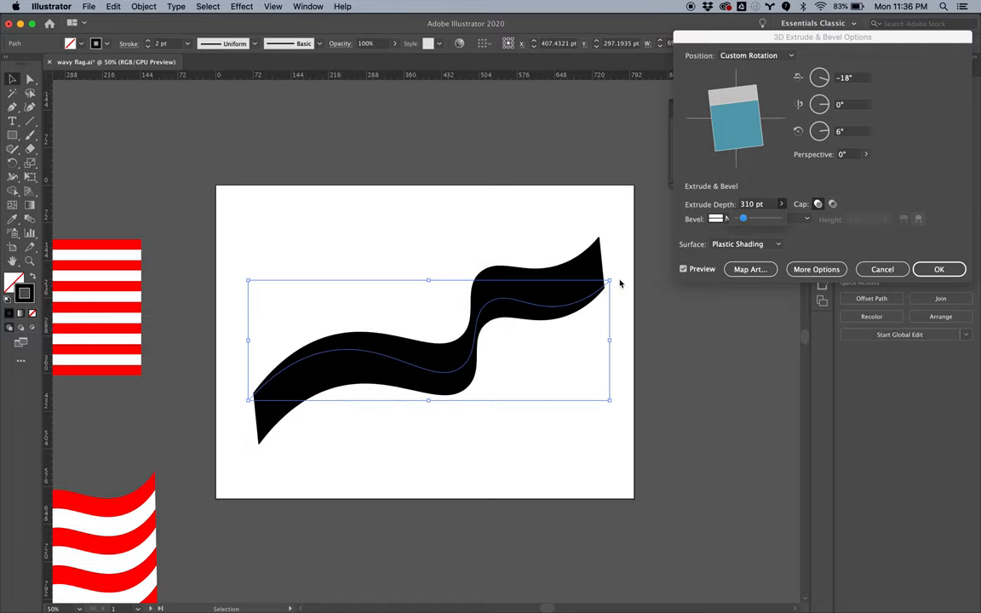
mouse_move(593, 270)
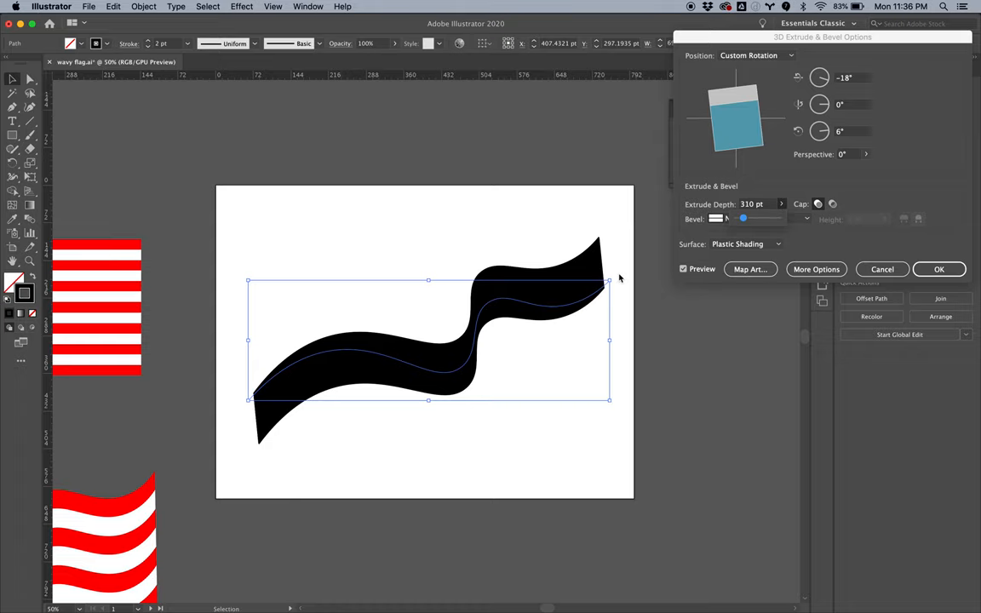
left_click_drag(743, 218, 774, 218)
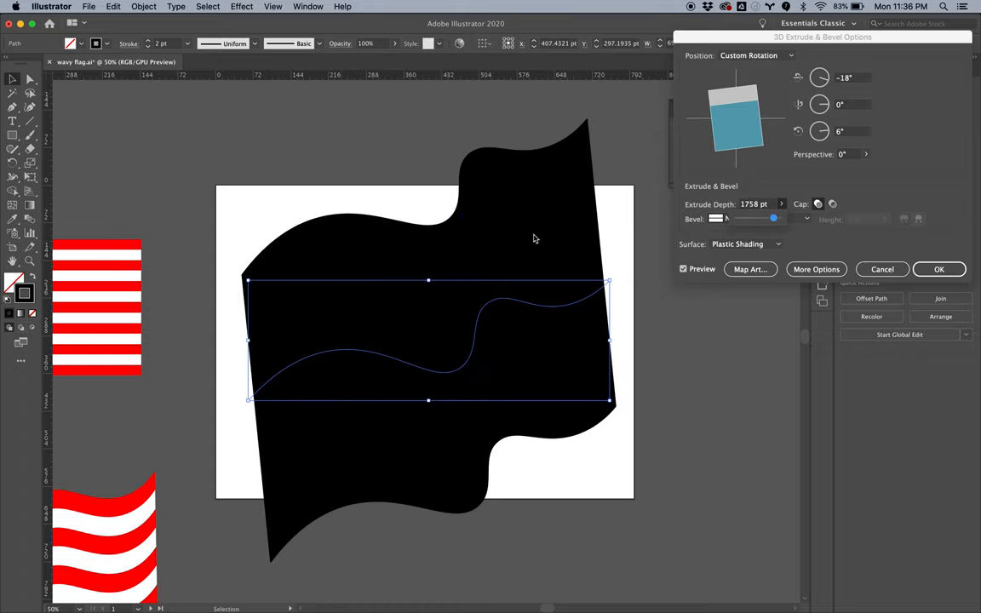
left_click_drag(773, 218, 766, 218)
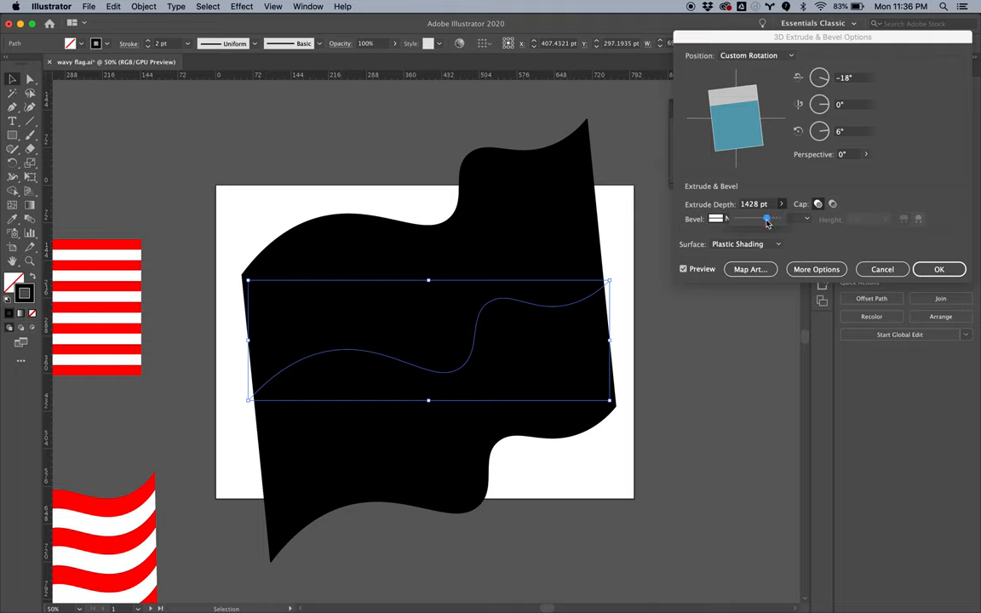
left_click_drag(766, 218, 759, 218)
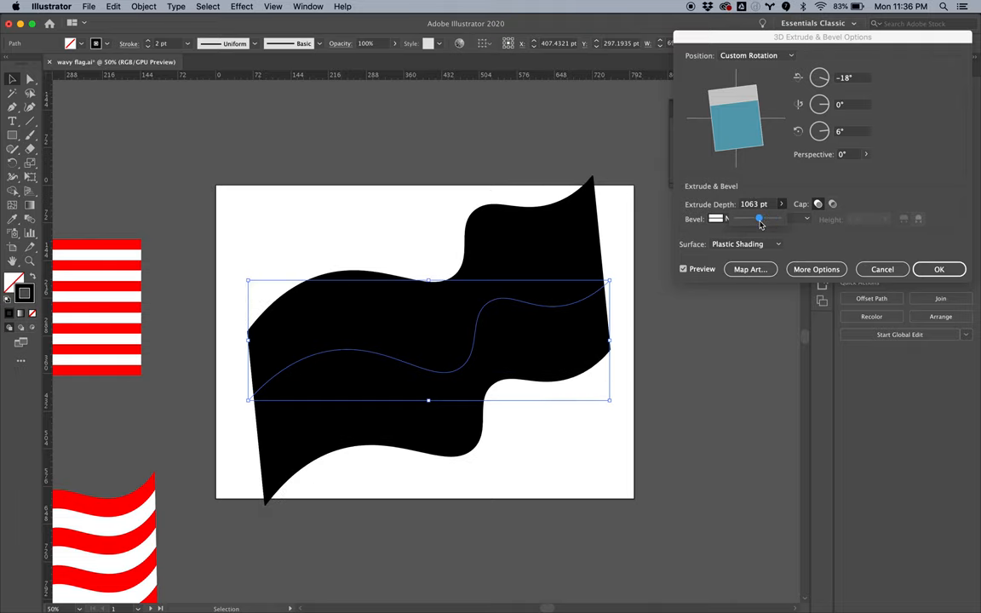
left_click_drag(759, 218, 756, 218)
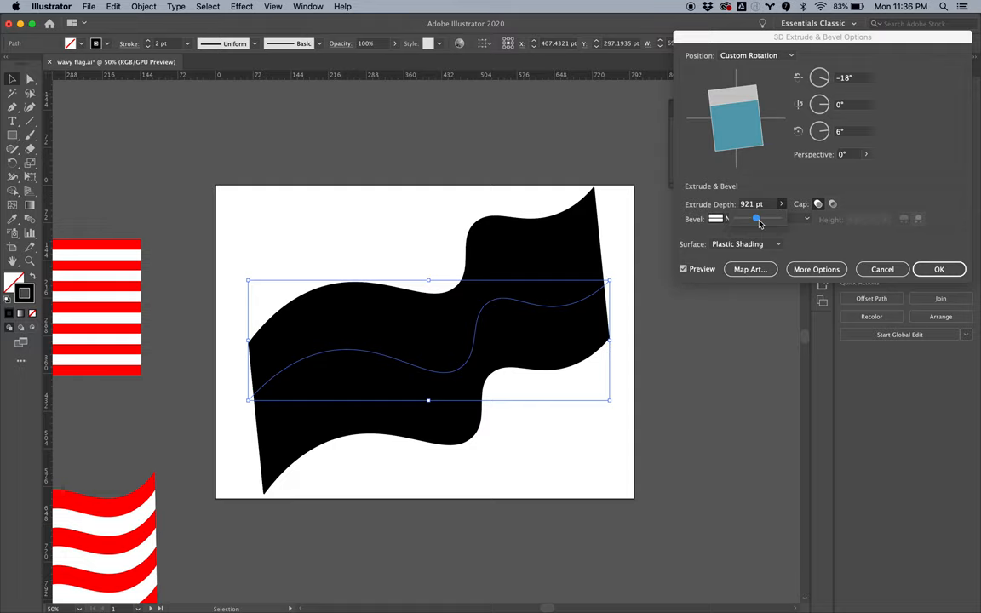
mouse_move(555, 222)
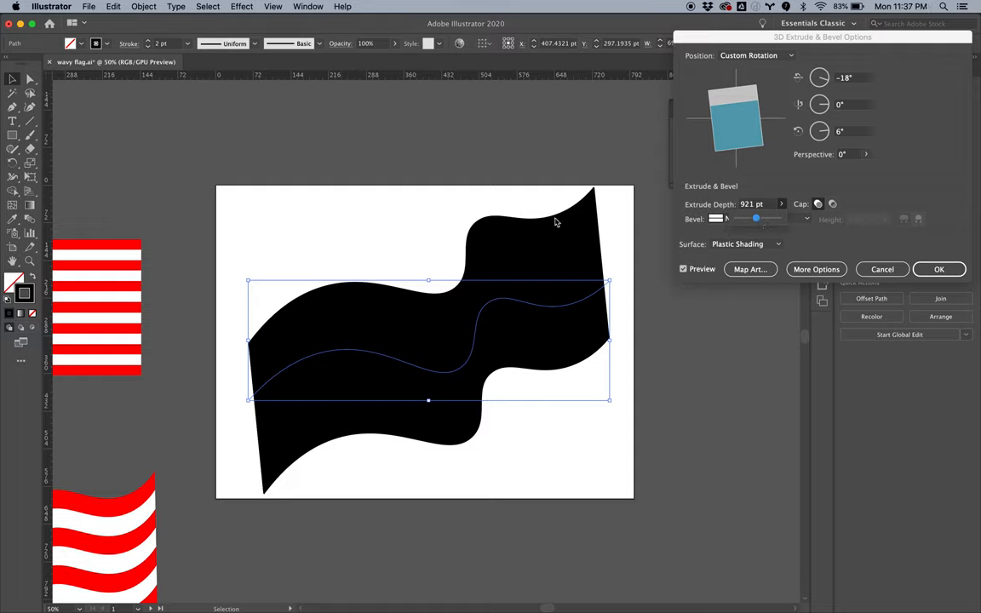
mouse_move(281, 395)
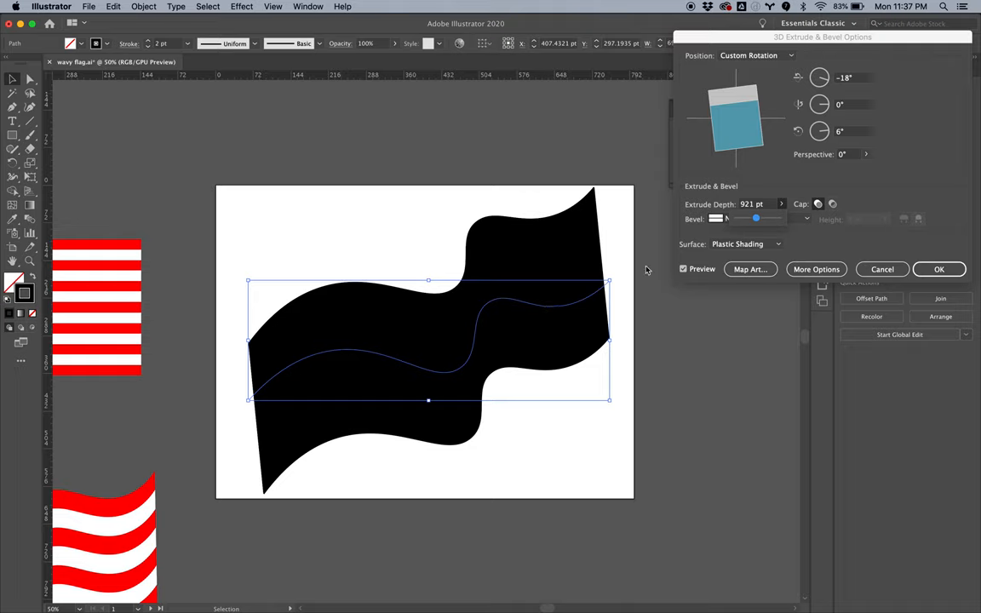
left_click_drag(756, 218, 753, 218)
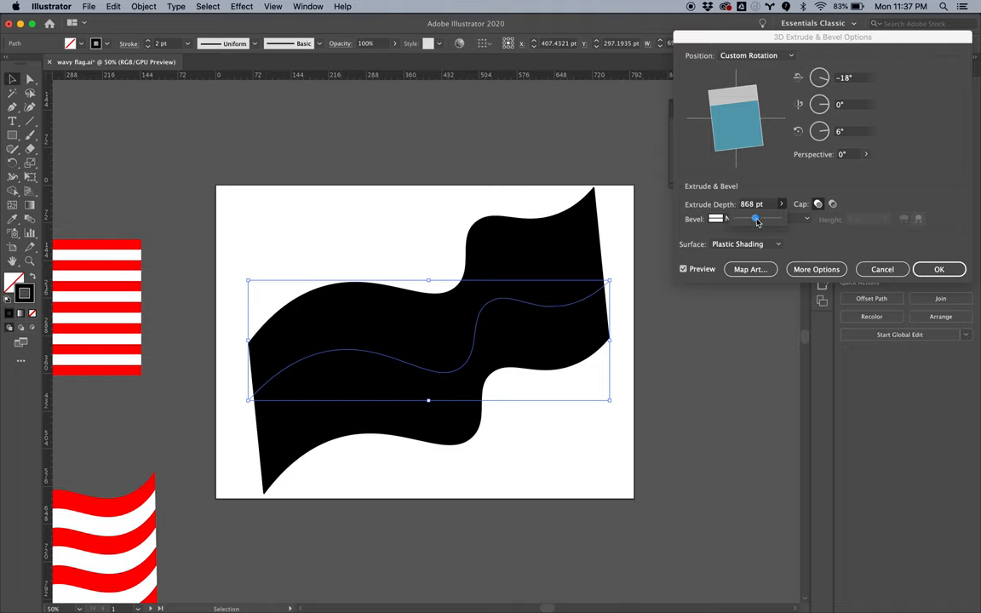
left_click_drag(753, 218, 760, 218)
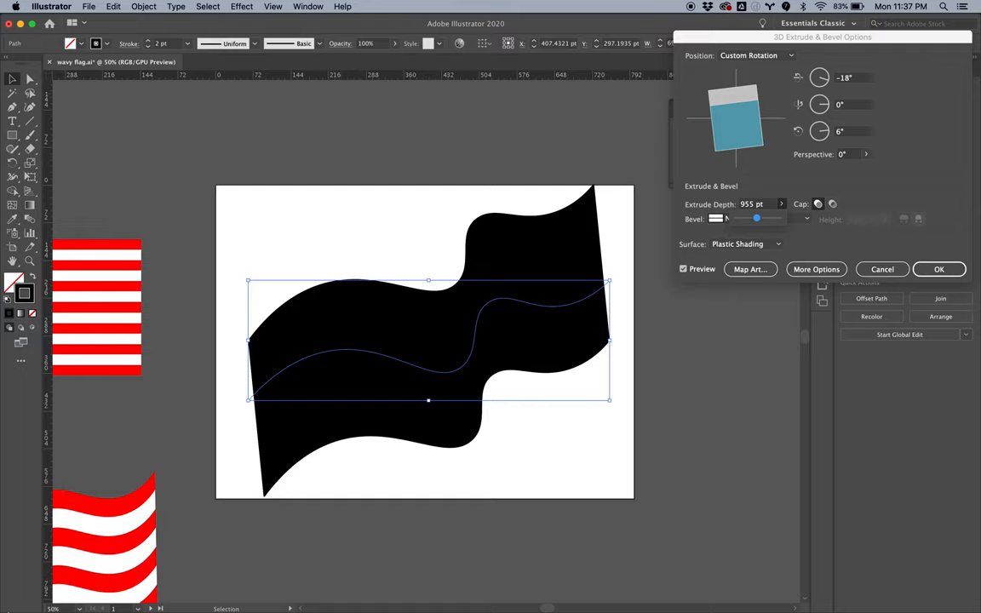
mouse_move(613, 331)
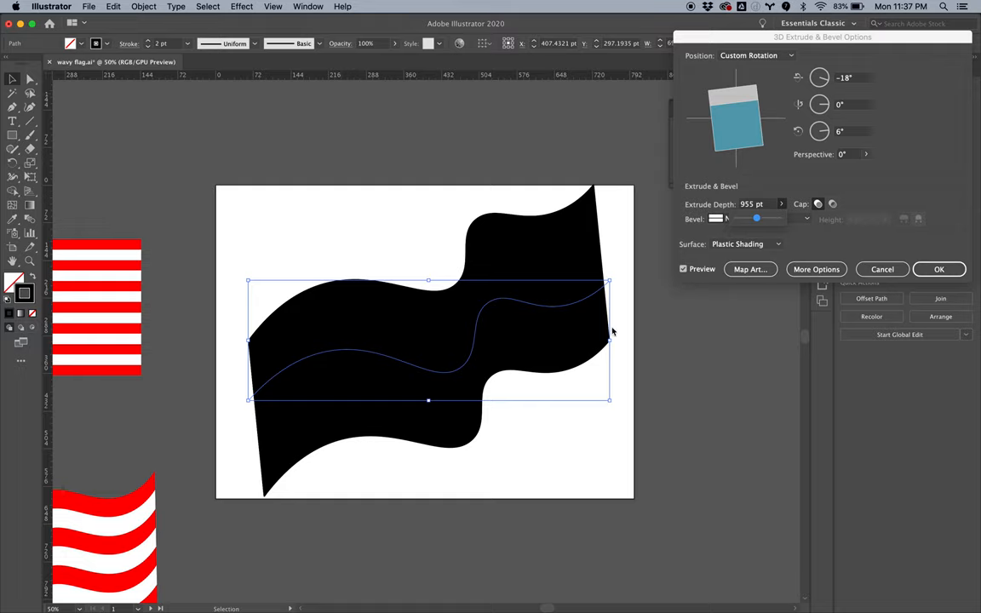
left_click(751, 205)
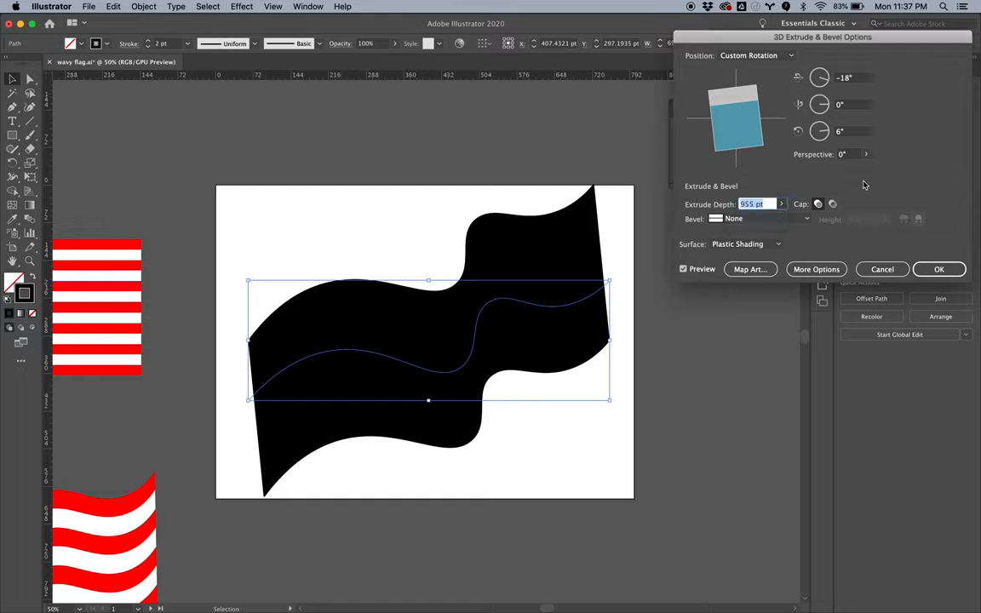
- Adjust the cap and change the surface from Plastic Shading to No Shading
left_click(833, 204)
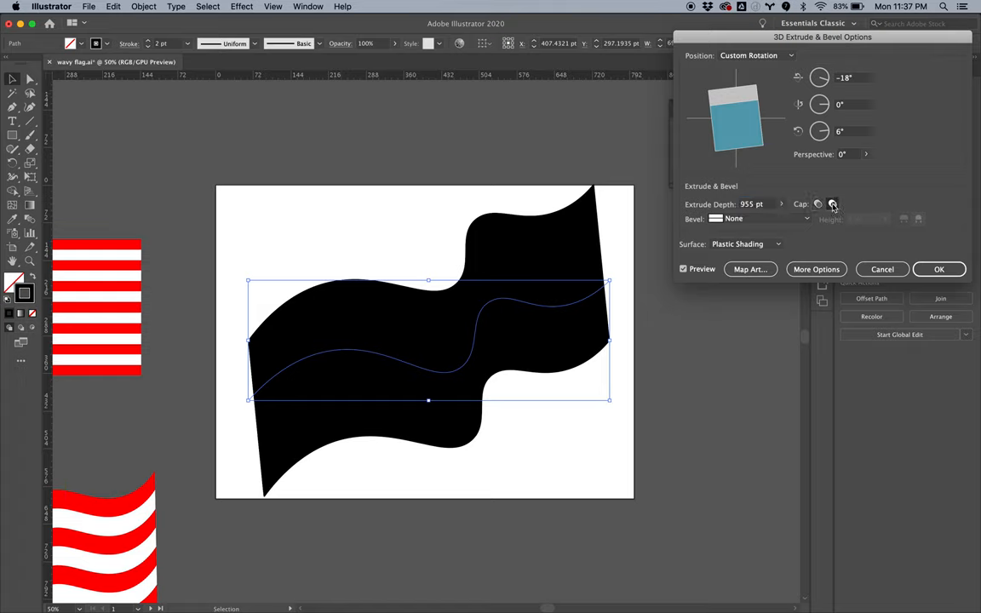
left_click(746, 243)
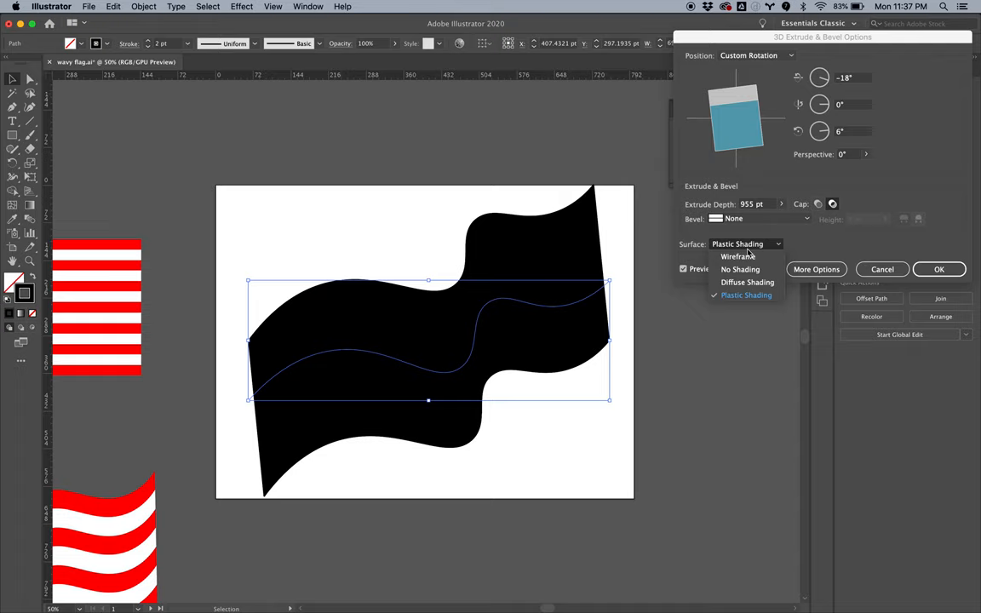
mouse_move(739, 271)
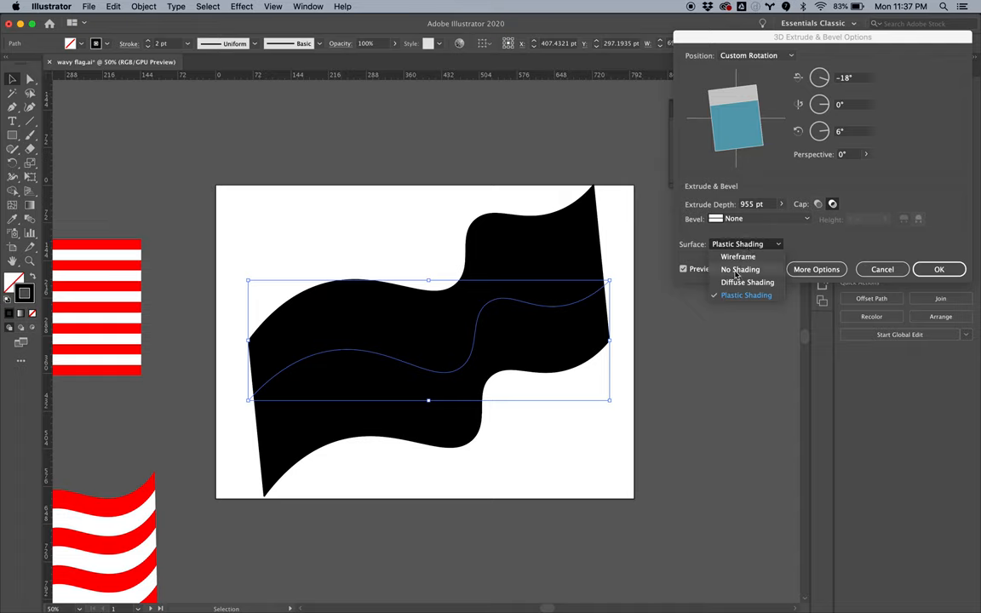
left_click(740, 269)
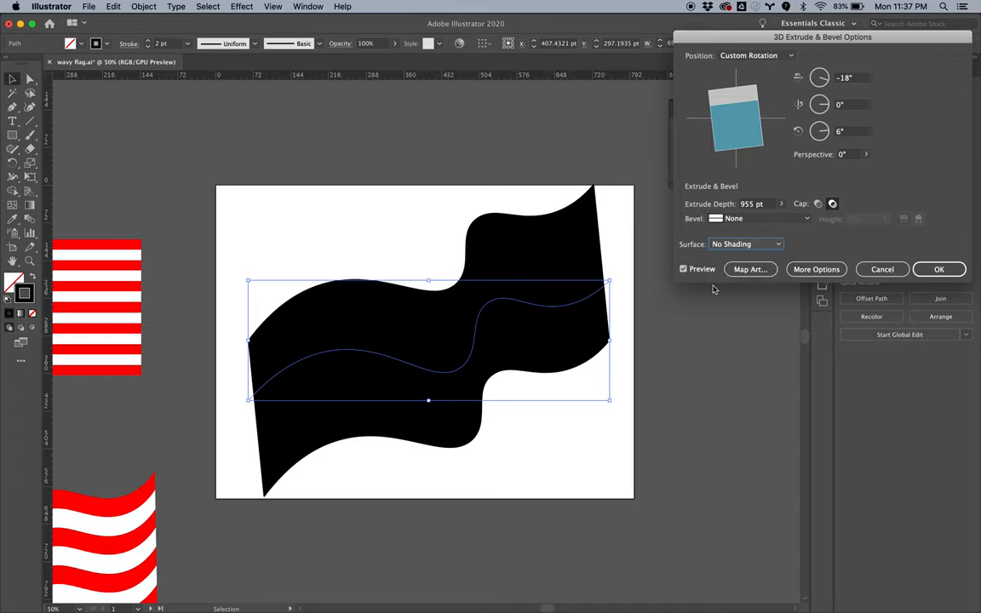
mouse_move(750, 269)
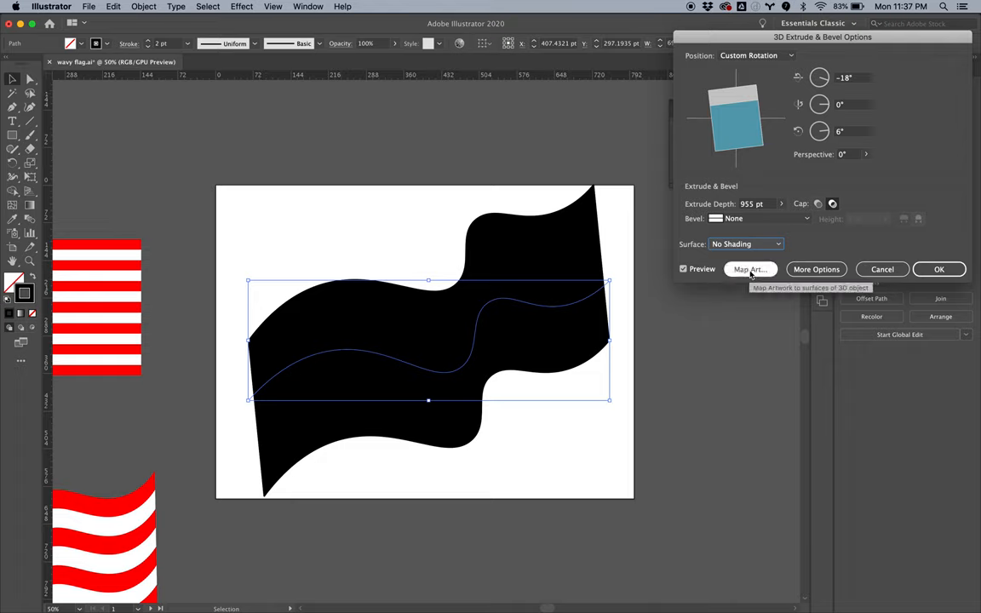
mouse_move(641, 266)
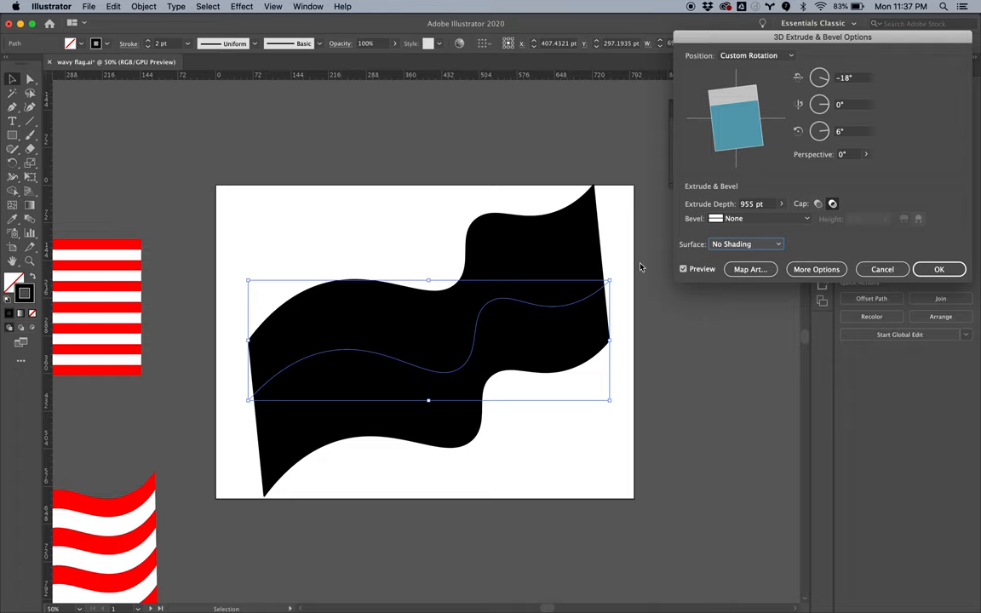
left_click(750, 269)
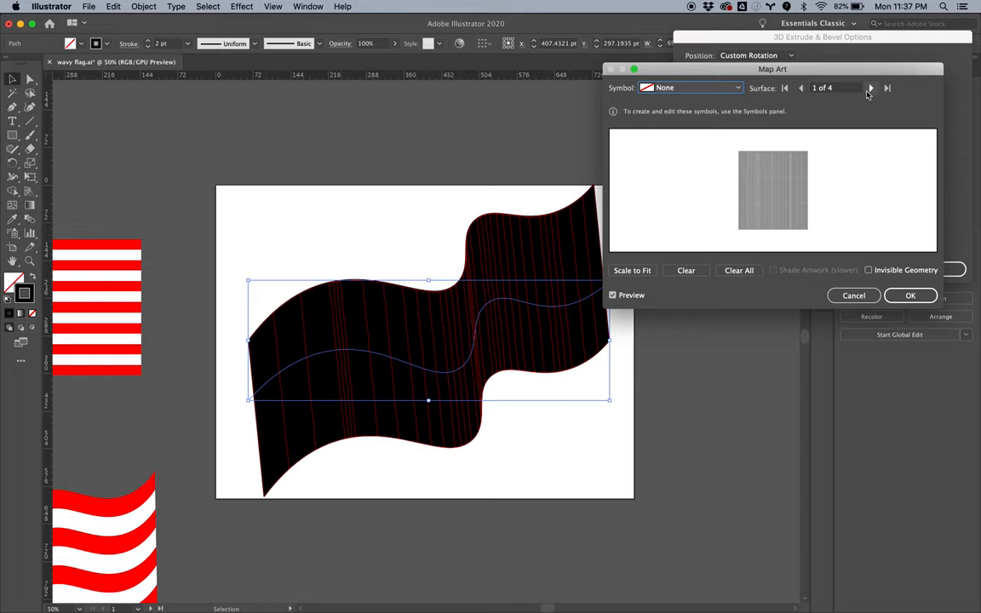
- In Map Art, step through the ribbon's surfaces and stop on surface 4 of 4, the front face
left_click(869, 89)
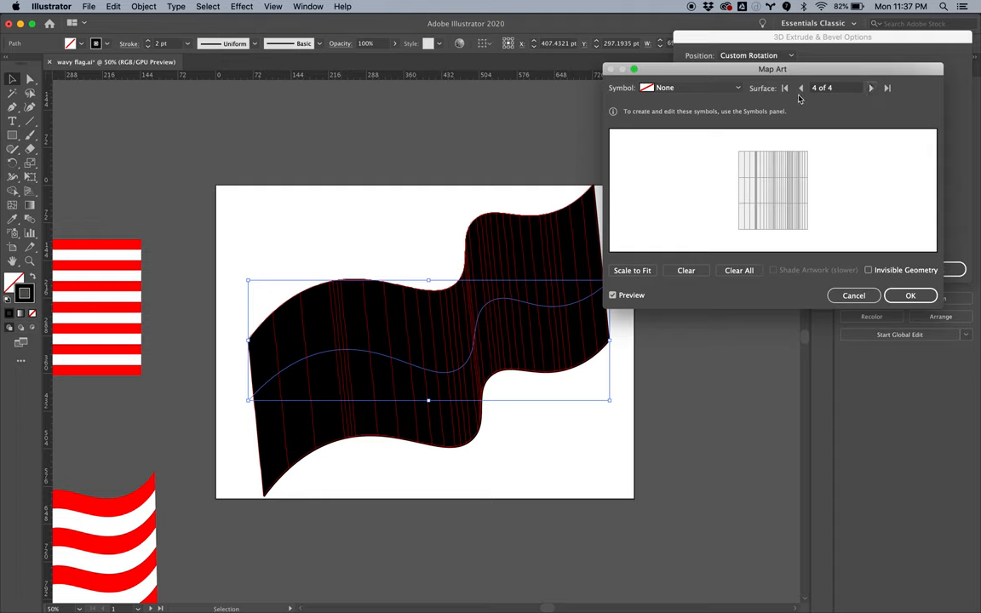
left_click(787, 88)
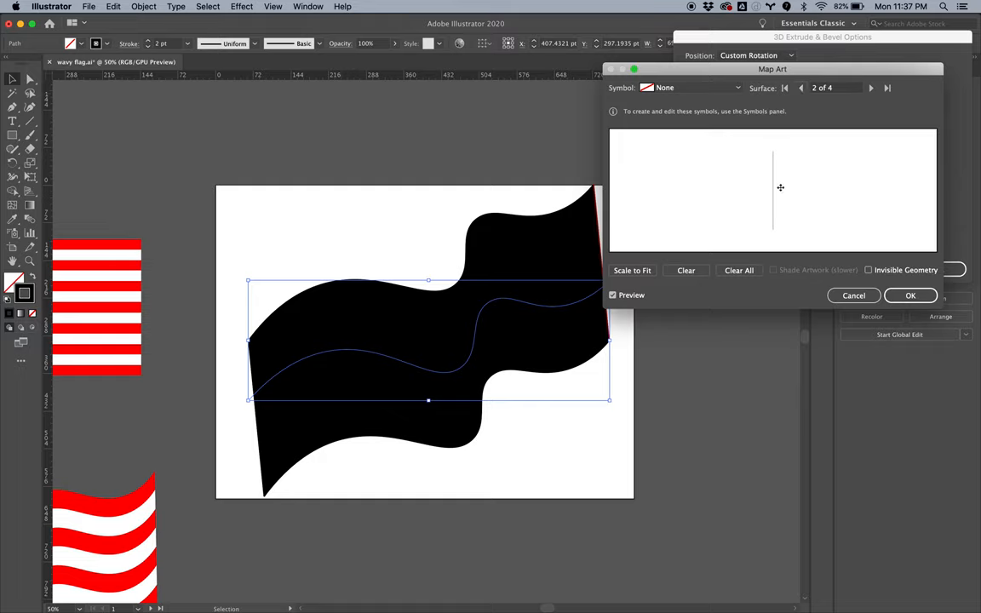
mouse_move(797, 158)
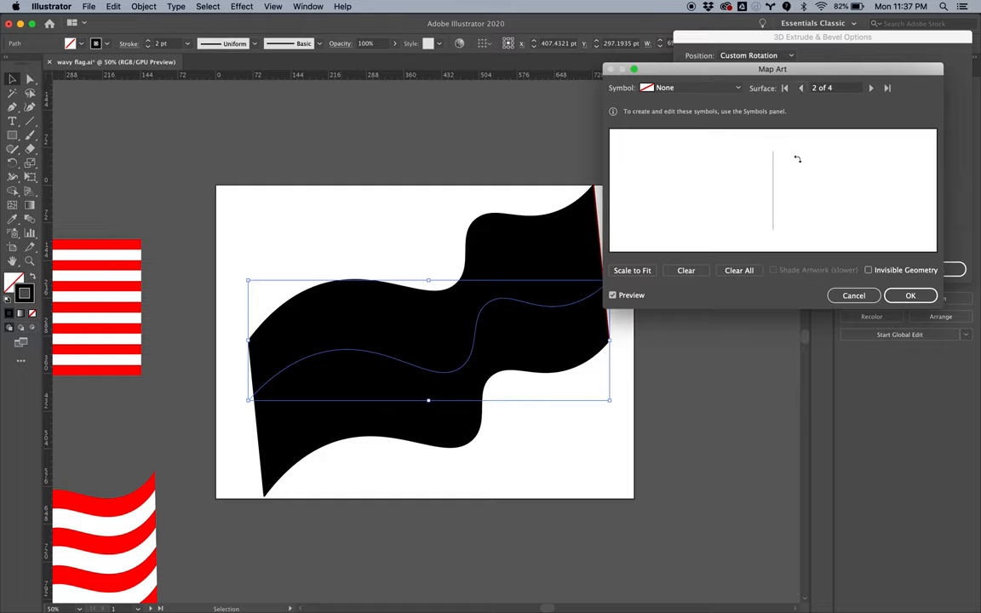
left_click_drag(774, 68, 802, 75)
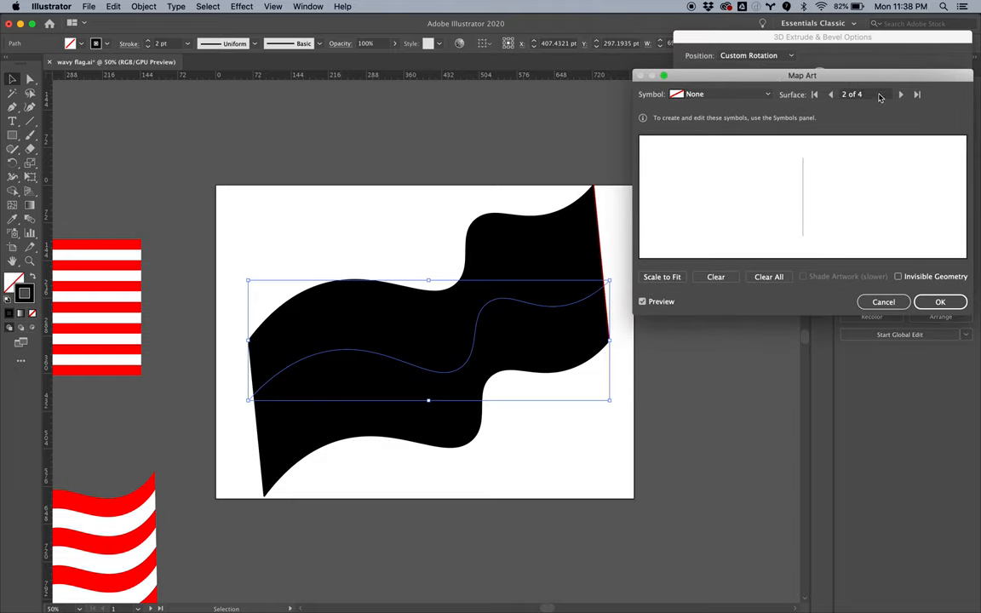
left_click(886, 97)
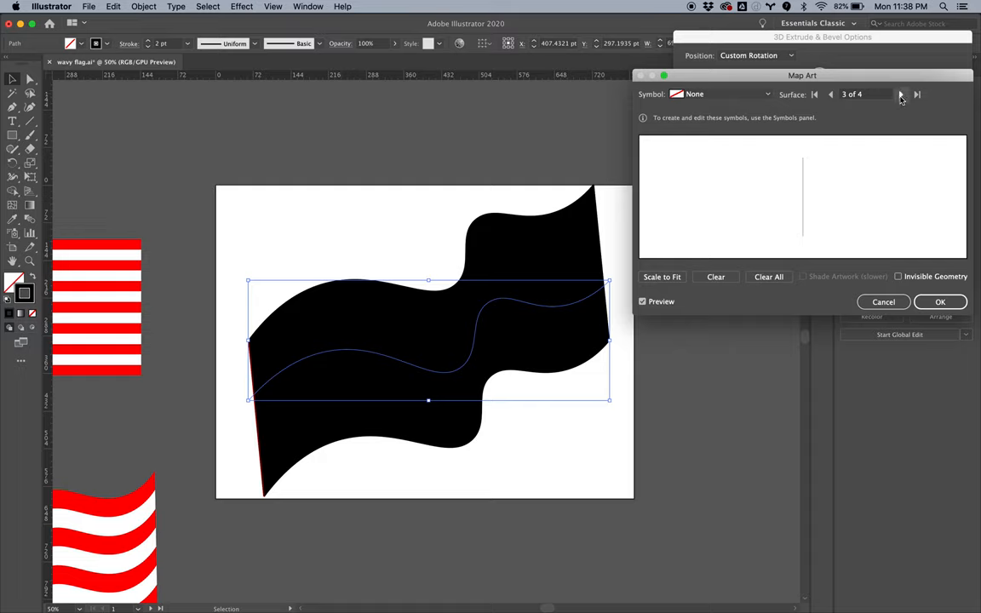
left_click(814, 95)
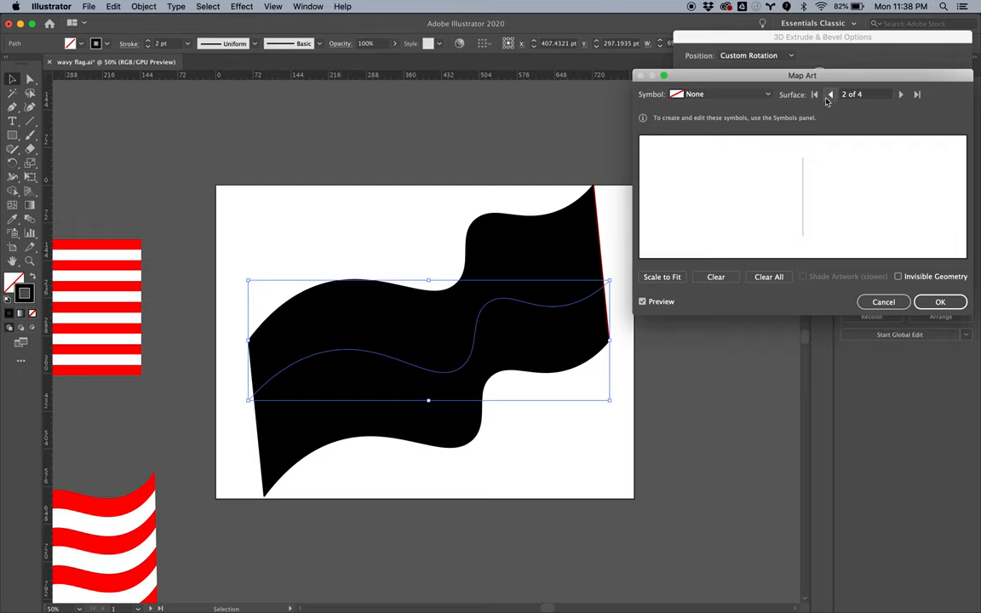
left_click(826, 95)
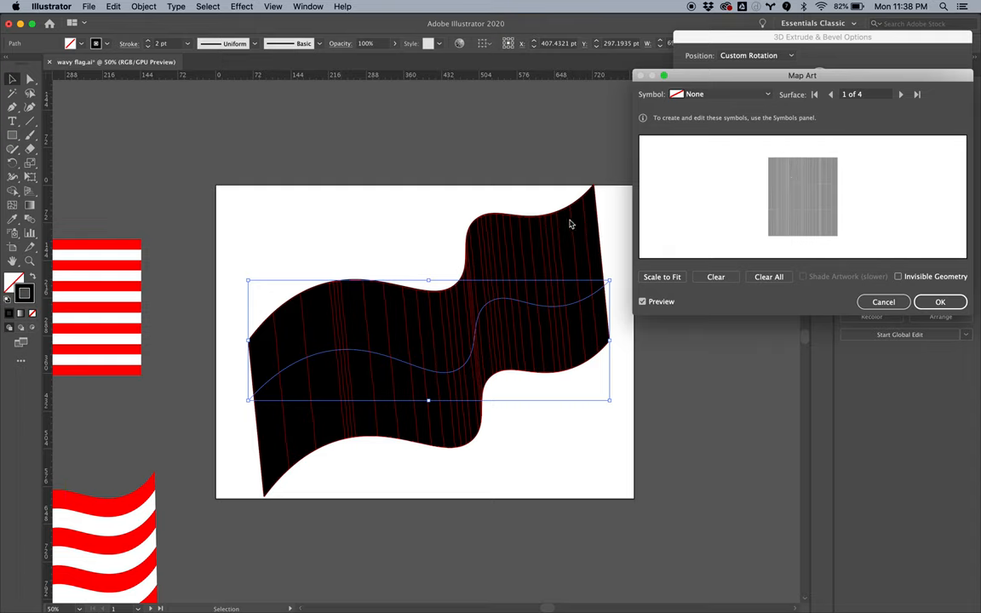
left_click(903, 95)
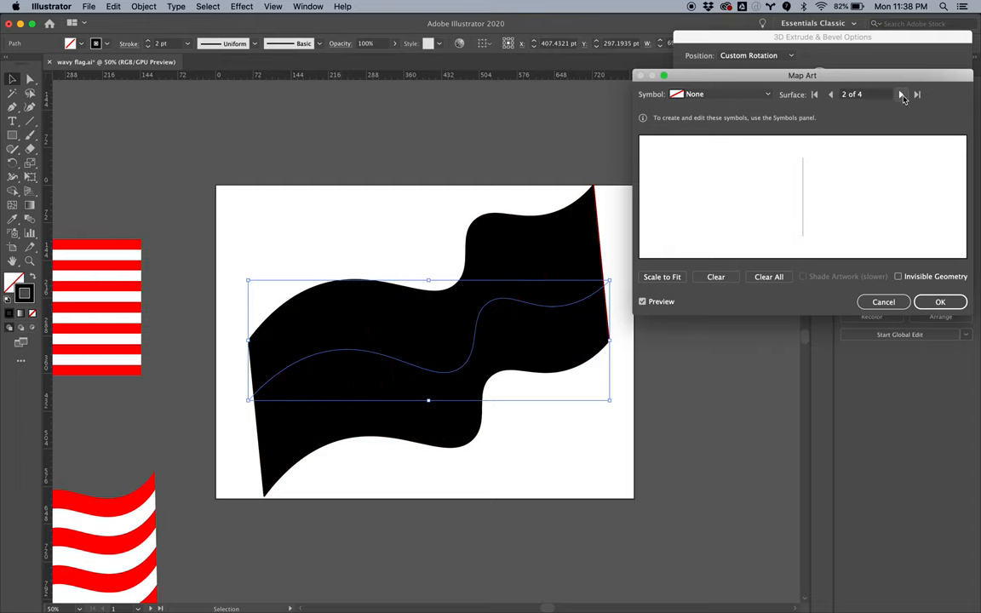
left_click(899, 95)
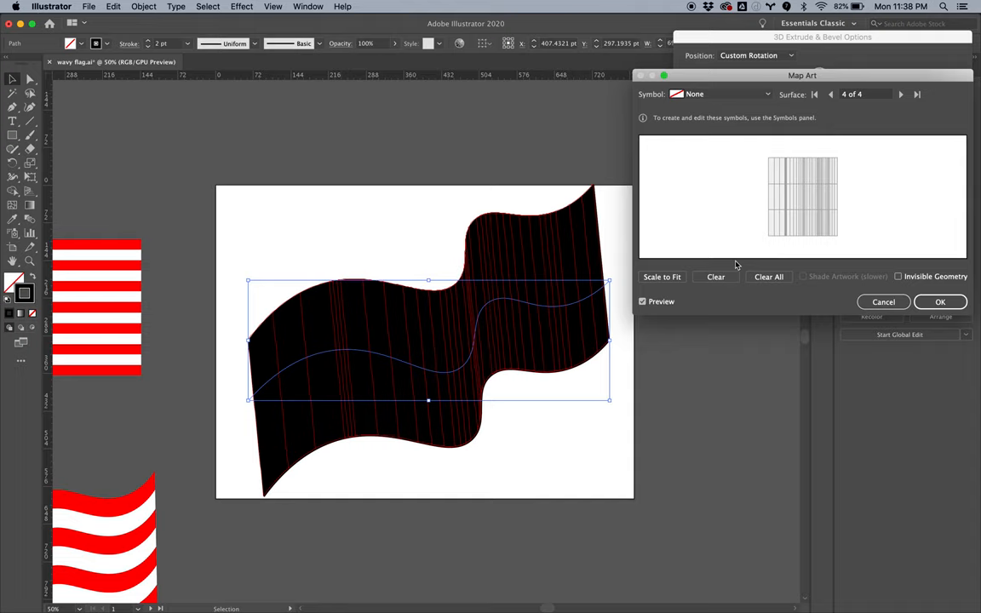
left_click(900, 276)
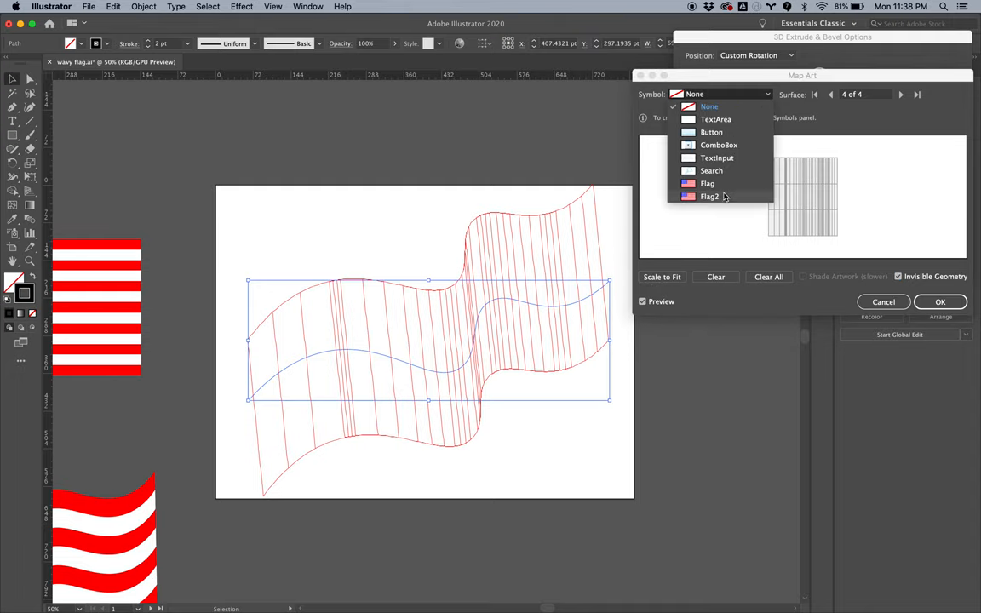
- Map the Flag2 symbol onto the surface scaled to fit, then tweak rotation and depth
left_click(707, 196)
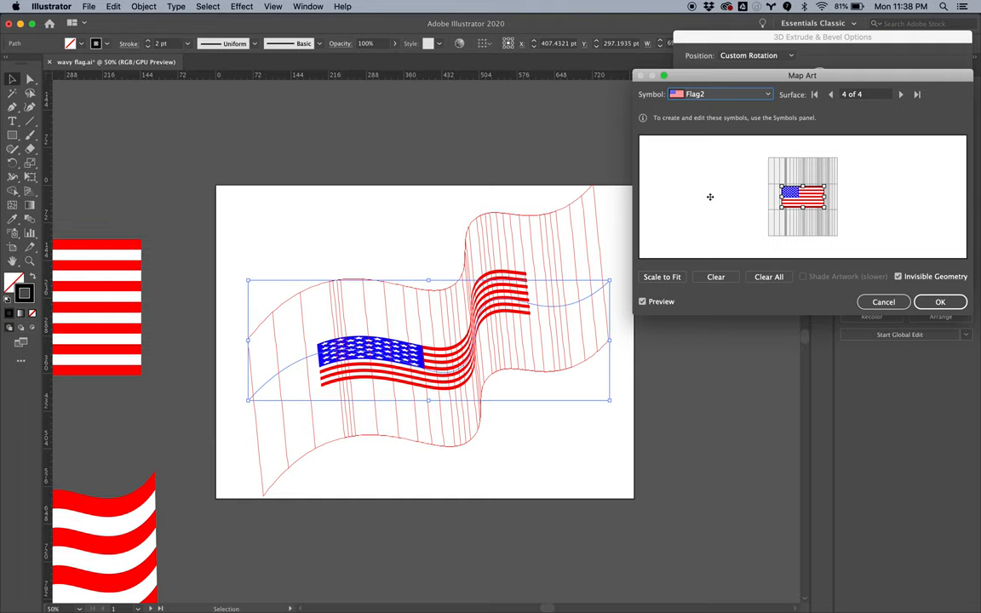
left_click(661, 275)
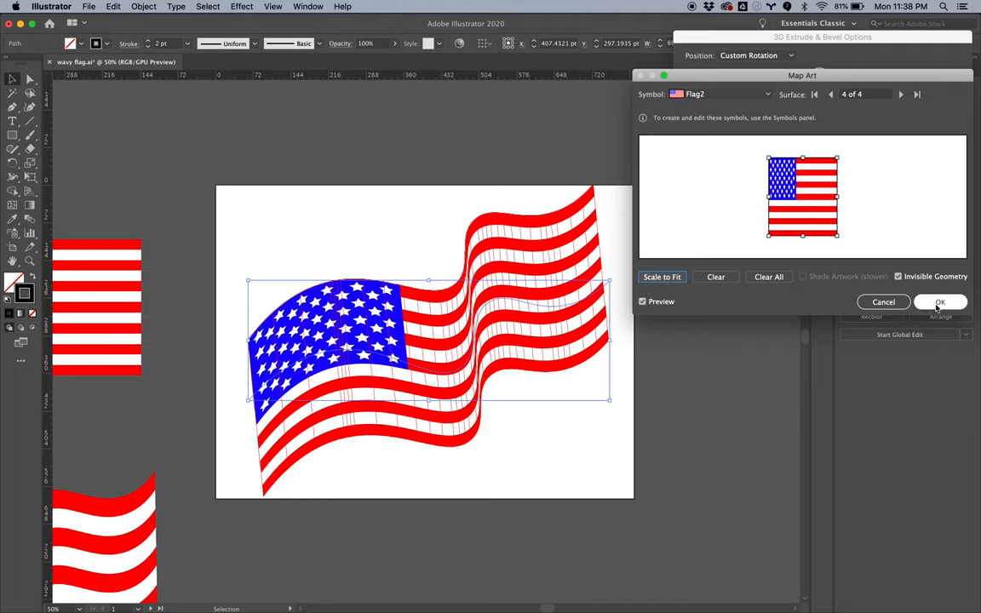
left_click(940, 301)
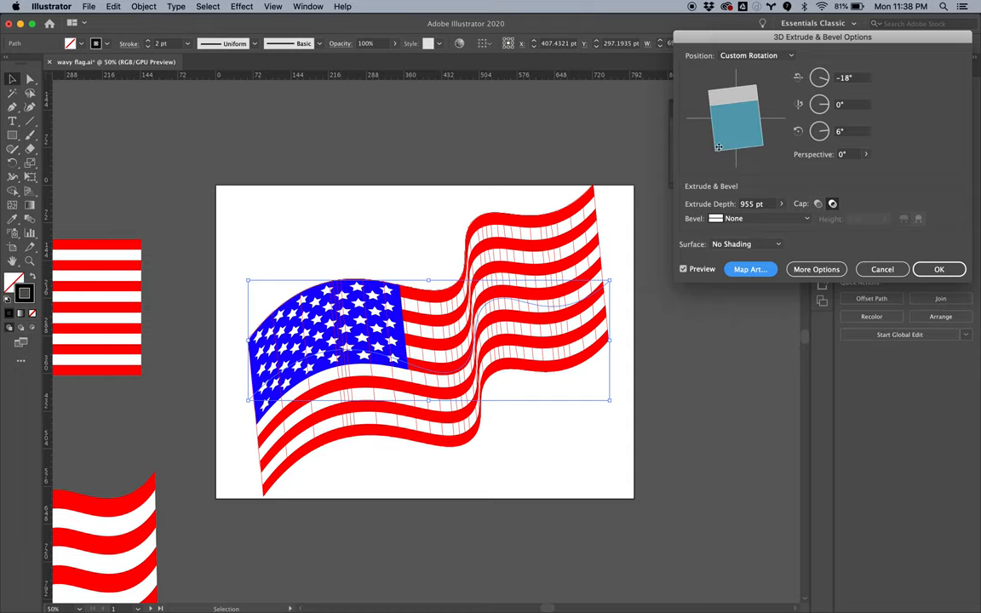
left_click_drag(738, 137, 721, 140)
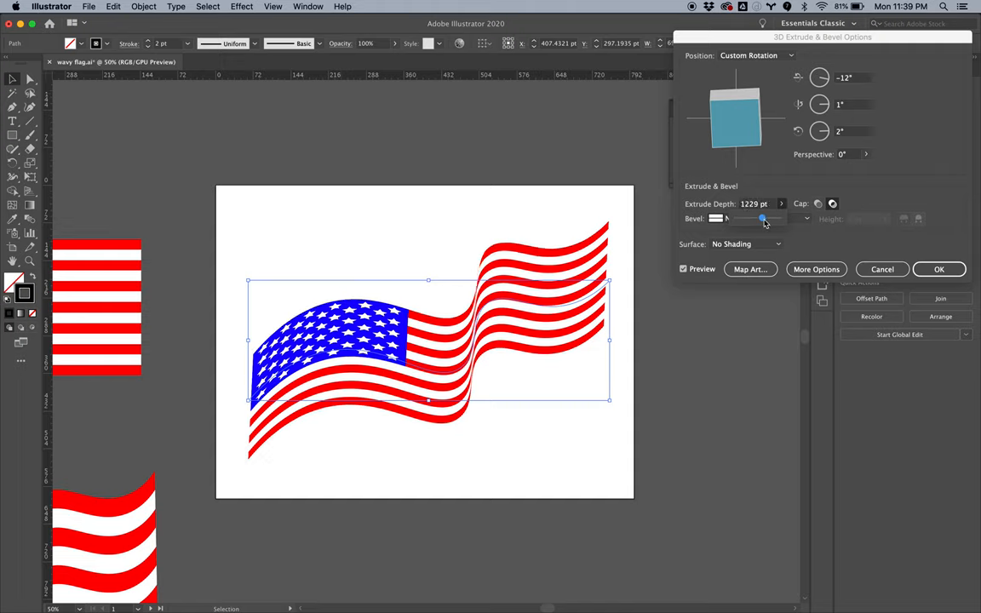
left_click(780, 205)
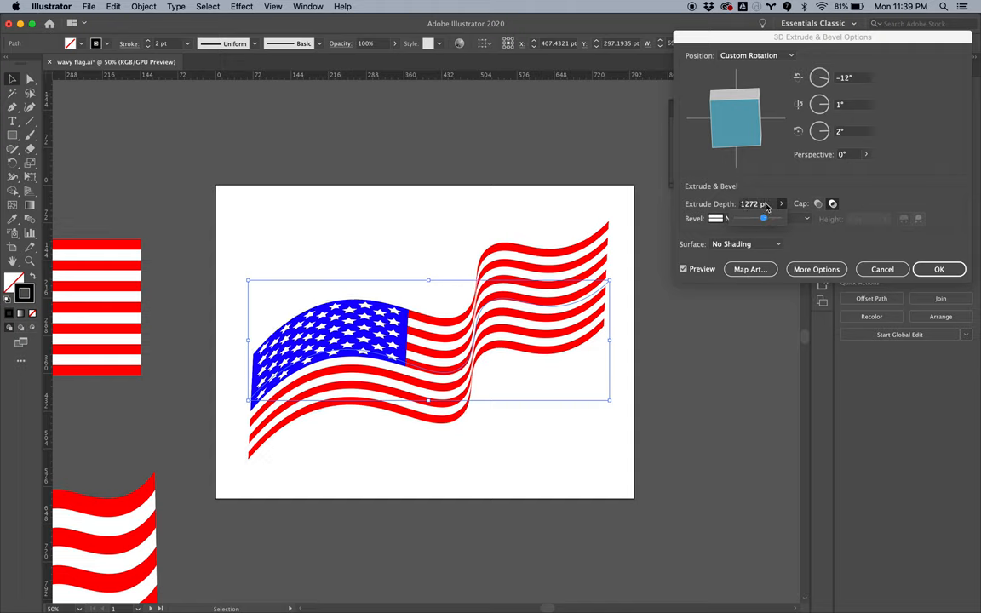
- Re-fit the Flag2 map art after reducing the depth to about 1174 pt and confirm
left_click(749, 269)
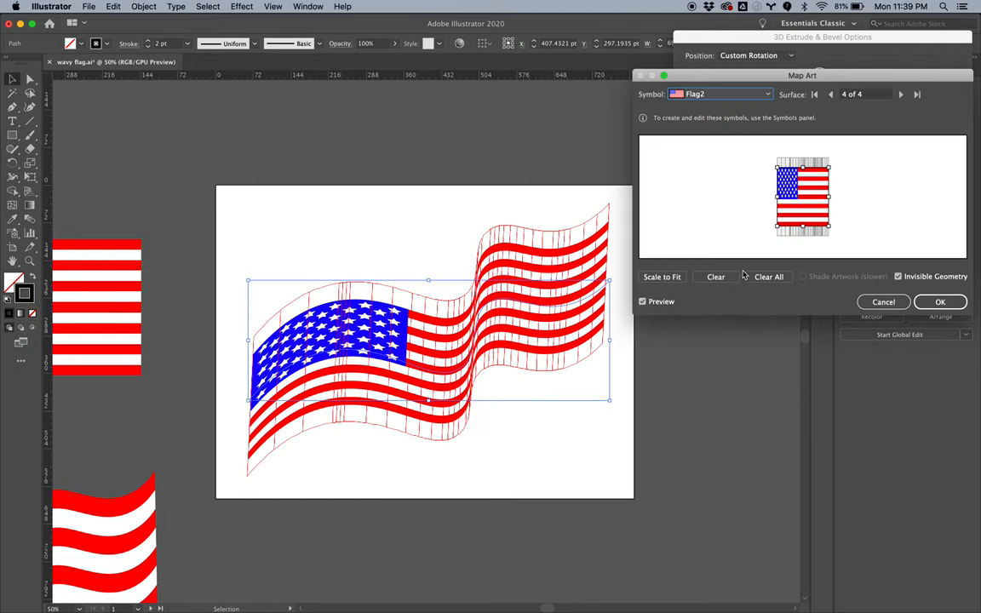
left_click(661, 275)
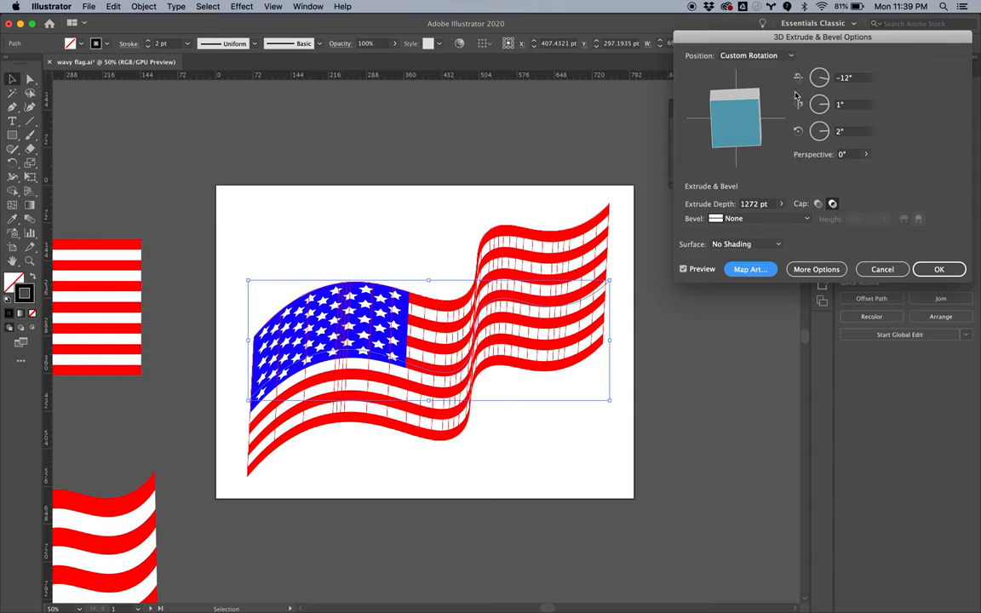
mouse_move(819, 104)
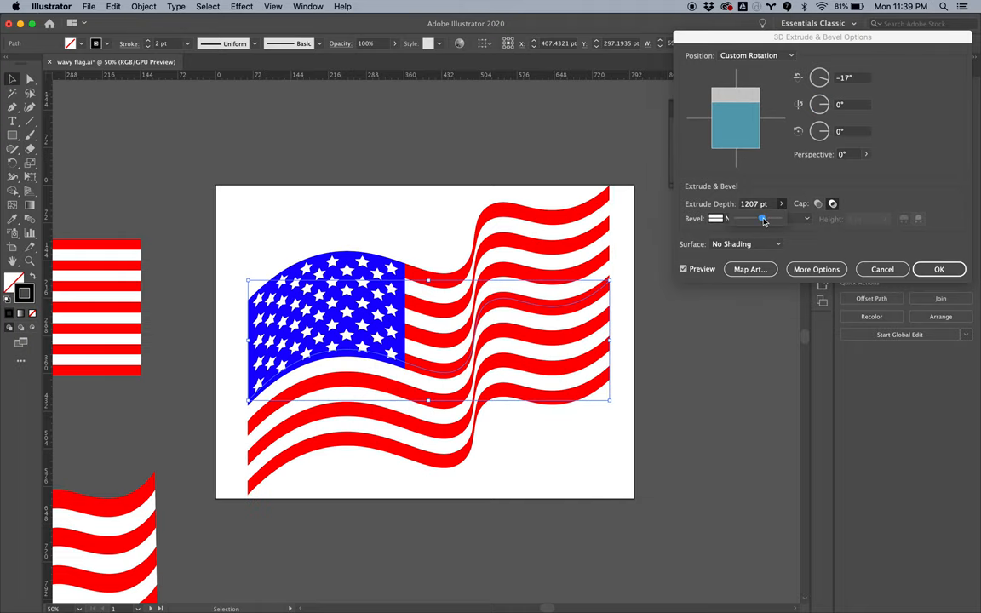
left_click_drag(763, 218, 760, 218)
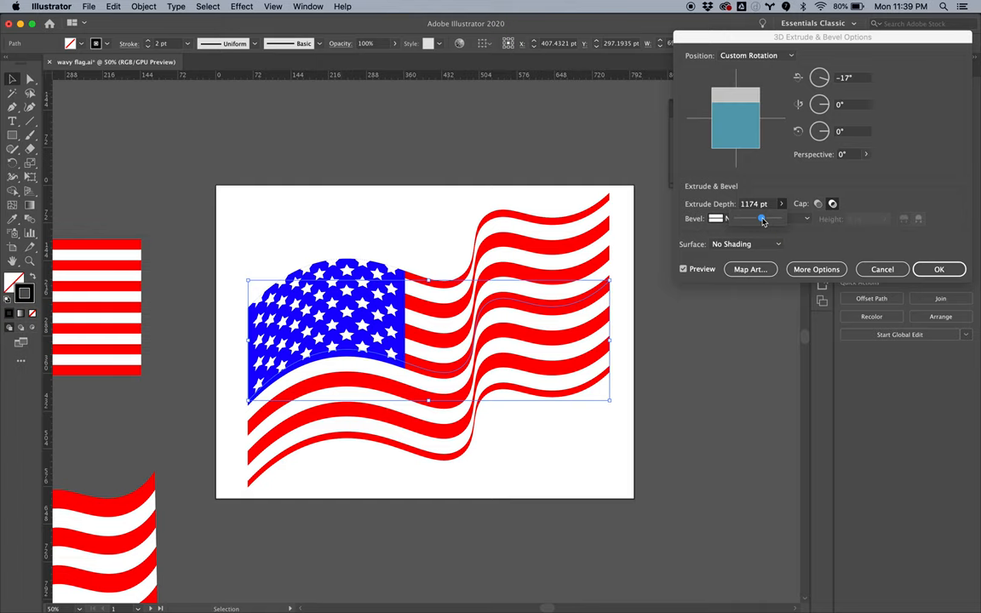
left_click(750, 270)
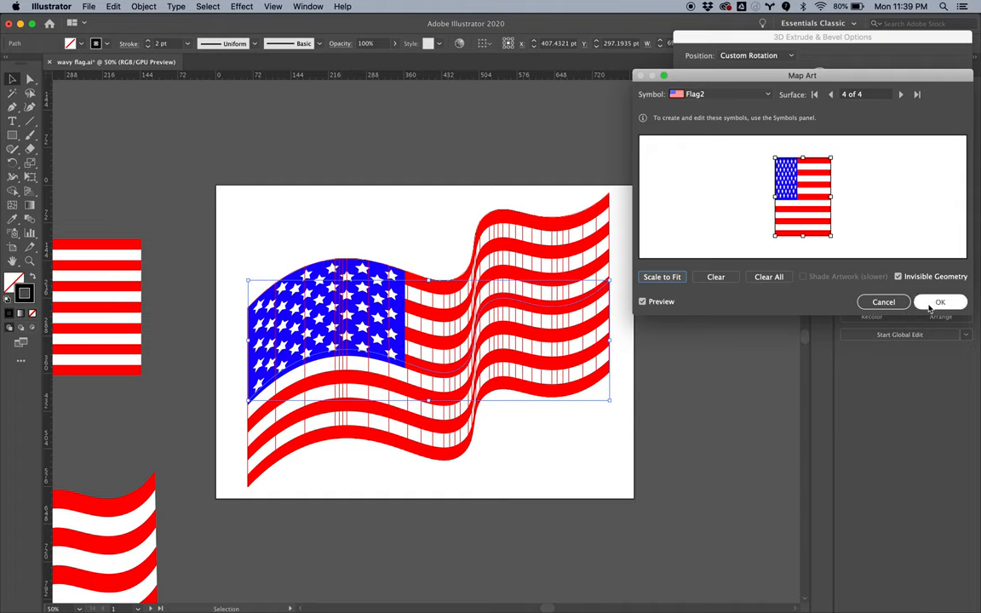
left_click(941, 302)
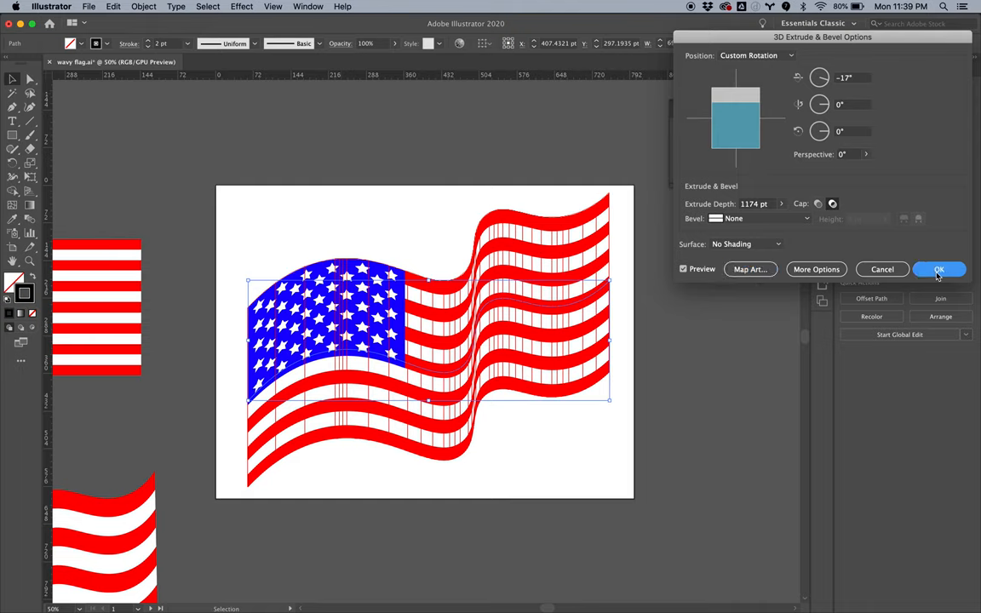
- Apply the 3D effect and expand the flag's appearance into an ordinary vector group
left_click(937, 269)
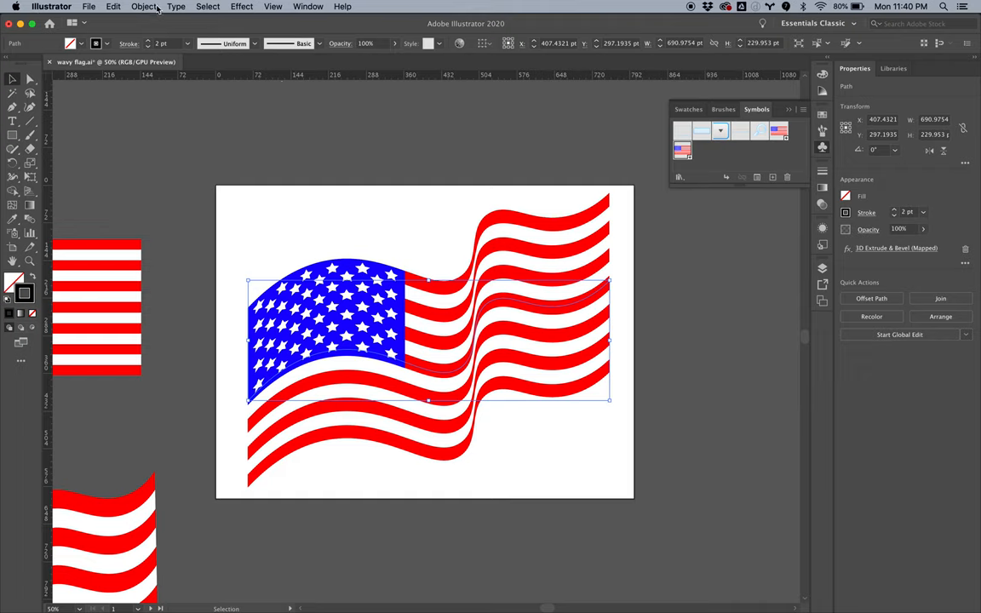
left_click(143, 7)
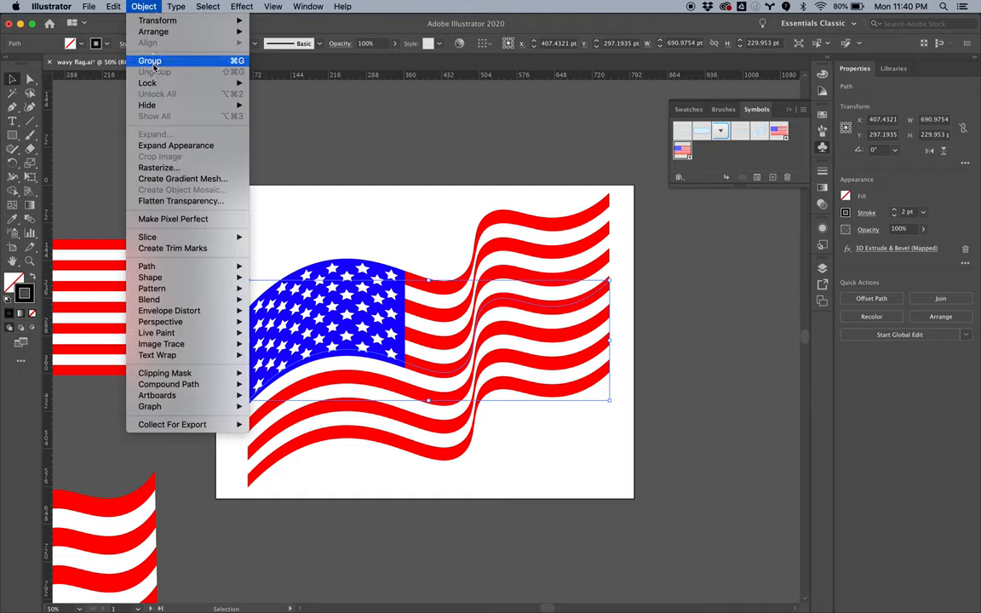
left_click(160, 61)
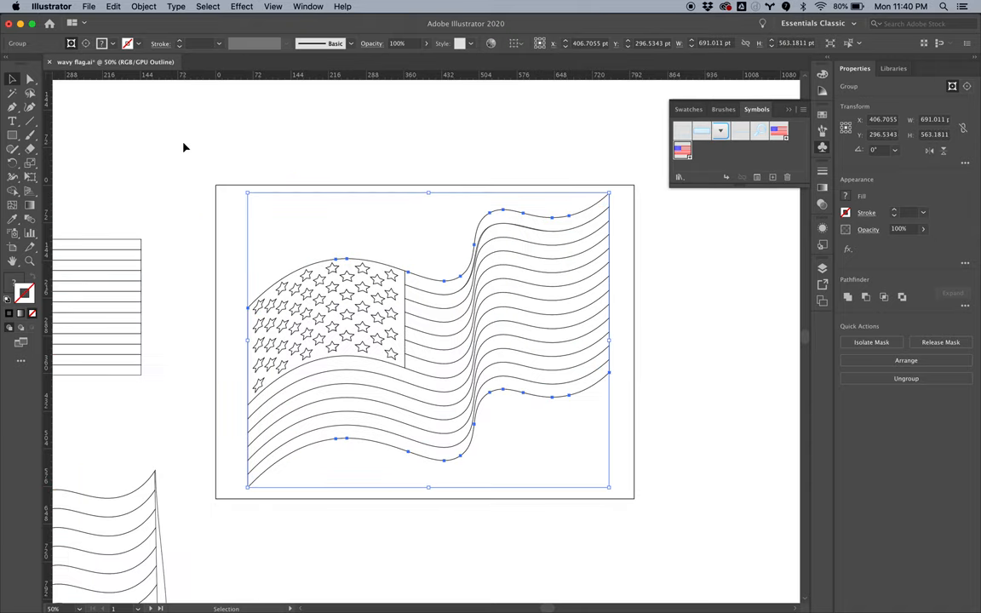
left_click(136, 7)
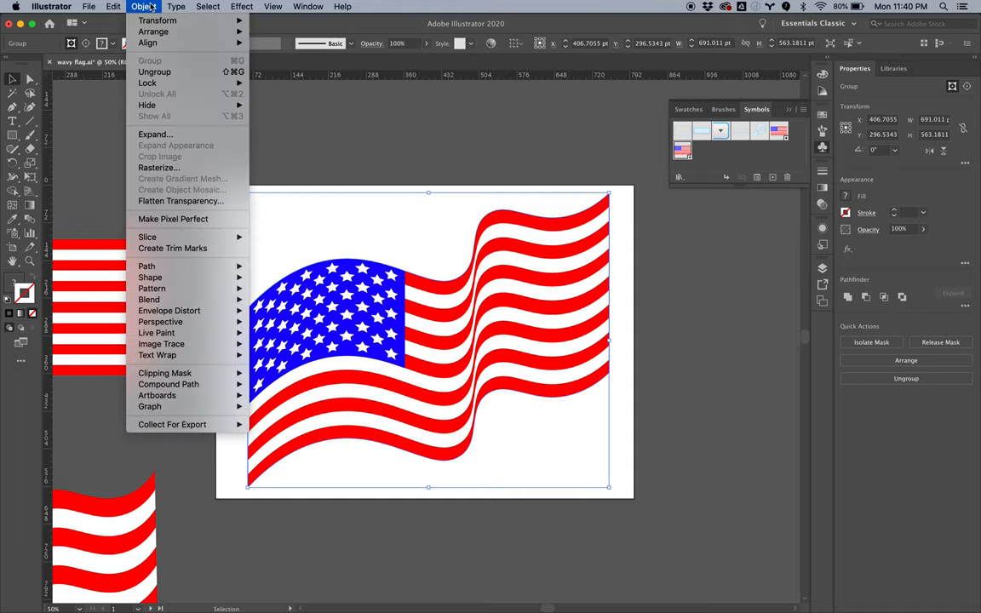
left_click(164, 136)
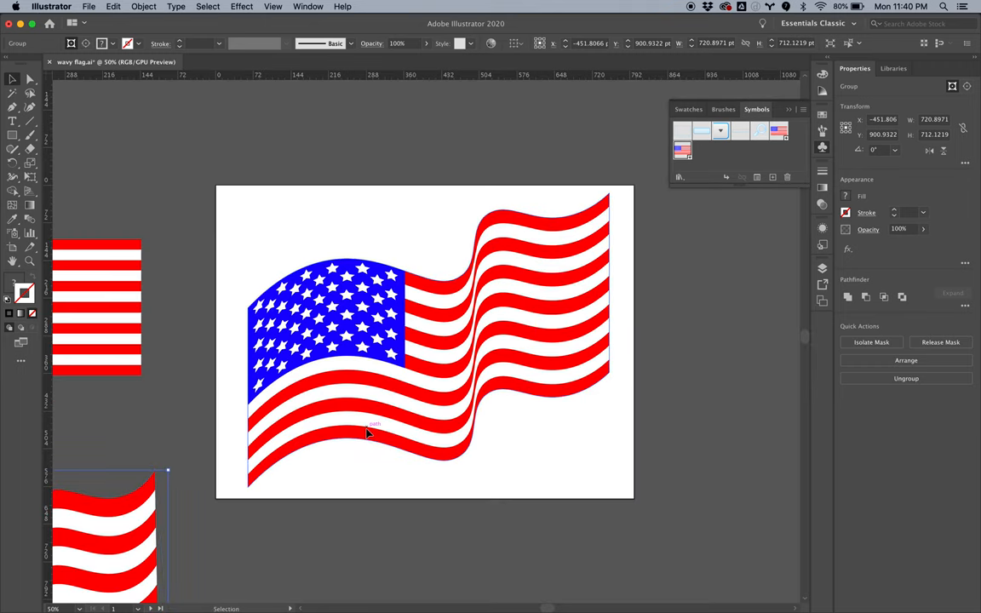
key("cmd+y")
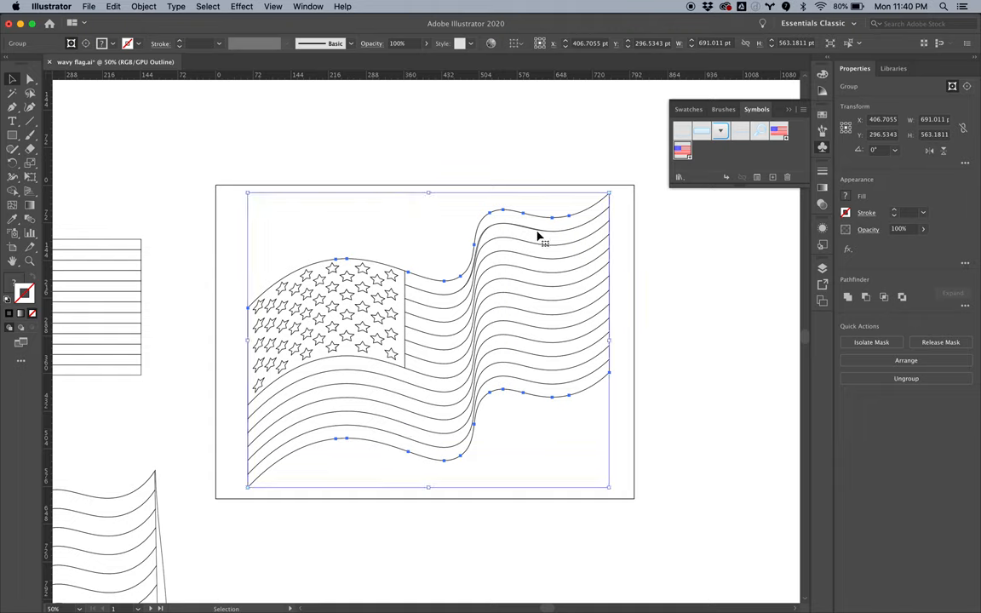
mouse_move(444, 309)
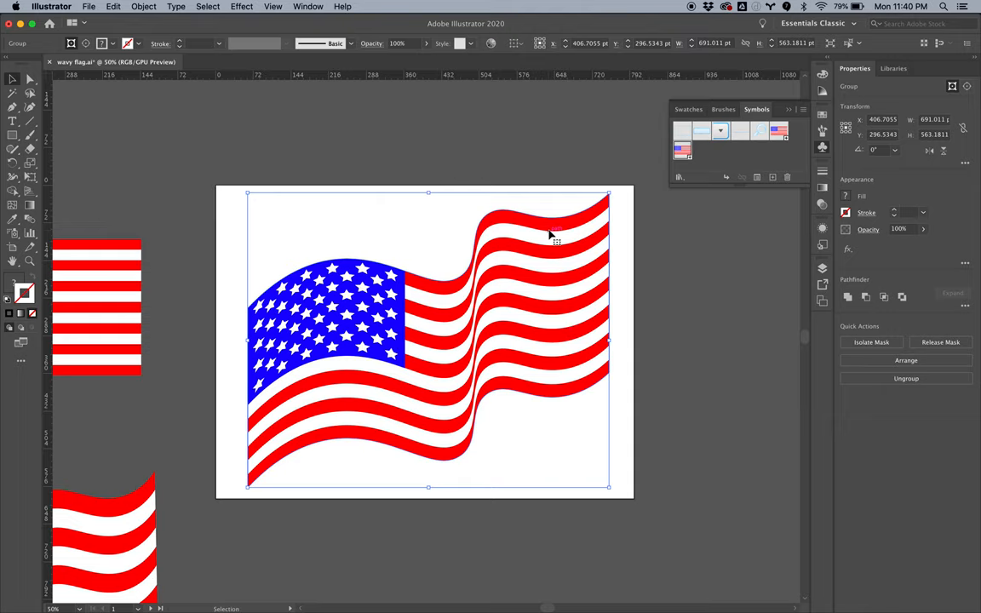
mouse_move(514, 143)
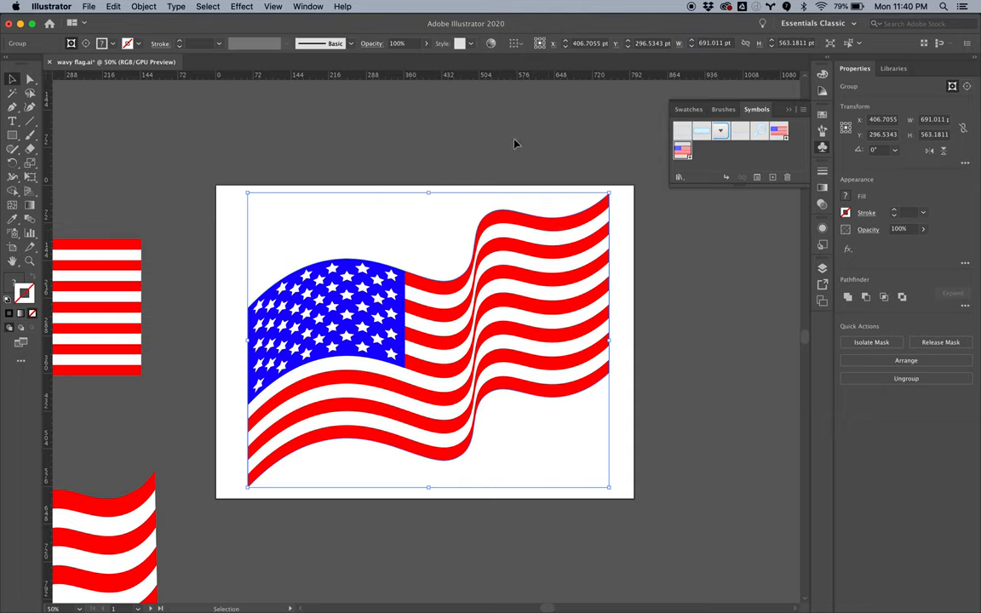
mouse_move(518, 235)
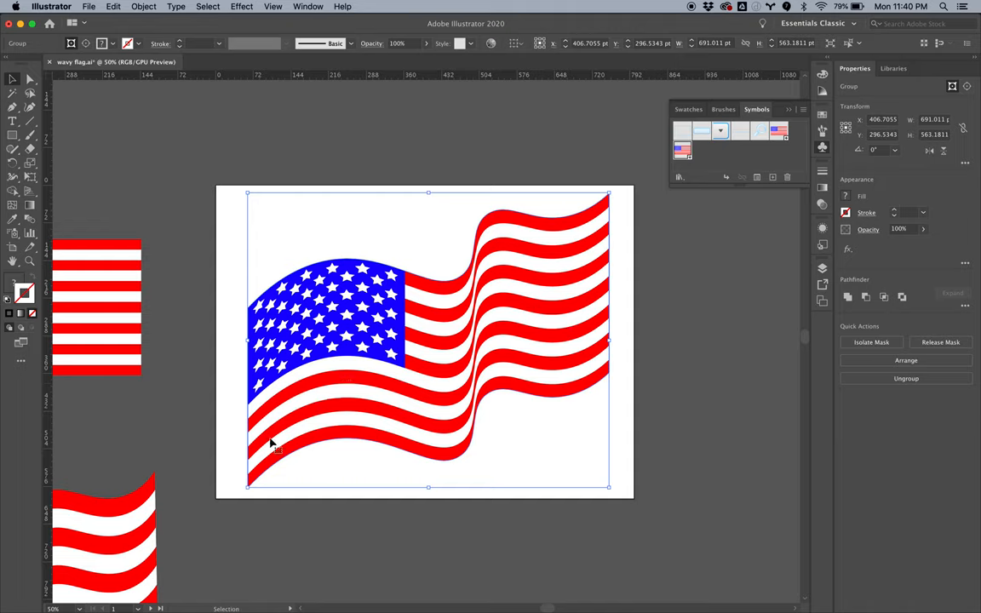
mouse_move(313, 438)
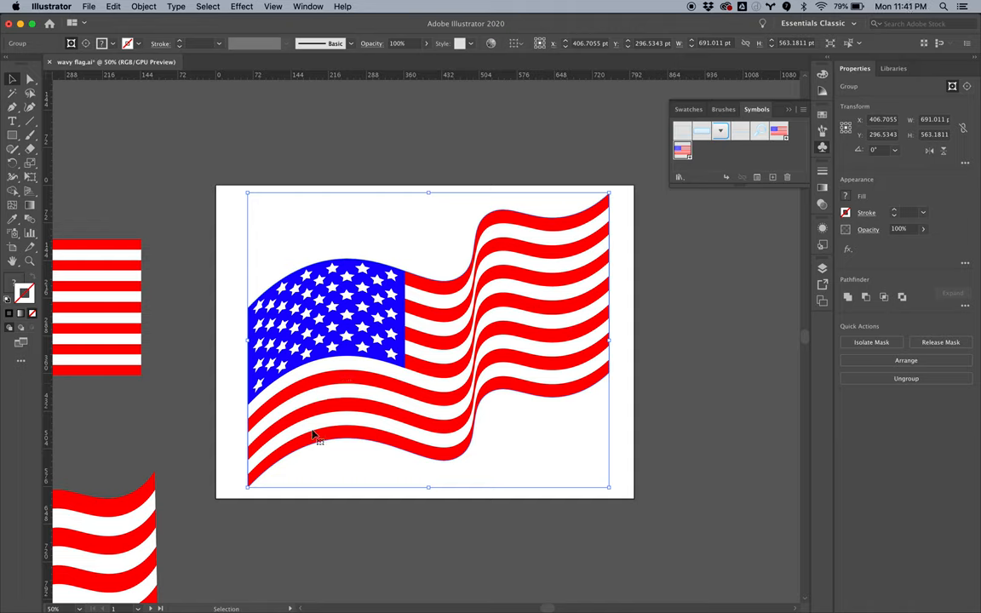
mouse_move(501, 218)
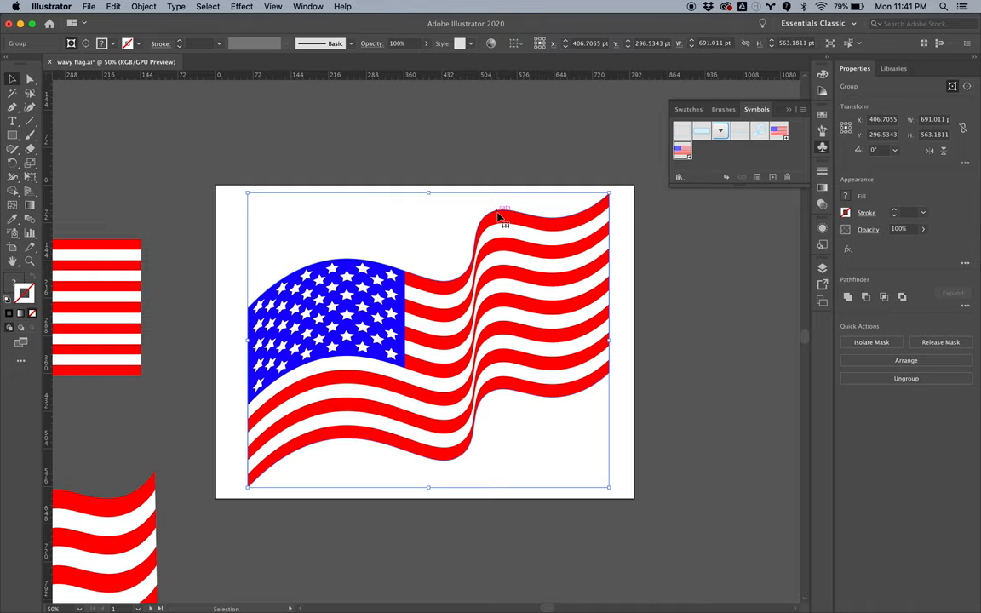
mouse_move(375, 129)
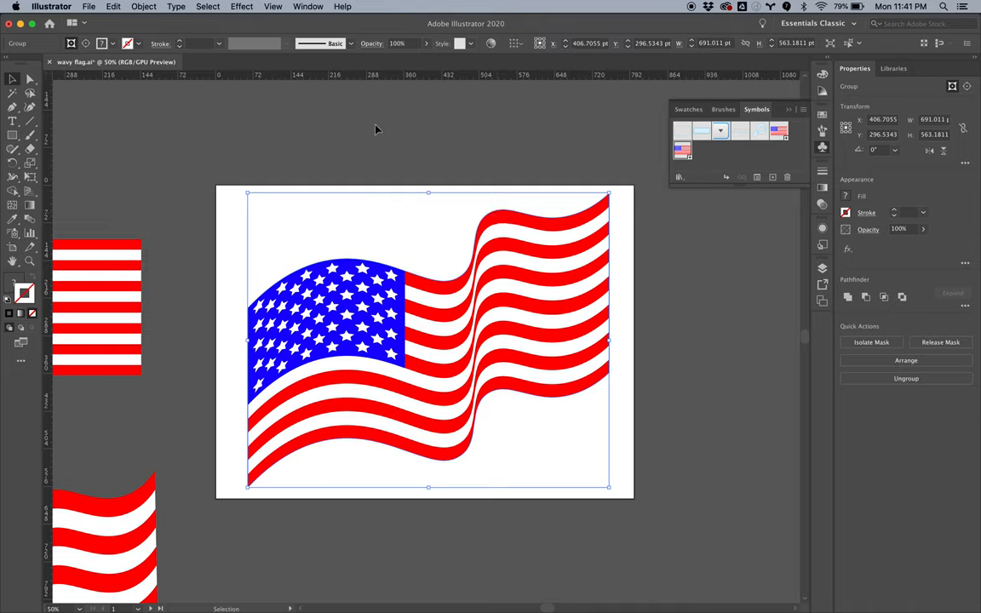
- Draw a tall thin gradient rectangle as a flagpole along the flag's left edge
left_click(378, 130)
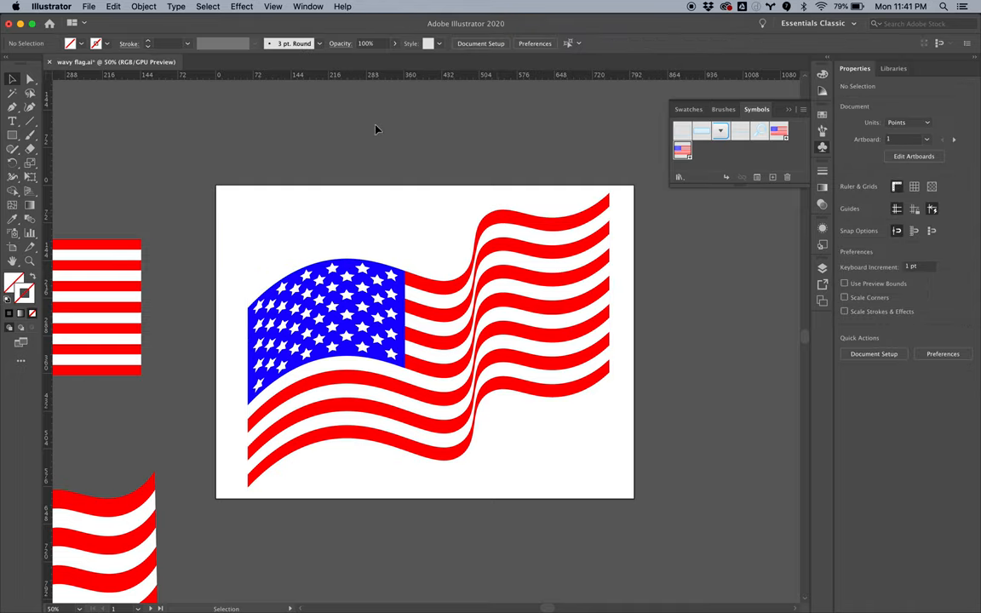
mouse_move(388, 286)
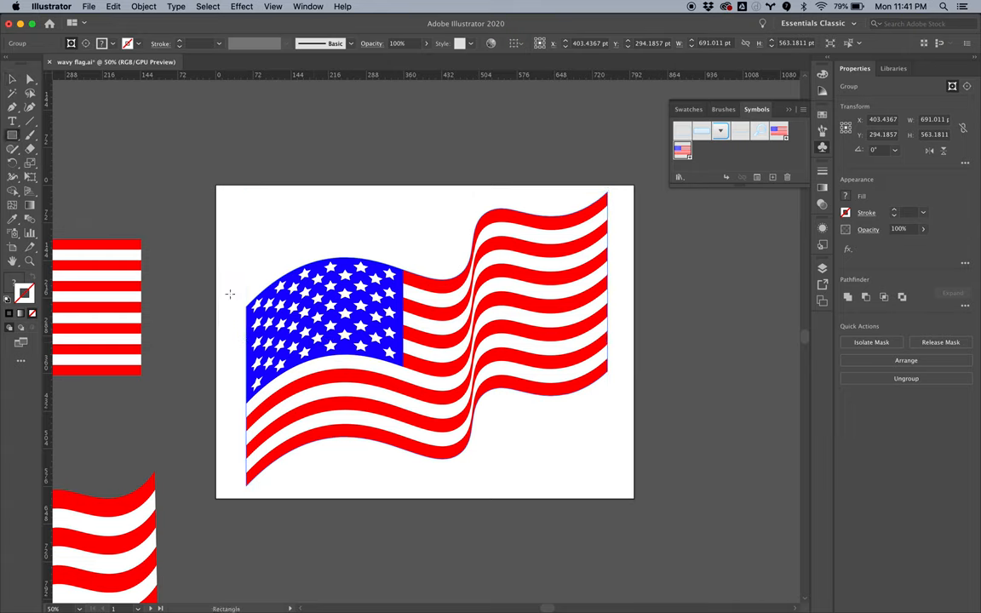
left_click_drag(235, 293, 242, 559)
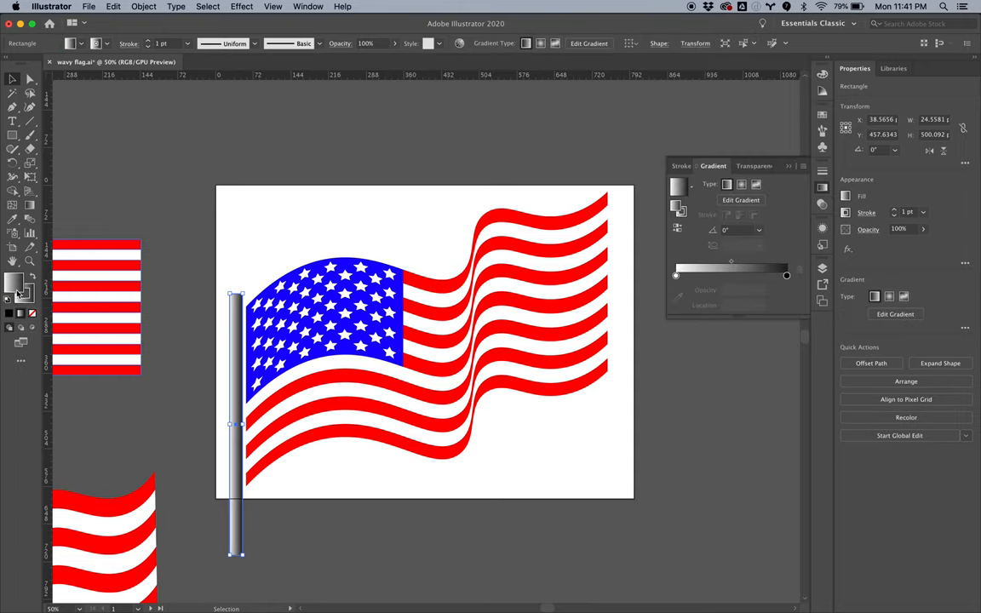
mouse_move(230, 422)
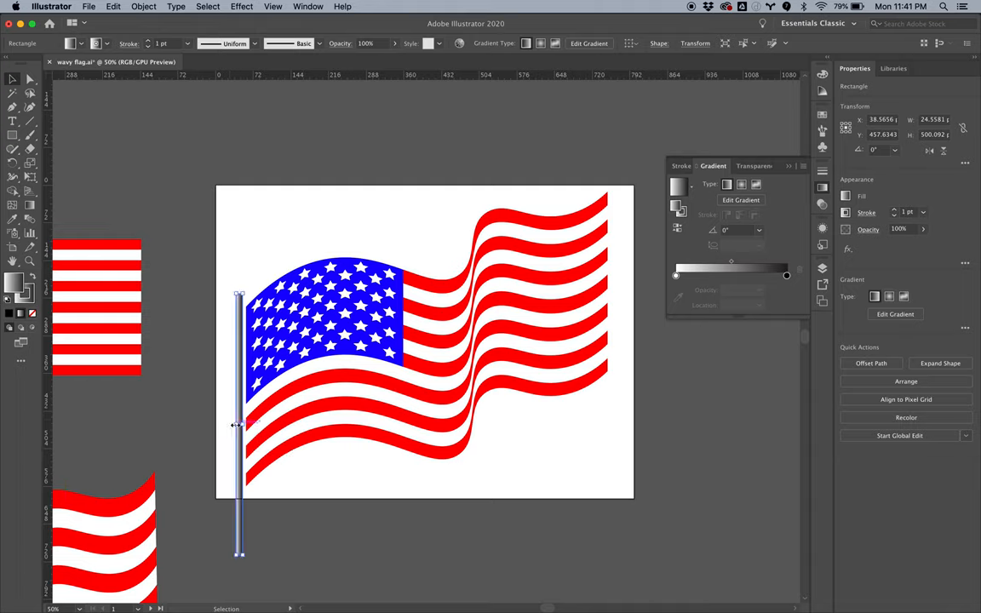
left_click_drag(239, 426, 242, 446)
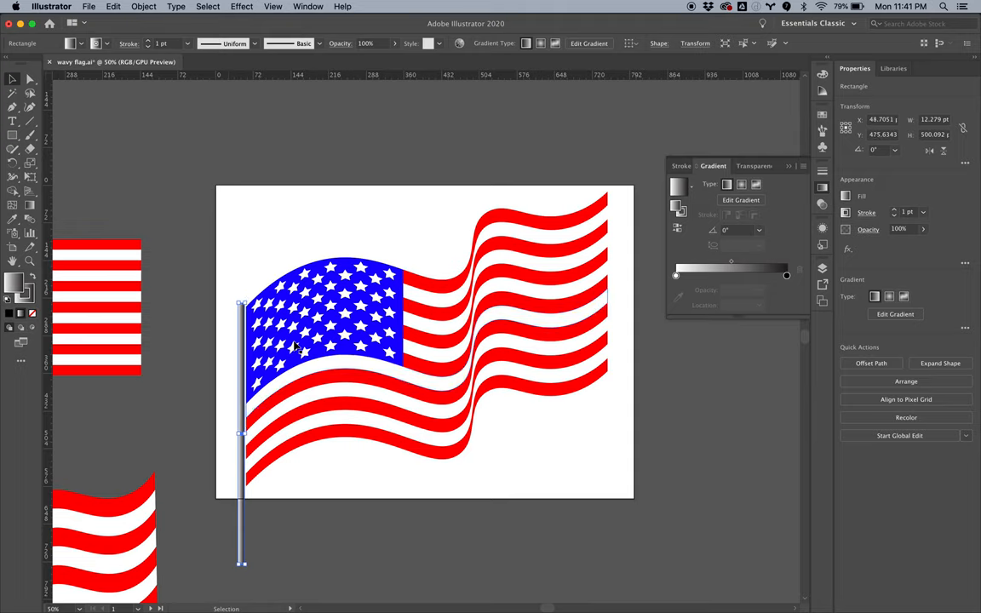
left_click(266, 205)
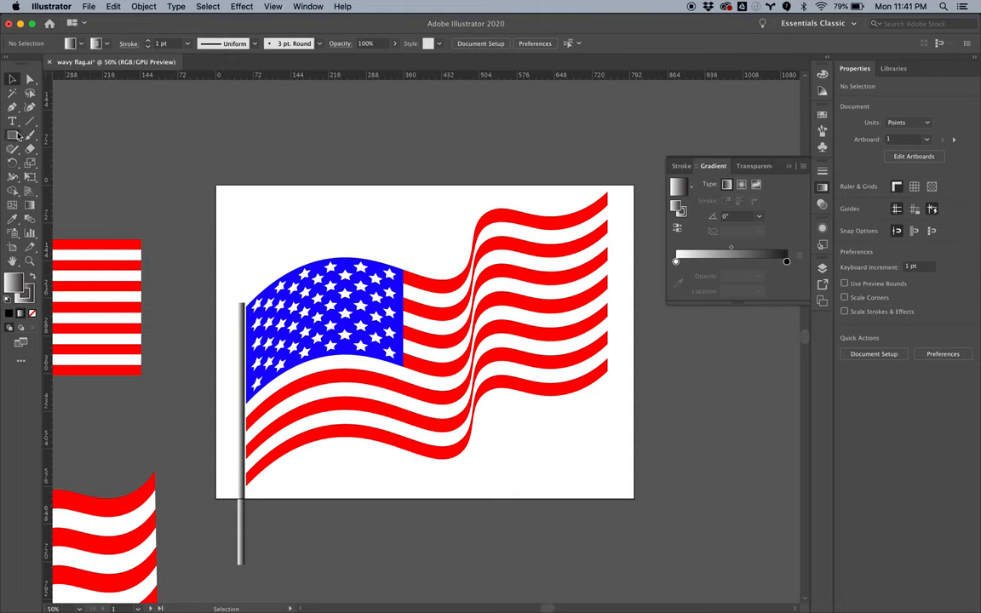
- Draw a small grey gradient circle with the Ellipse Tool to cap the top of the flagpole
left_click(14, 134)
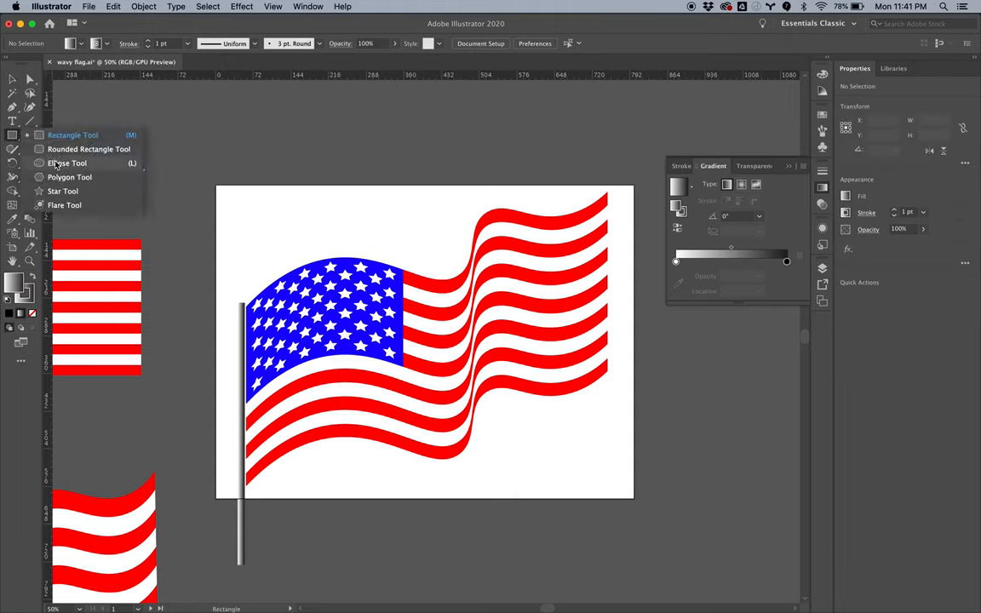
left_click(69, 164)
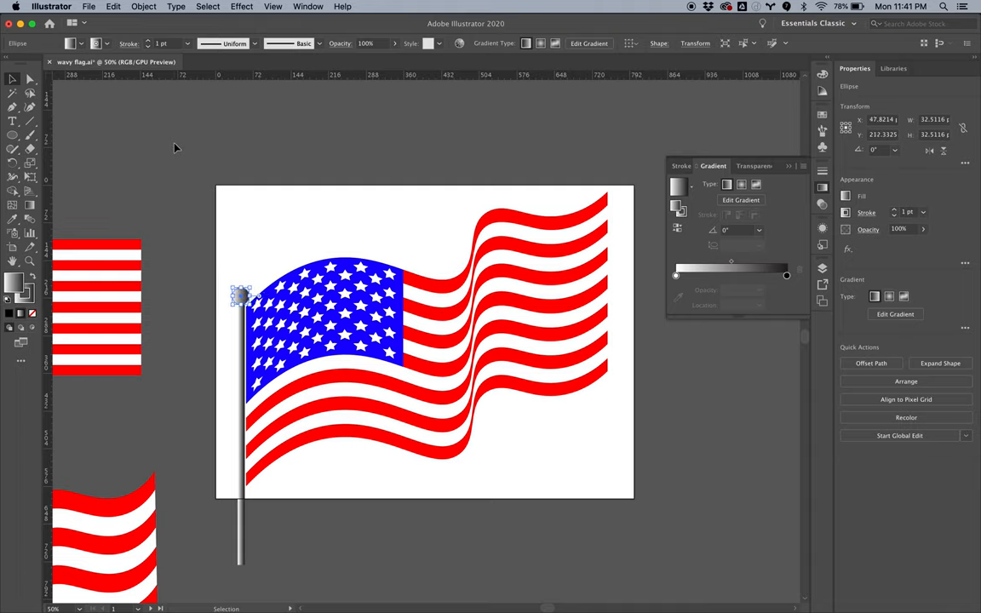
left_click(177, 147)
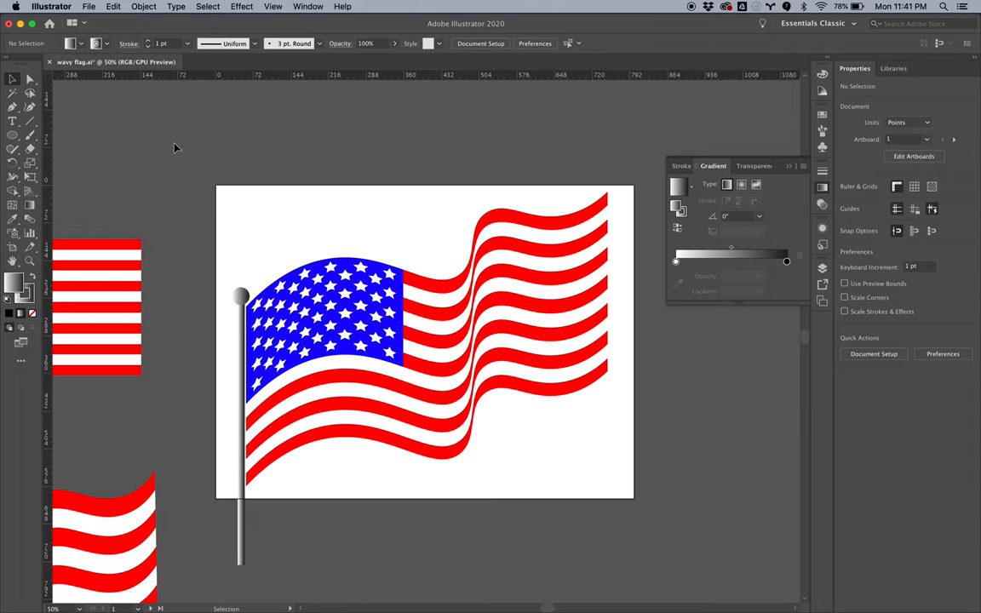
mouse_move(353, 194)
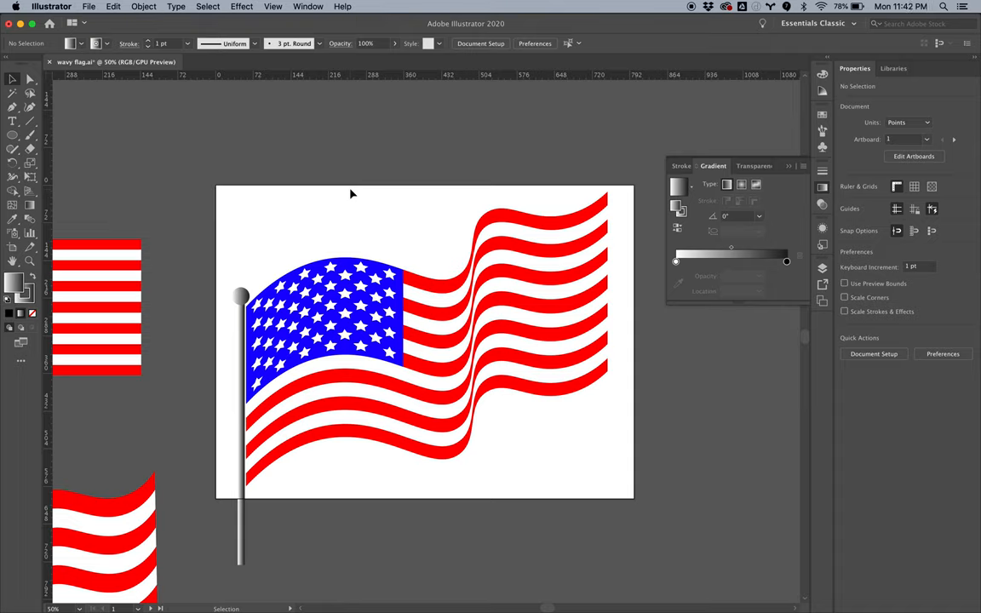
mouse_move(543, 140)
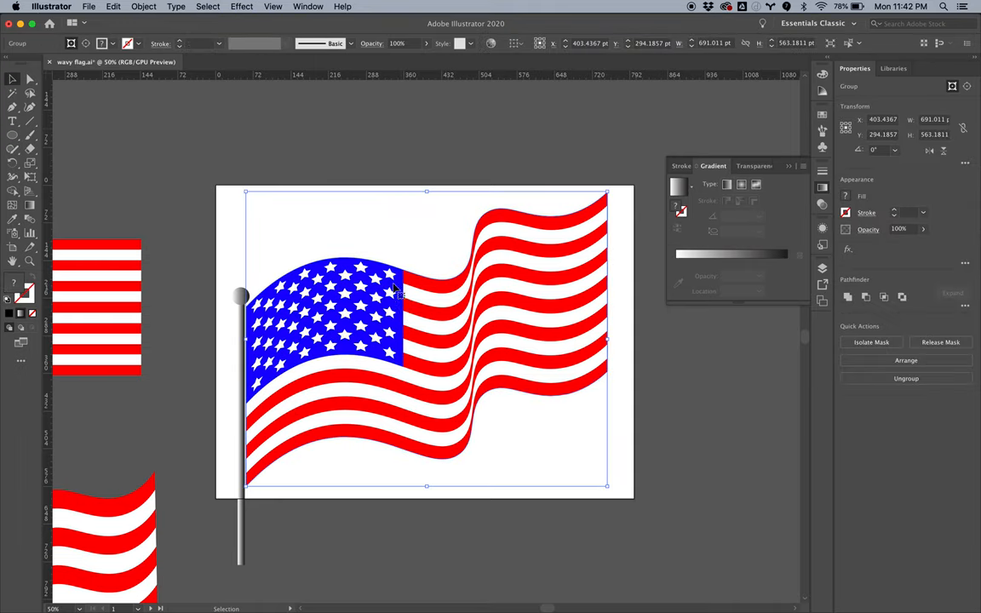
mouse_move(586, 247)
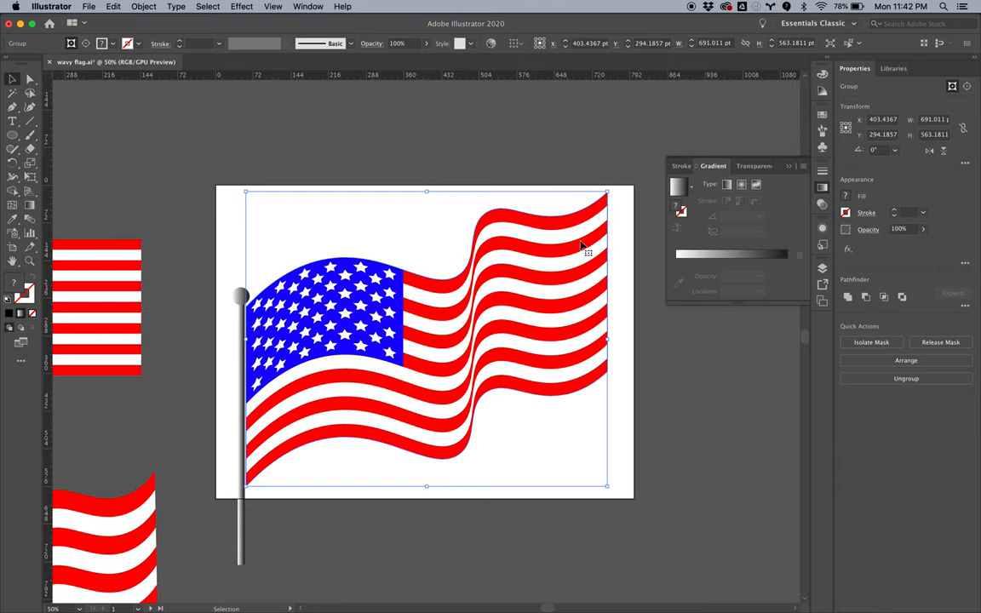
mouse_move(419, 400)
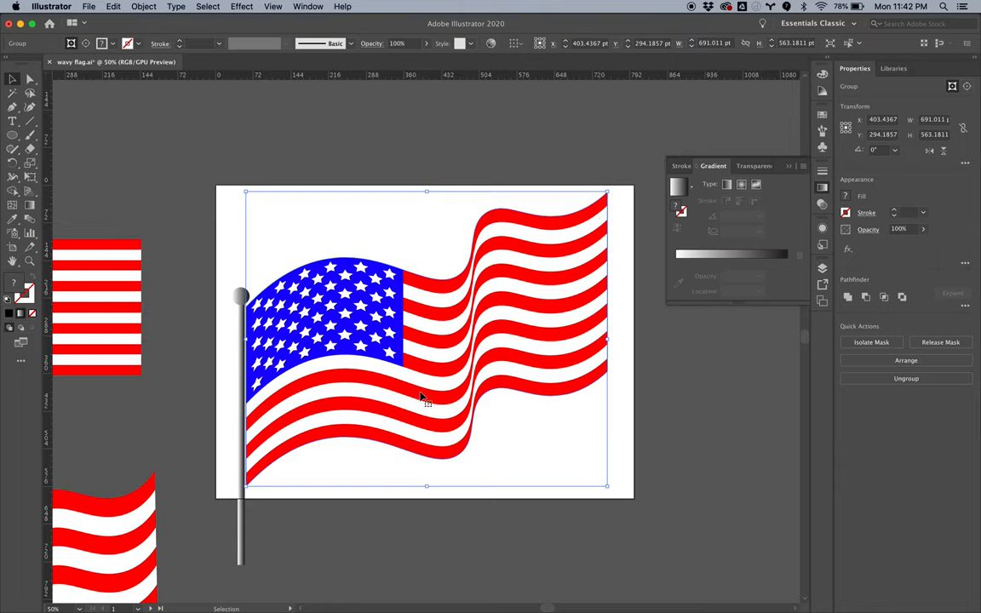
mouse_move(588, 186)
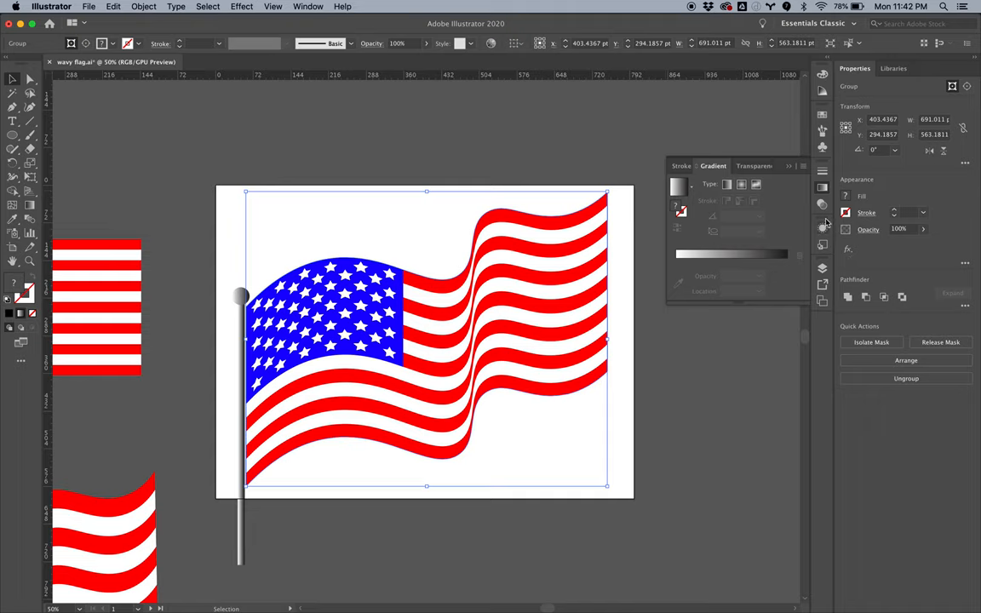
mouse_move(821, 225)
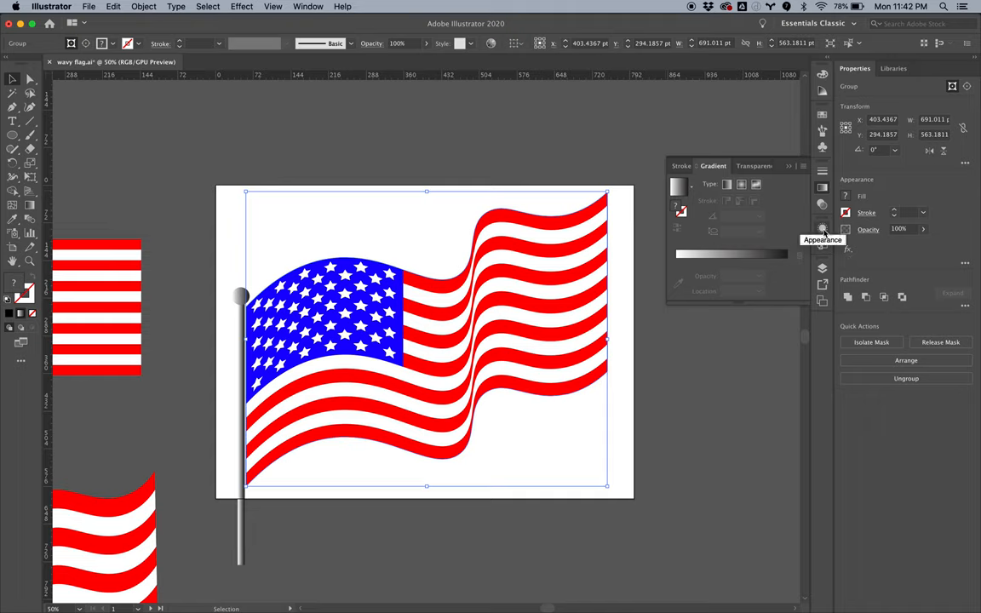
- Show the selected waving flag group's contents and default opacity in the Appearance panel
left_click(823, 228)
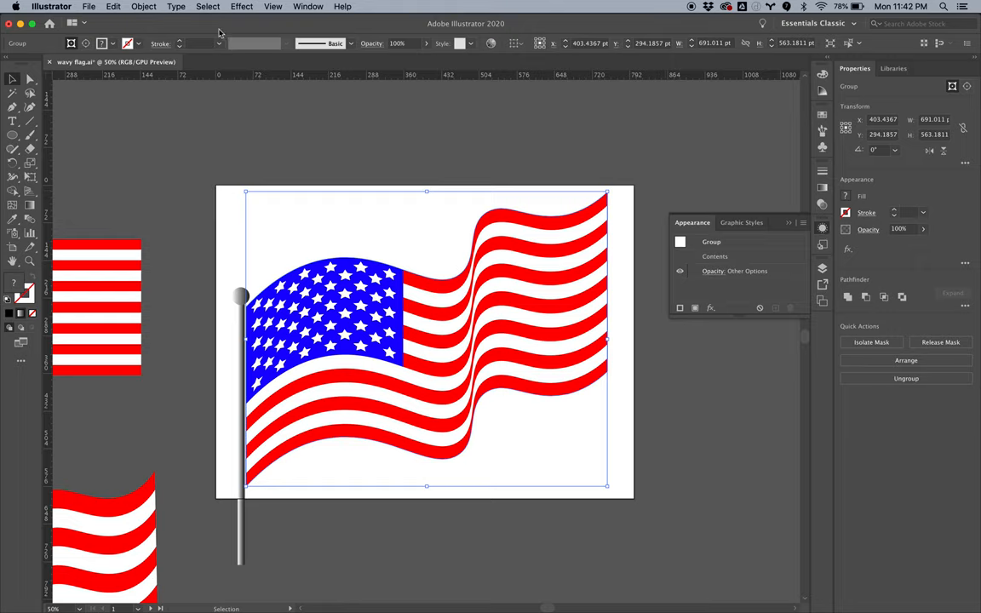
mouse_move(639, 264)
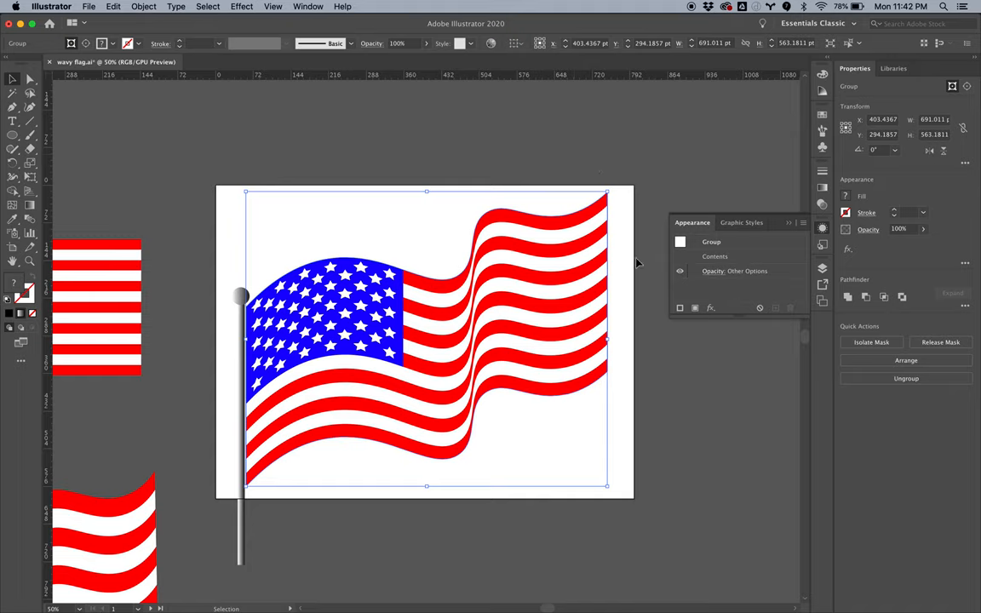
mouse_move(724, 276)
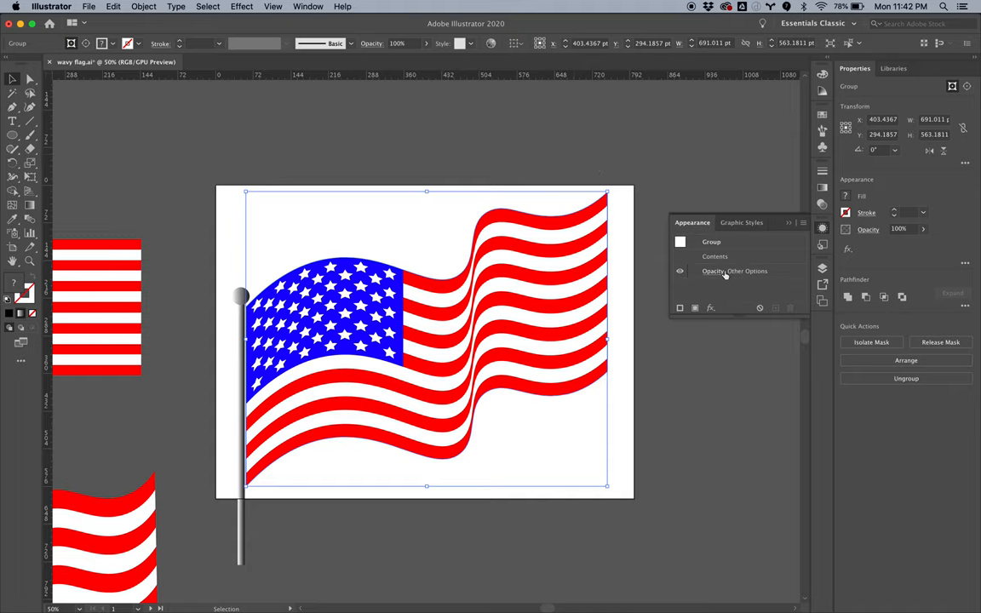
mouse_move(729, 274)
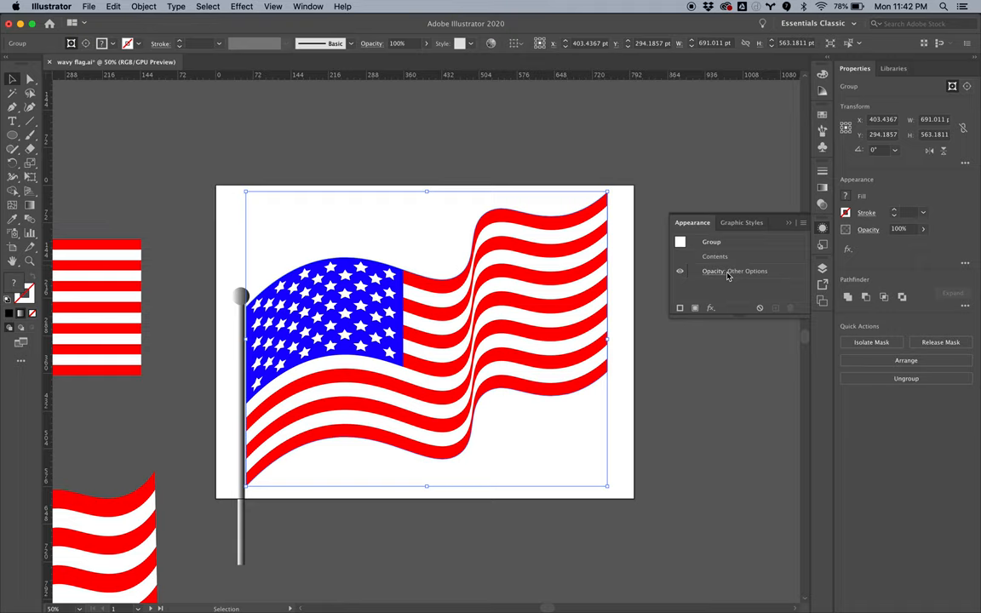
mouse_move(804, 272)
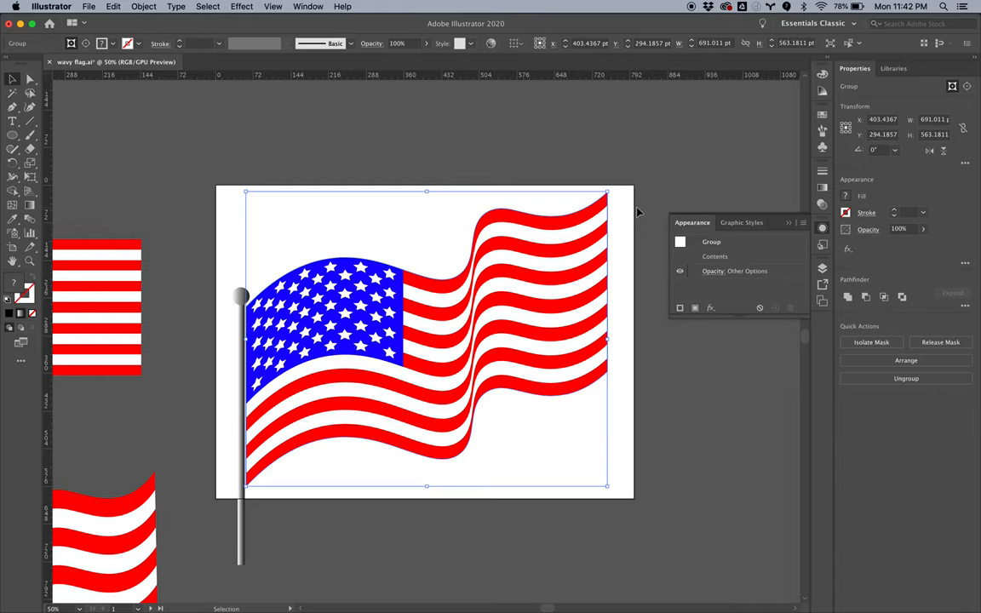
mouse_move(823, 228)
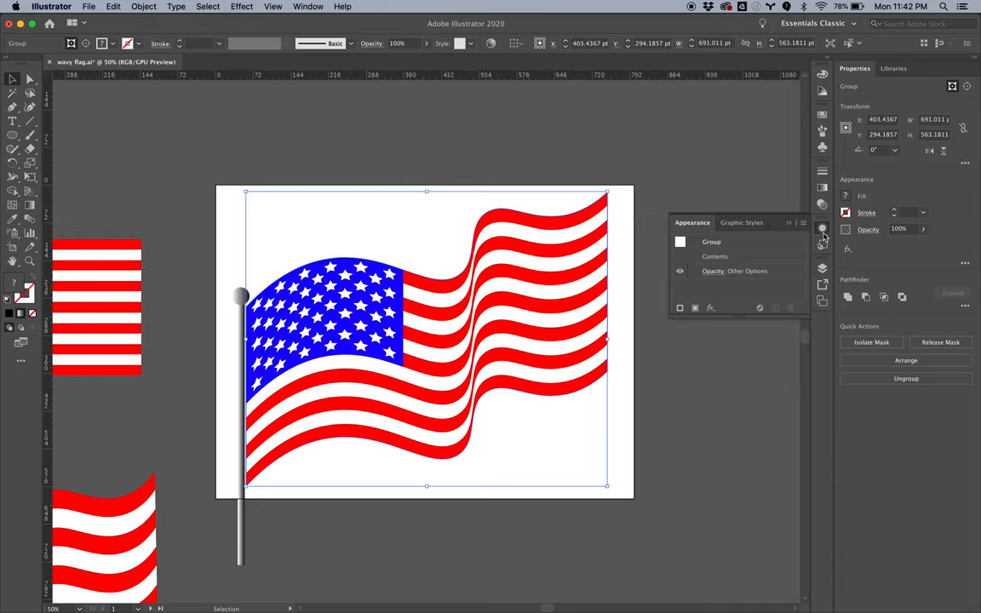